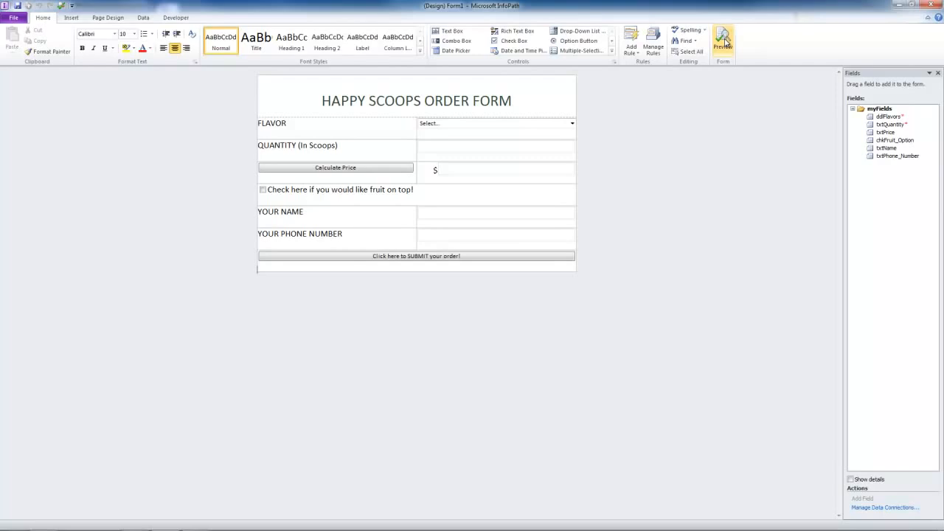
Preview the form and price a Chocoholic order of 5 scoops
click(724, 40)
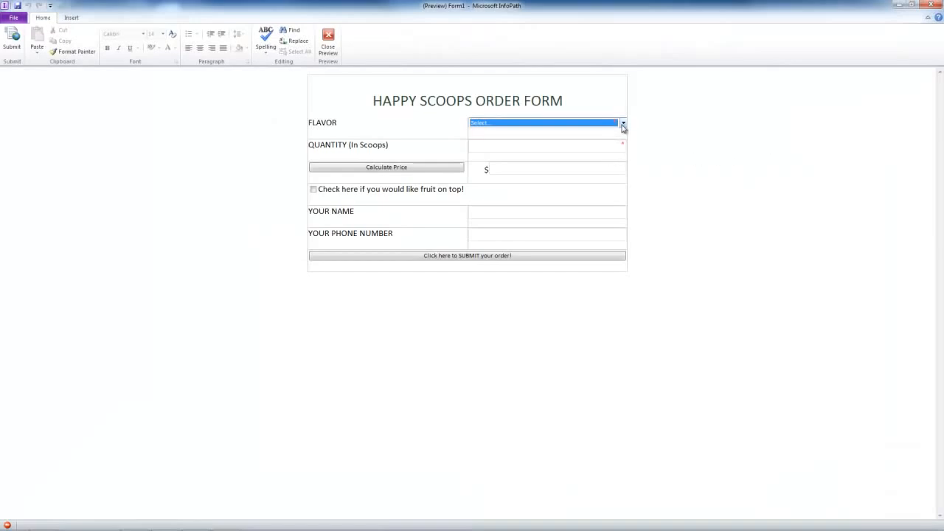
click(623, 123)
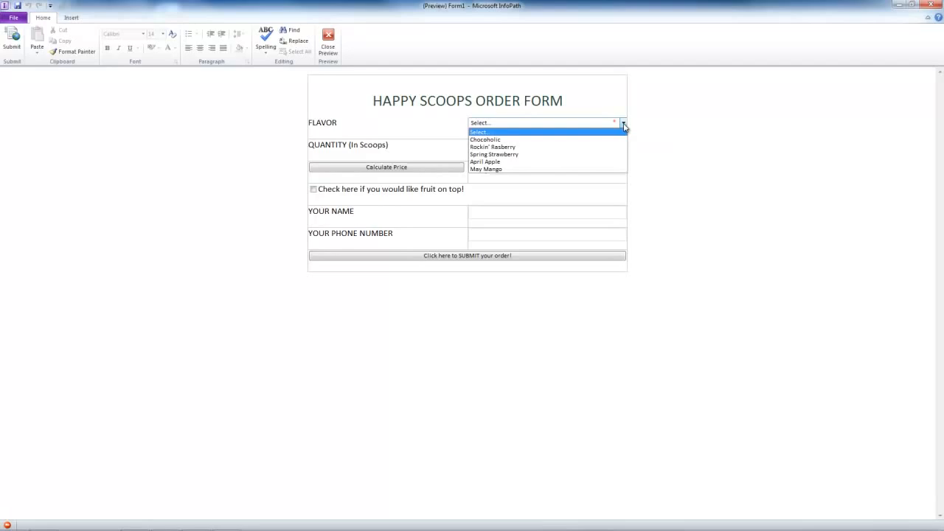
click(485, 139)
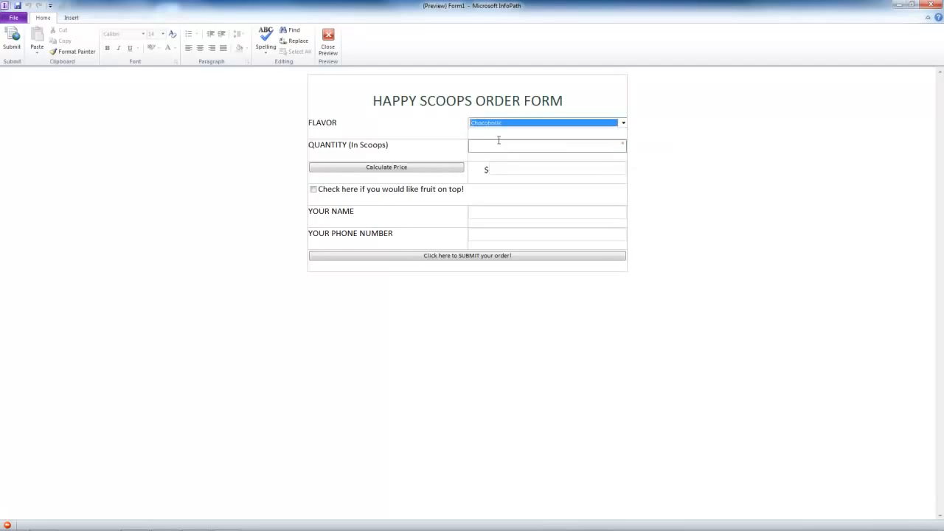
click(547, 145)
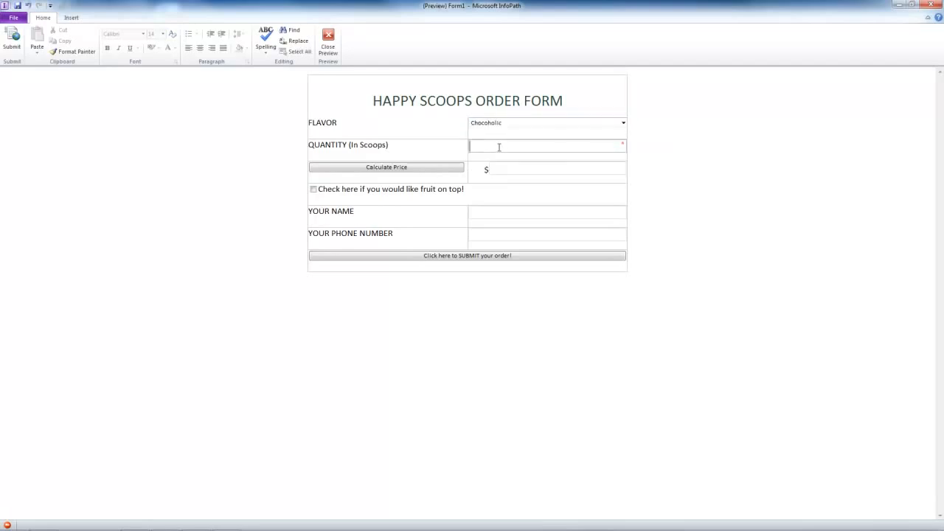
text(5)
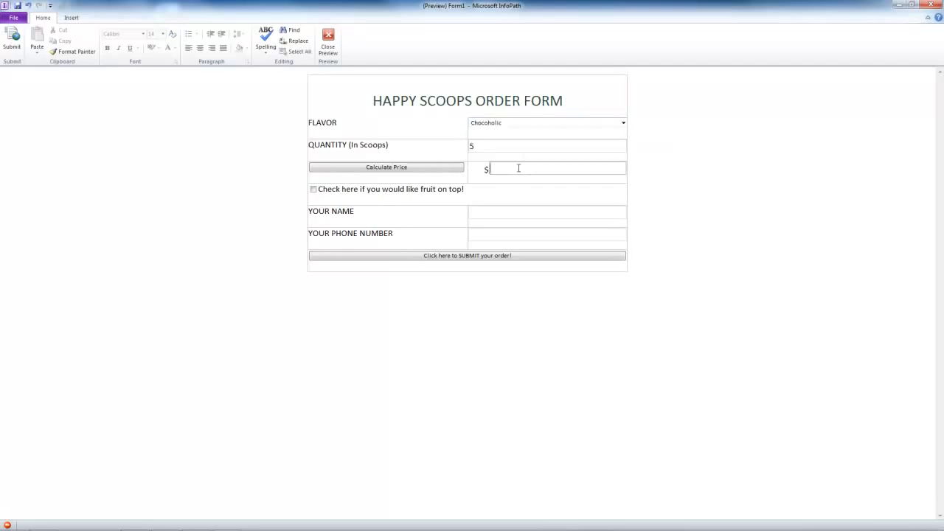
click(386, 166)
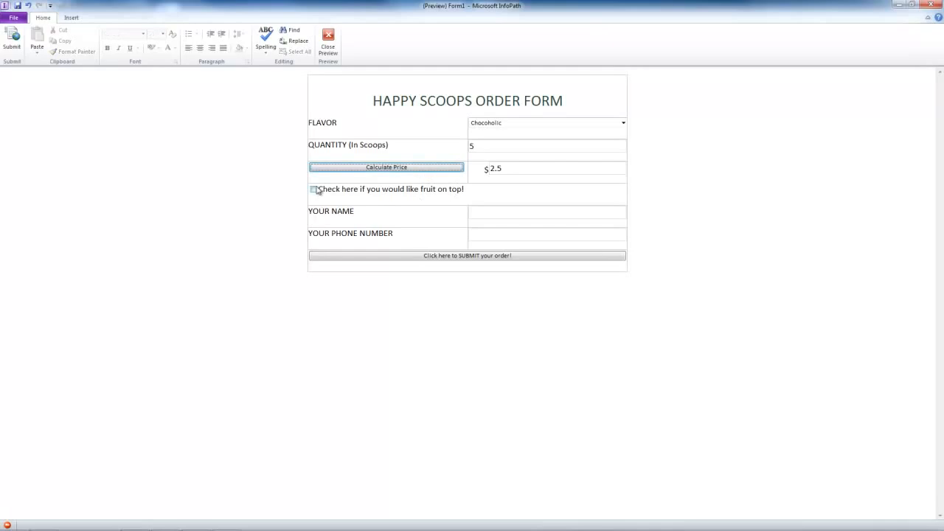
Add fruit on top, enter name and phone, recalculate the price and submit the order
click(313, 189)
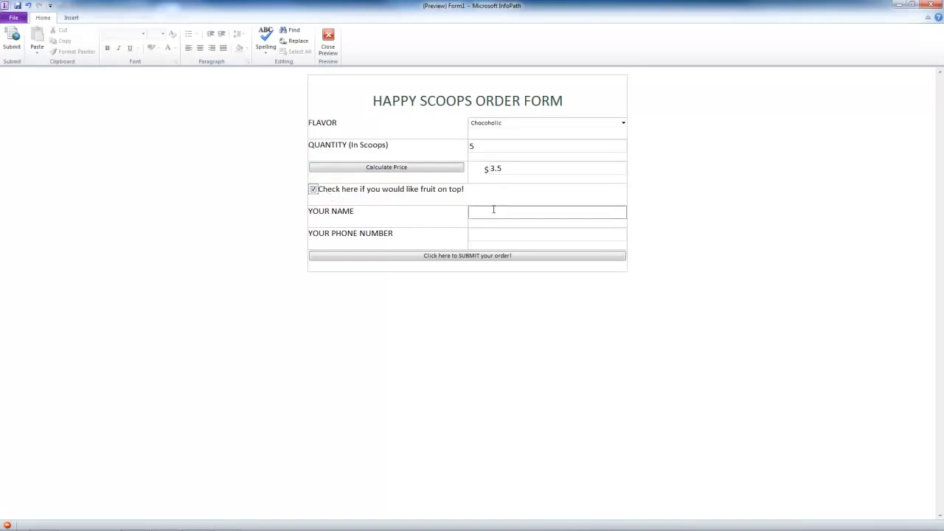
text(c)
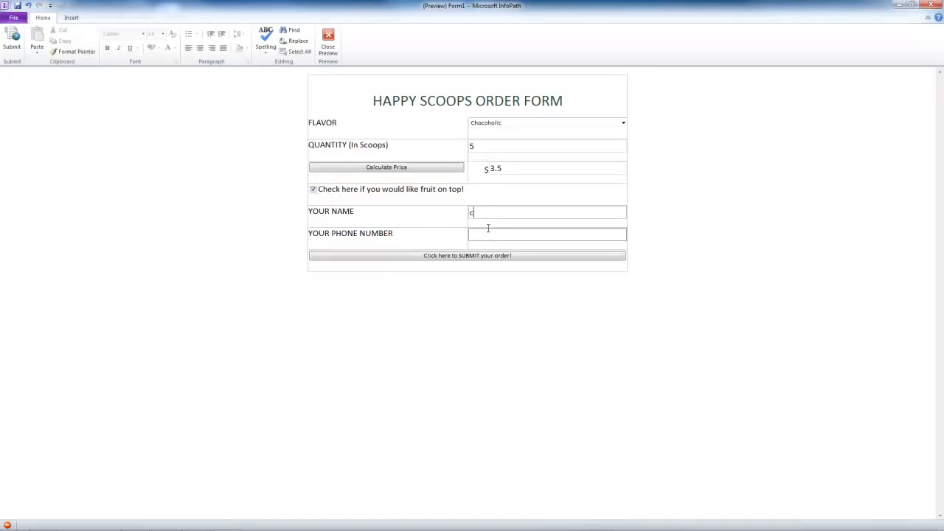
click(547, 234)
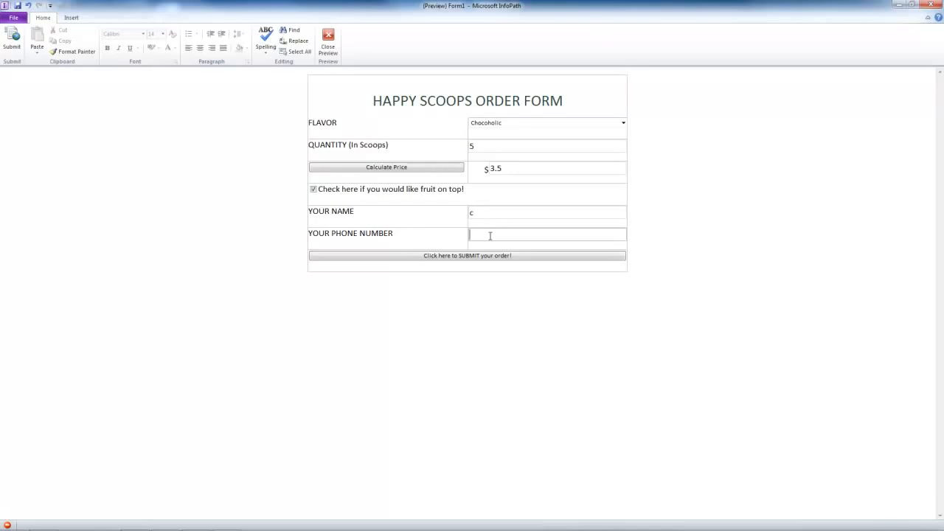
text(4)
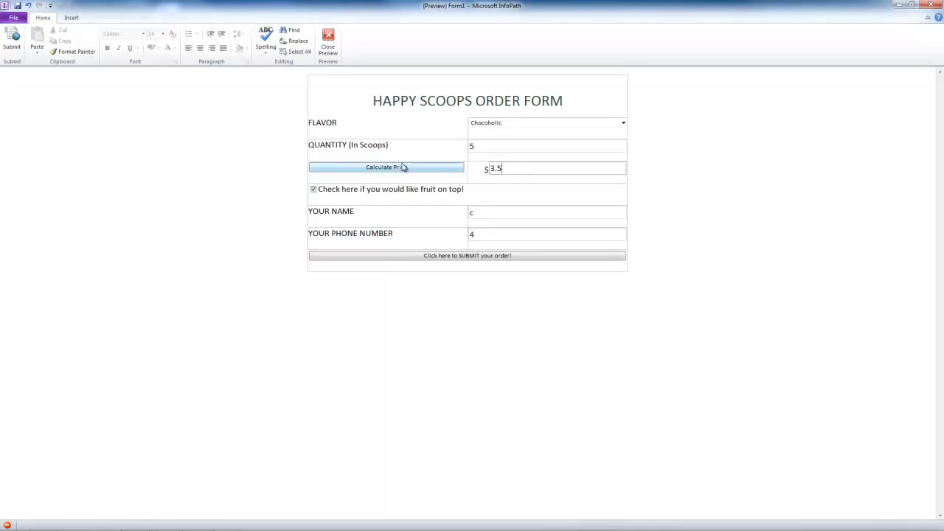
click(385, 166)
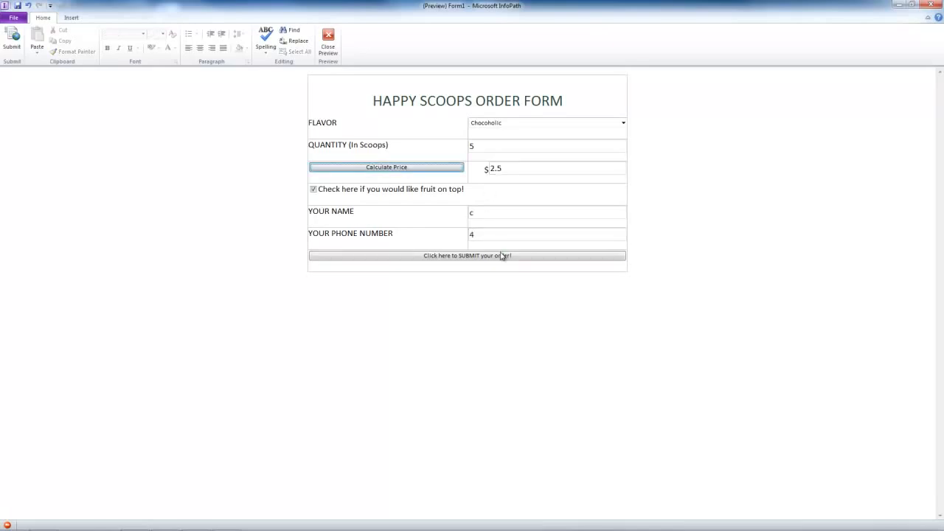
click(466, 255)
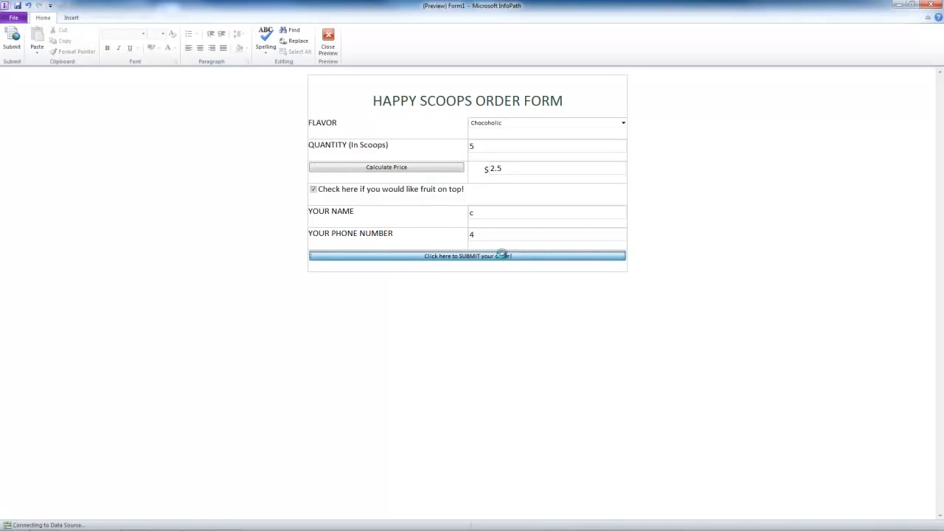
click(467, 255)
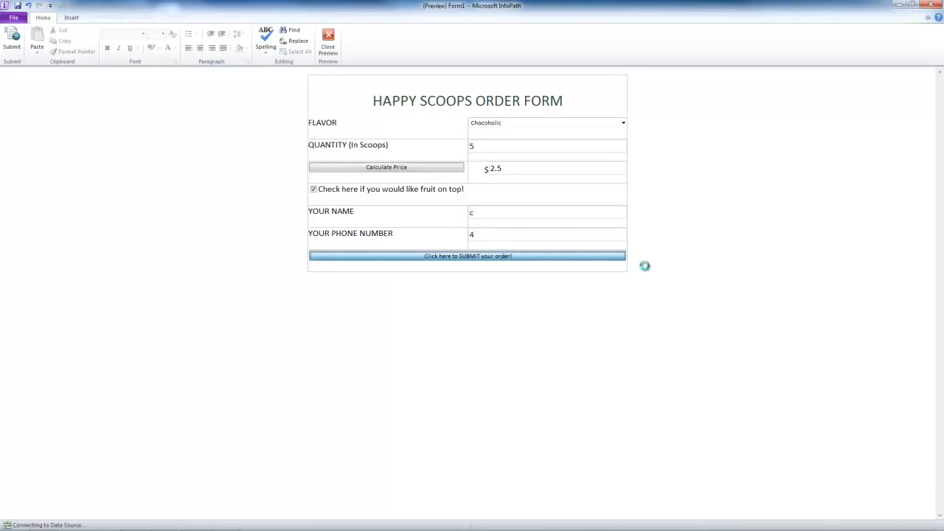
Cancel the order e-mail, change the quantity to 30, resubmit and cancel the e-mail again
click(467, 256)
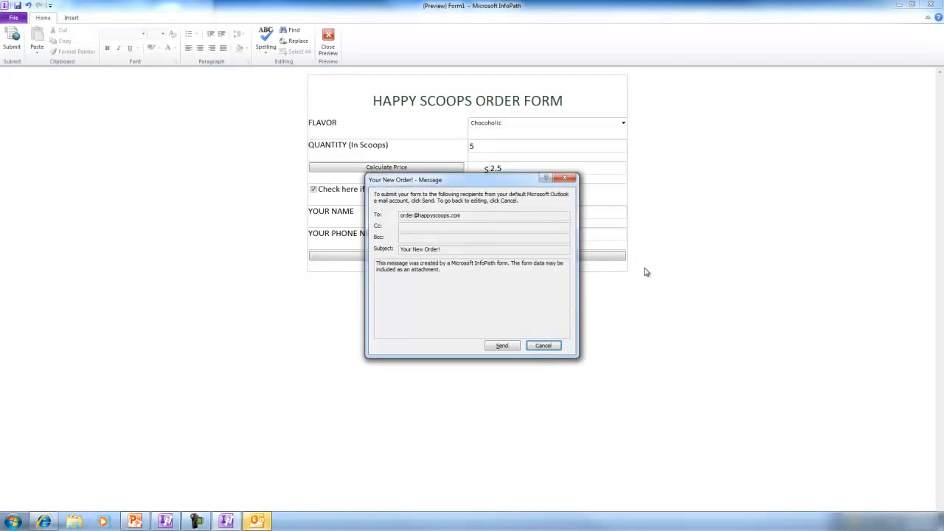
click(542, 345)
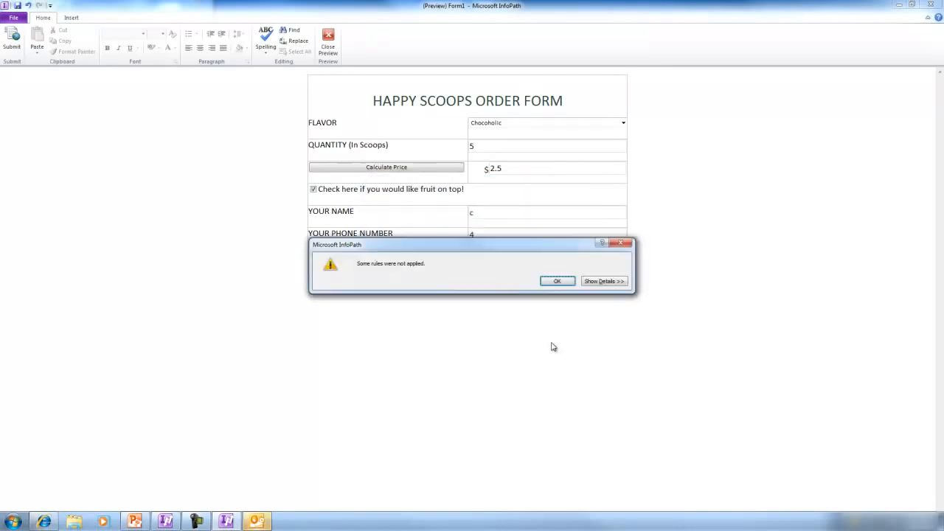
click(557, 281)
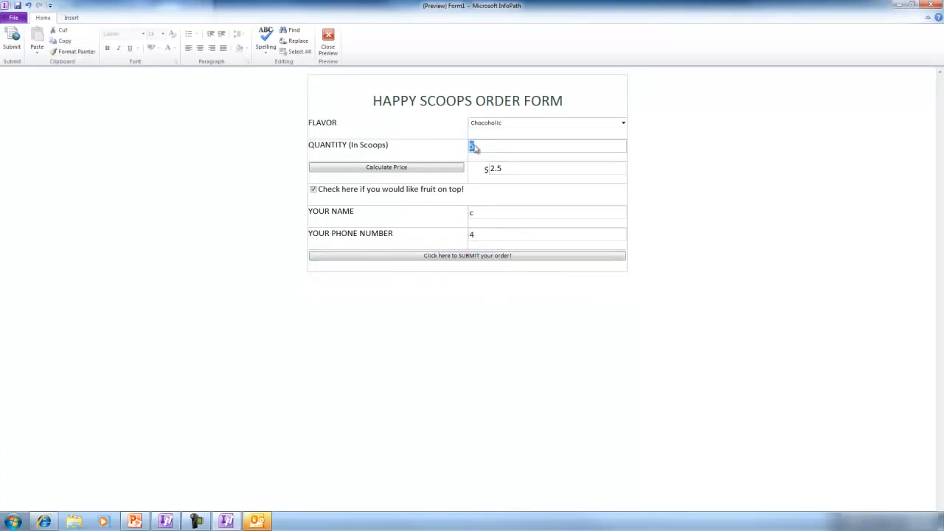
text(3)
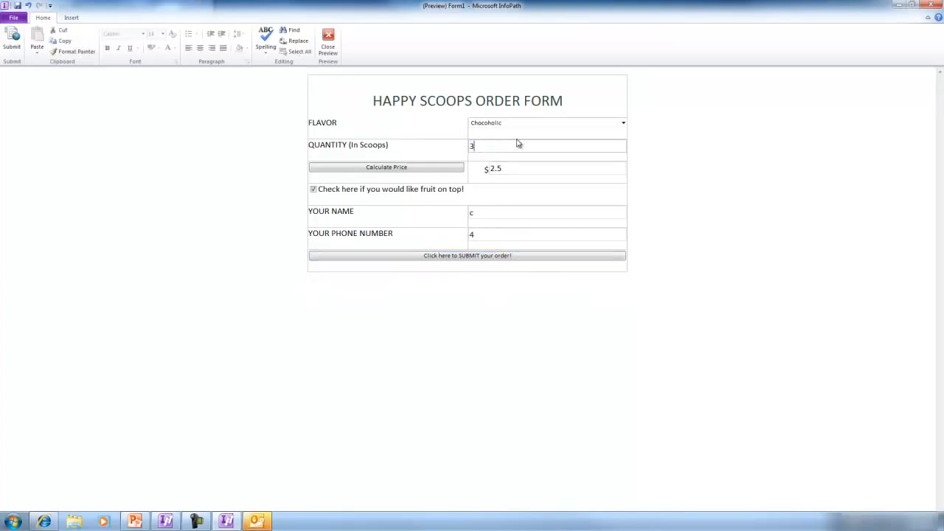
text(0)
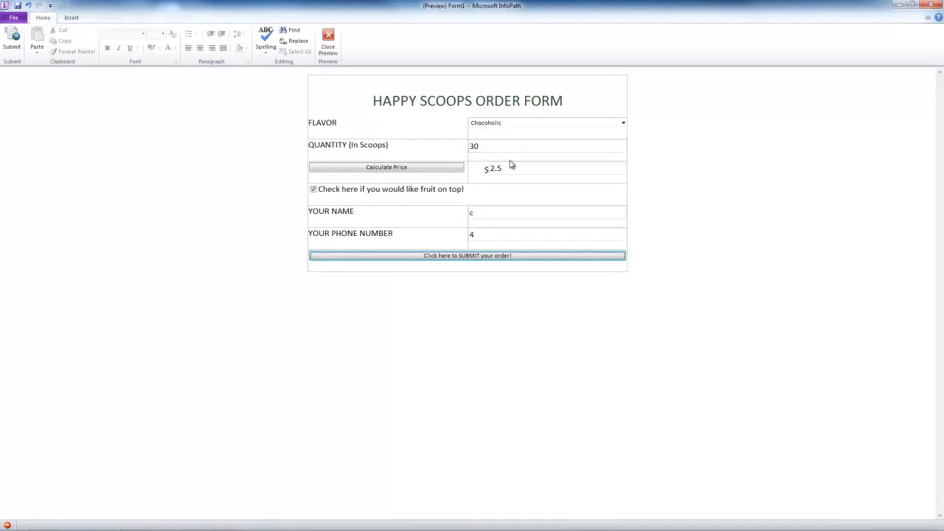
click(467, 255)
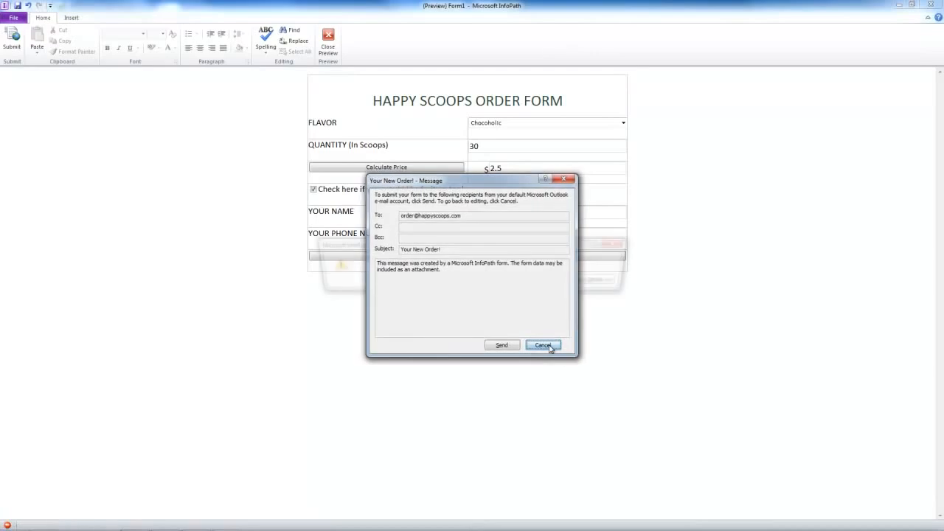
click(543, 345)
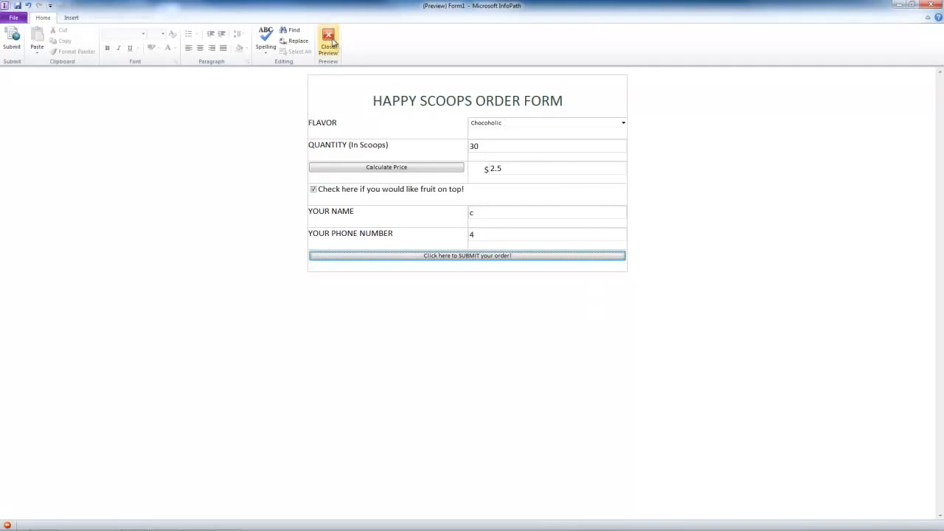
Return to design view and show the Calculate Price button's rules
click(327, 42)
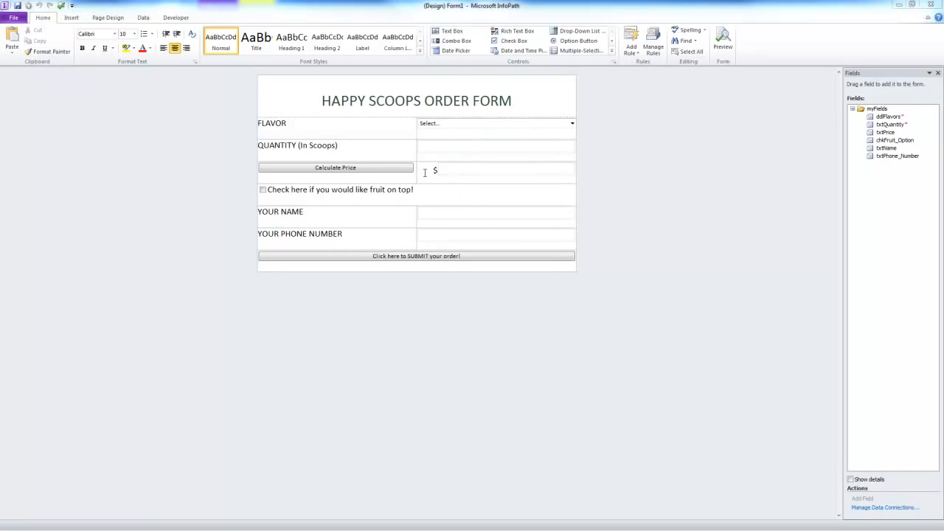
click(336, 167)
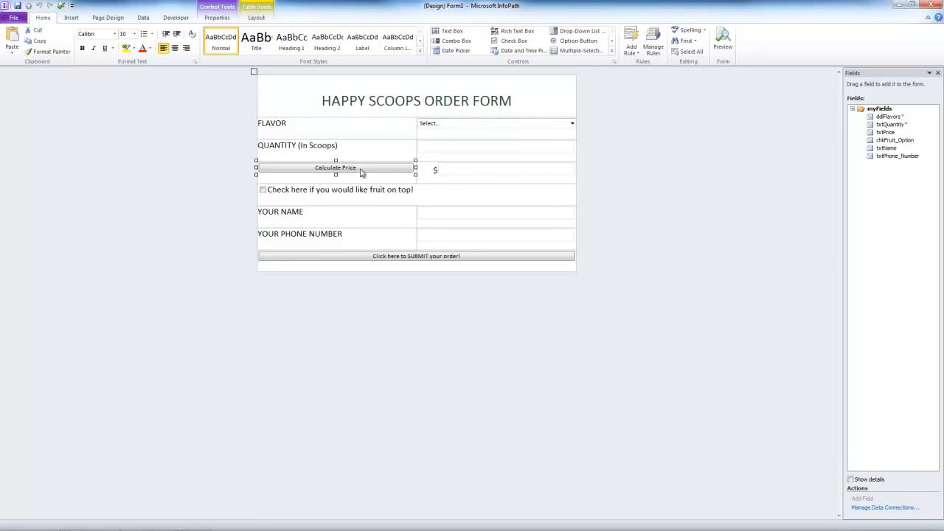
mouse_move(577, 85)
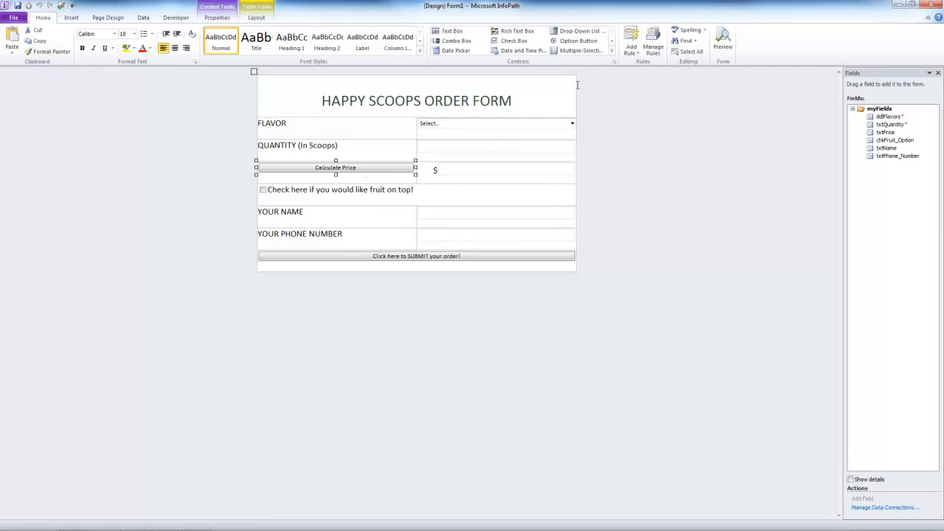
click(653, 44)
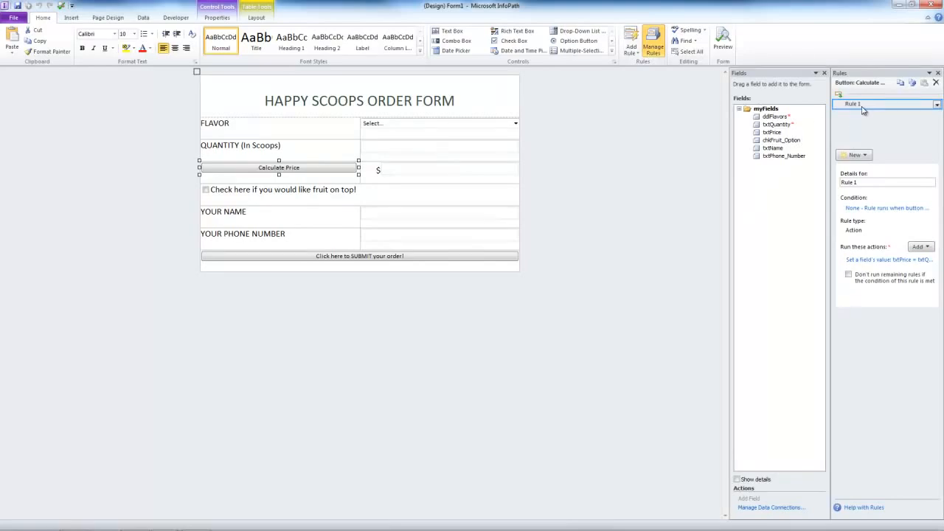
Rename the rule Calculate Price Fruit True with condition fruit option is TRUE
click(884, 182)
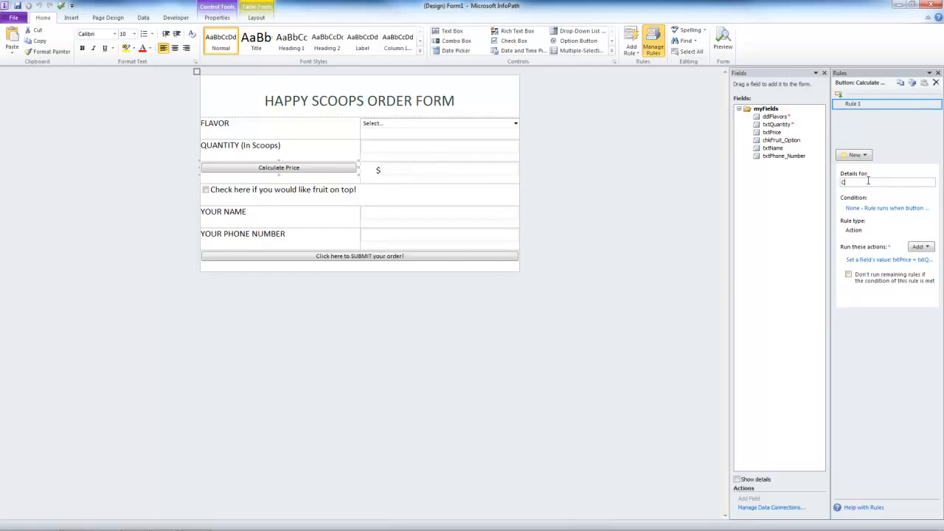
text(Calculat)
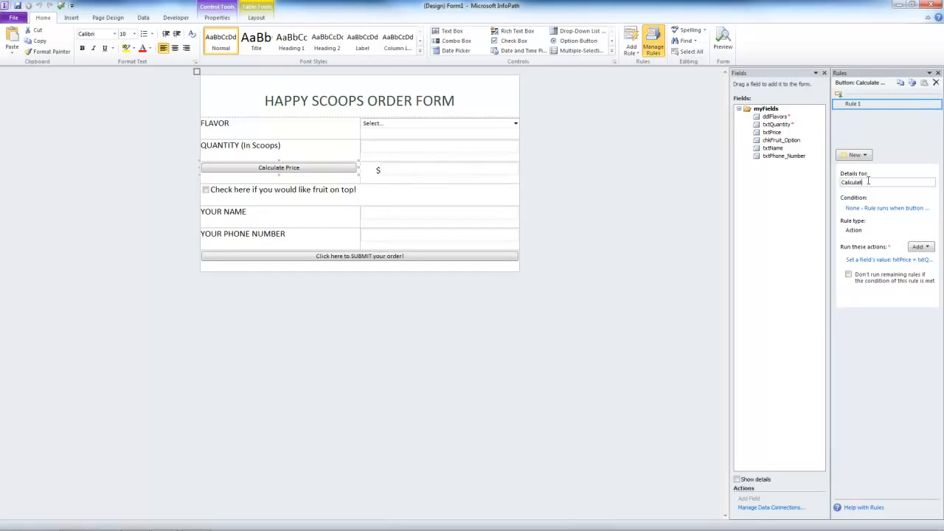
text(e Price Fruit True)
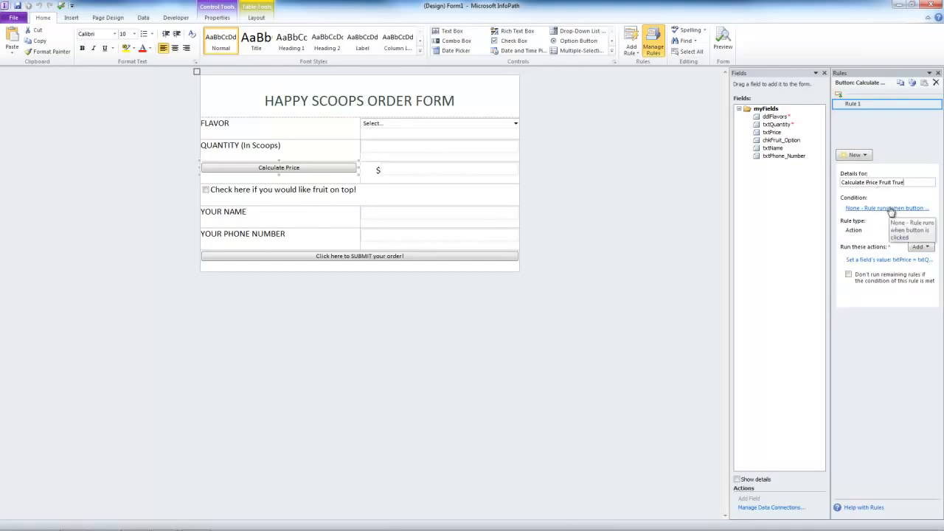
click(885, 207)
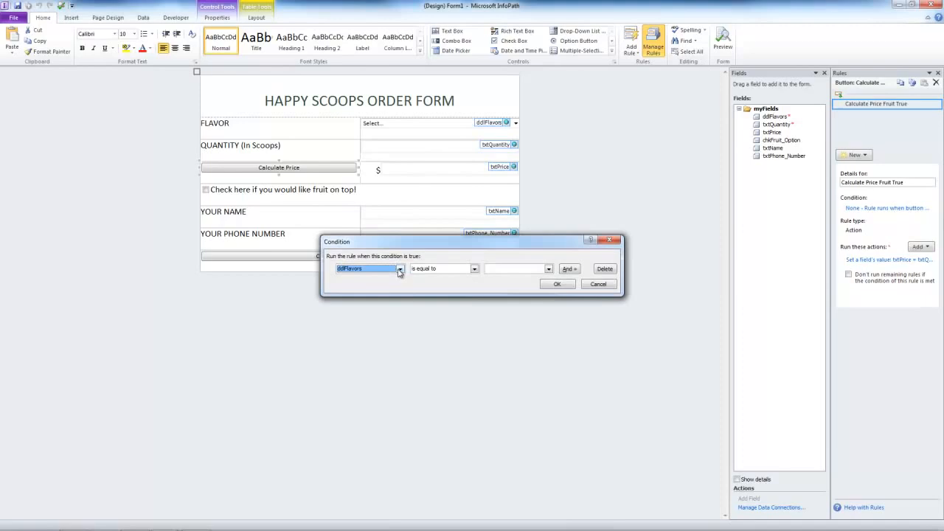
click(366, 268)
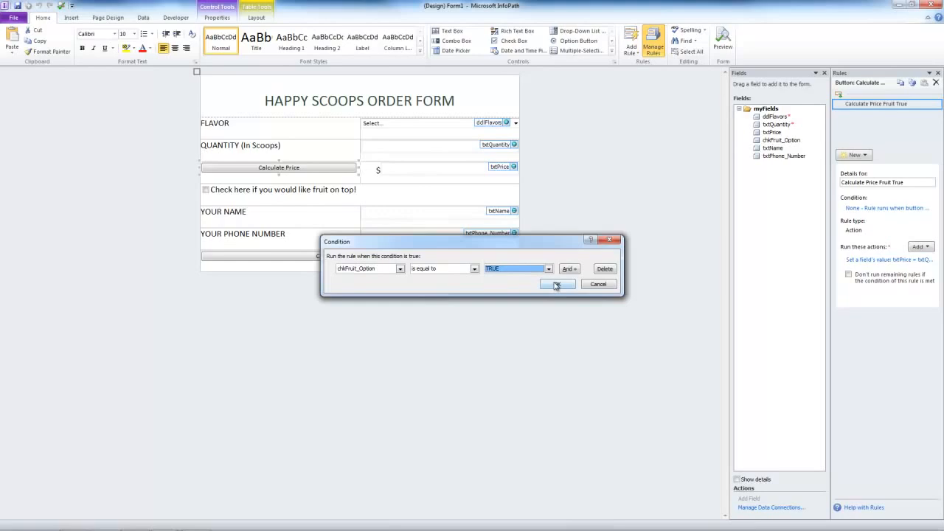
click(556, 284)
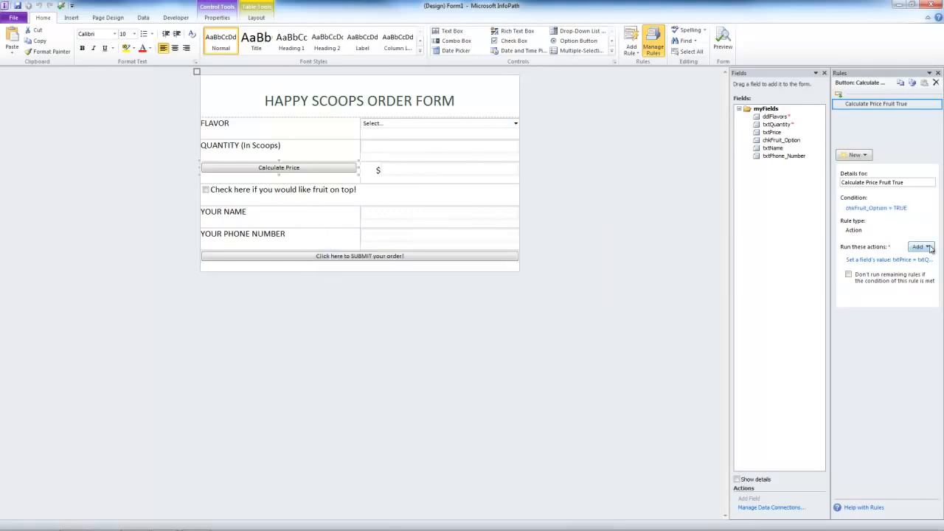
Make the rule set txtPrice to txtQuantity * .5 + 1
click(889, 259)
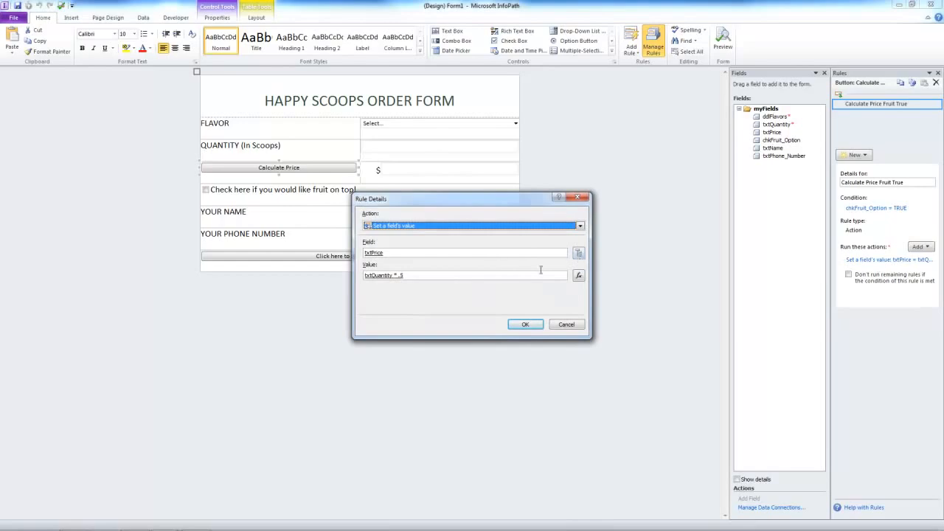
click(578, 275)
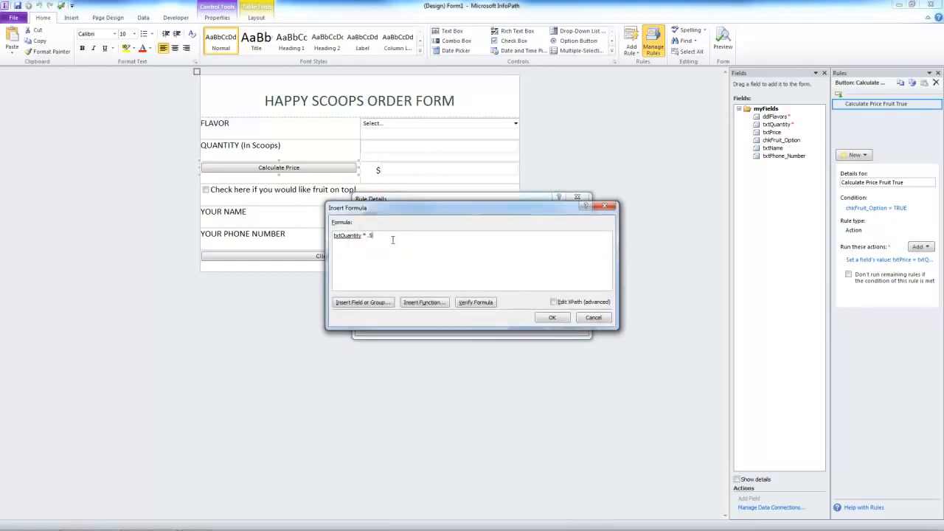
text(+1)
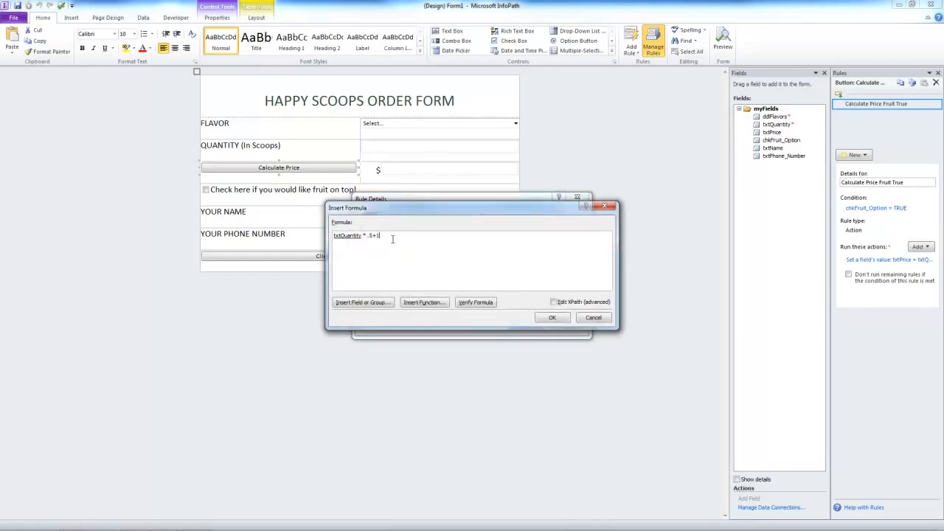
click(552, 317)
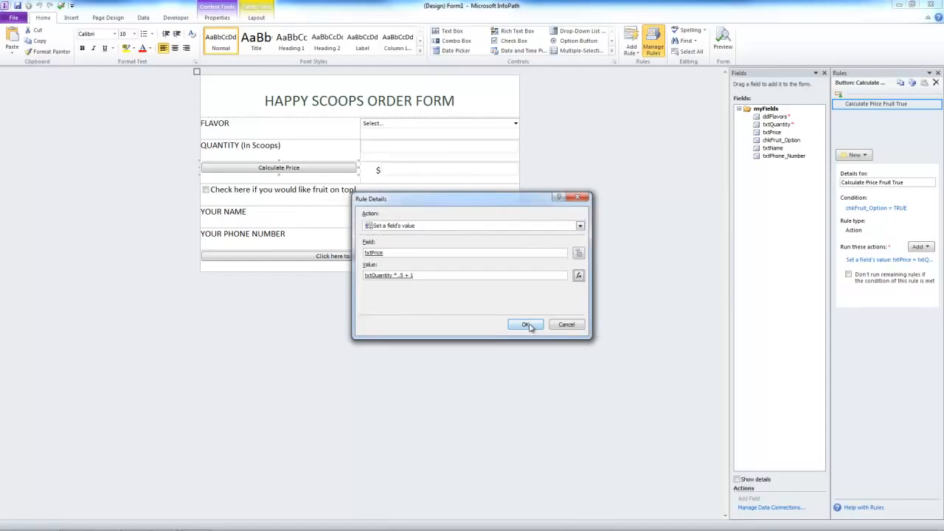
click(525, 324)
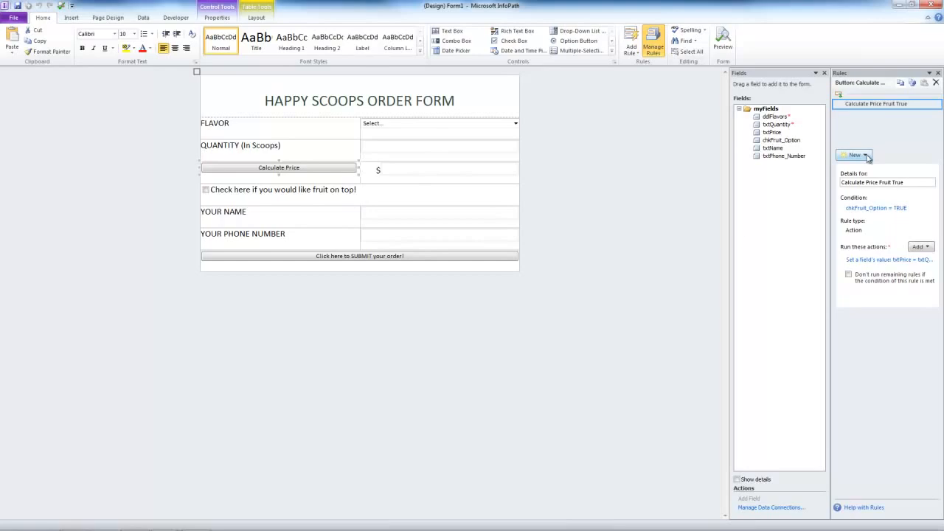
Add a Calculate Price Fruit False rule with condition chkFruit_Option equals FALSE
click(853, 154)
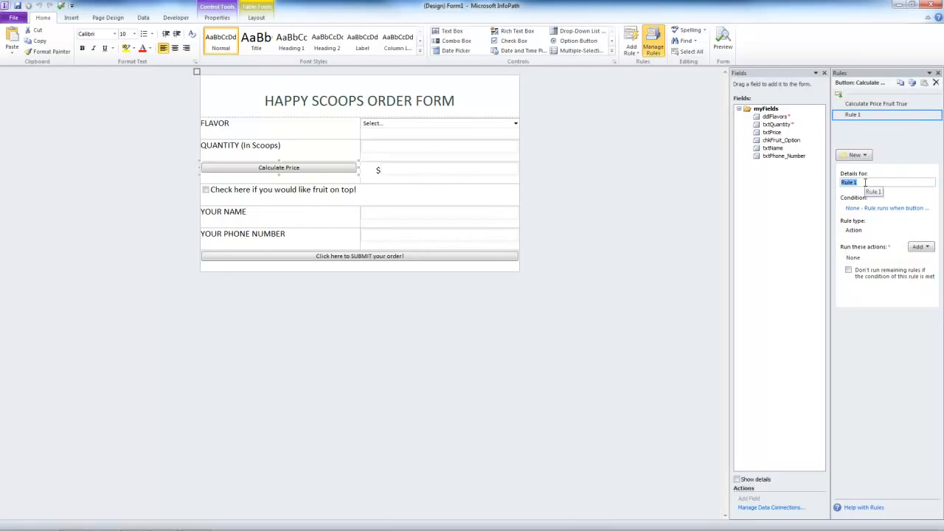
text(Cal)
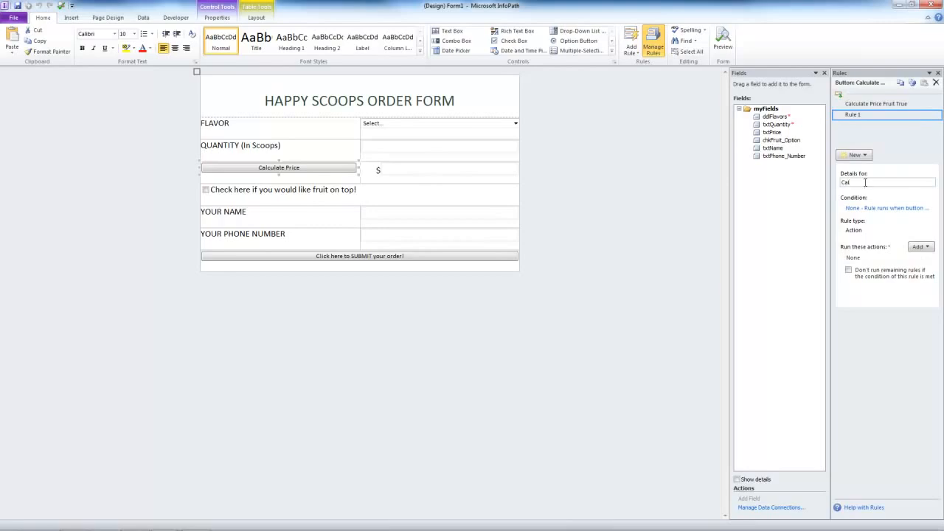
text(Calculate Price Fruit False)
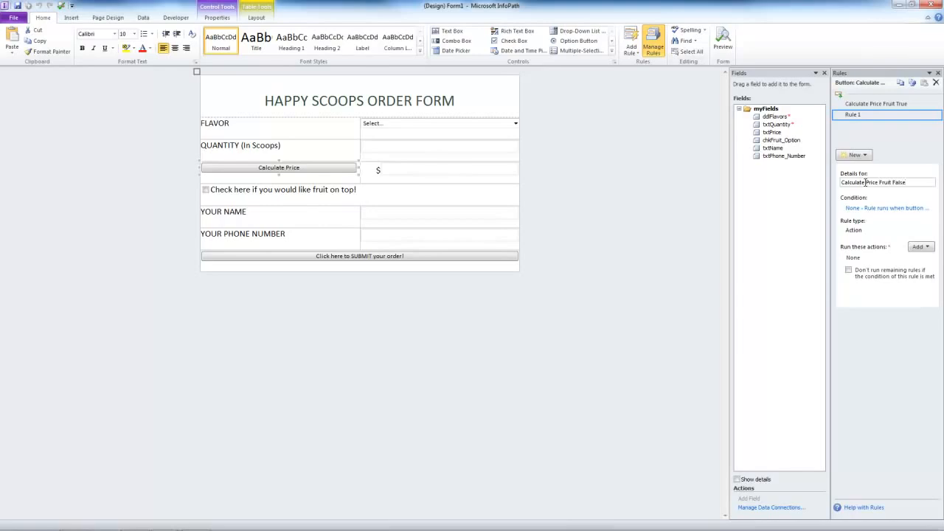
click(887, 208)
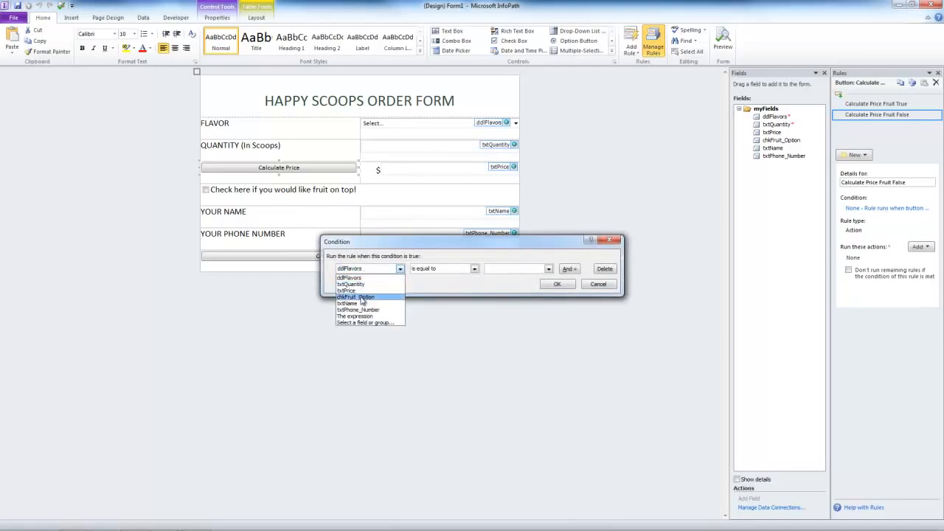
click(356, 297)
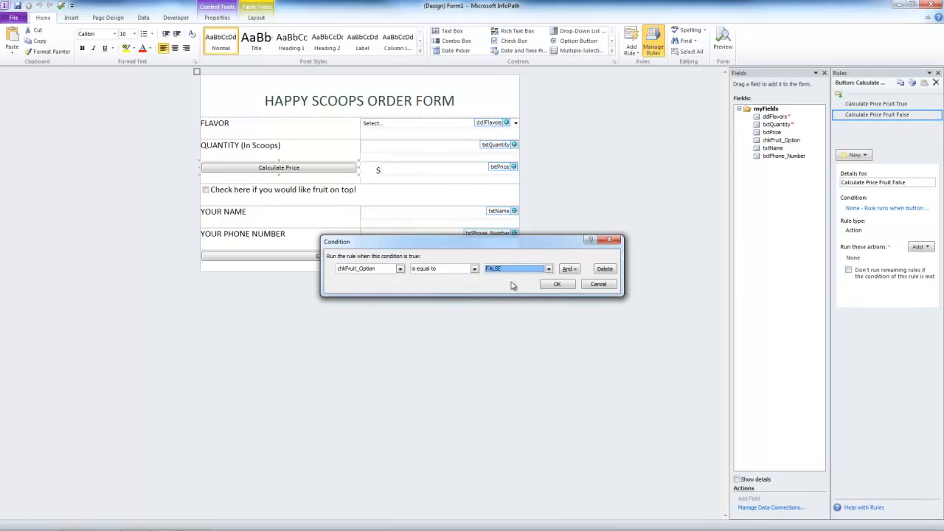
click(557, 284)
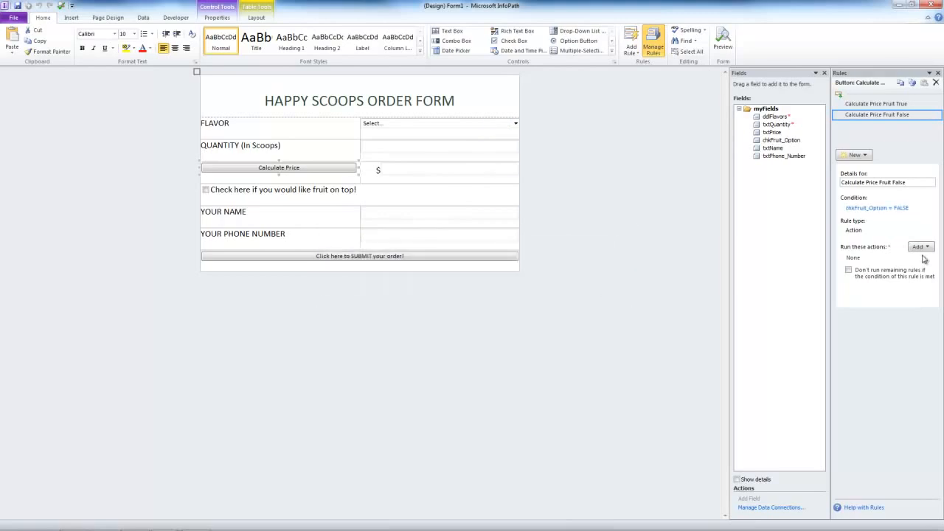
Make the Fruit False rule set txtPrice to txtQuantity * .5
click(919, 247)
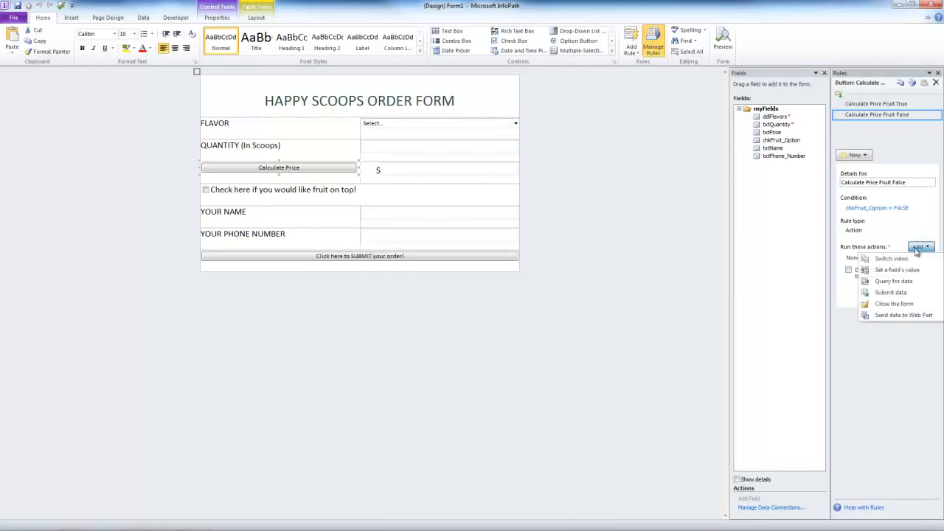
click(897, 269)
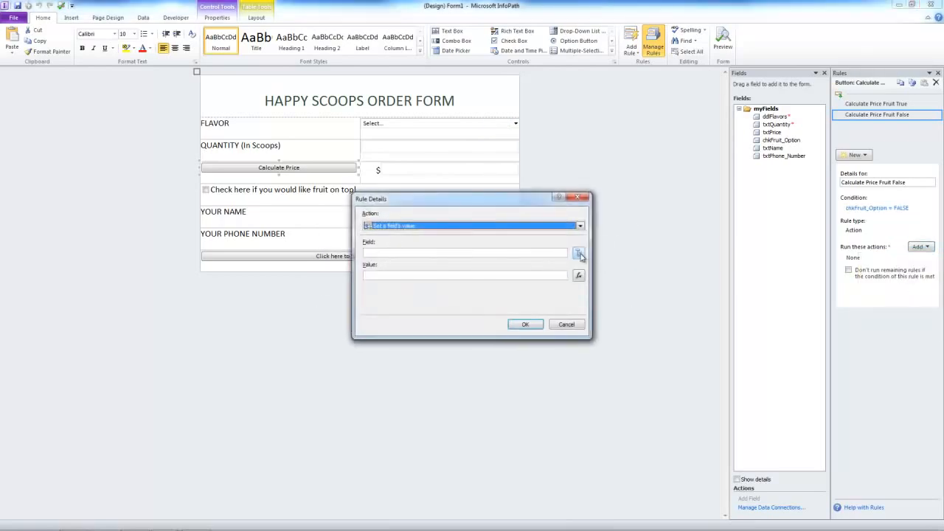
click(579, 253)
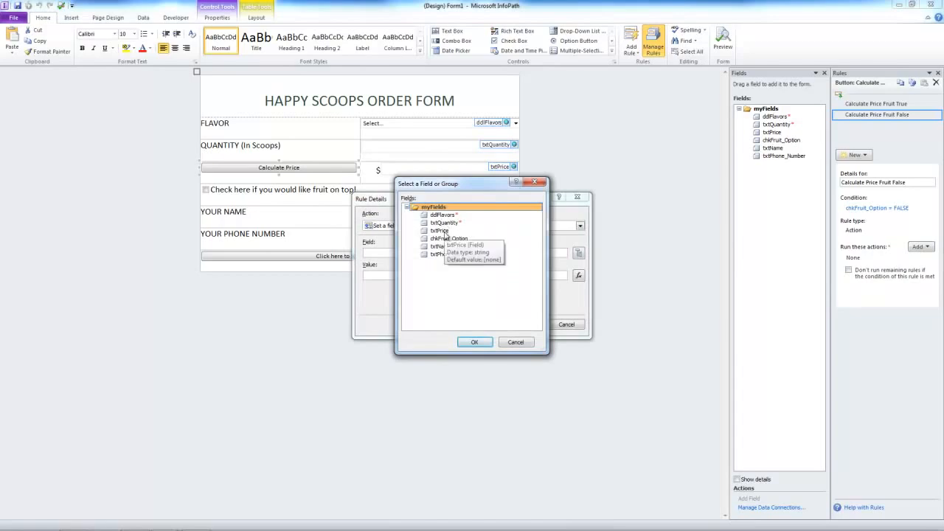
click(474, 342)
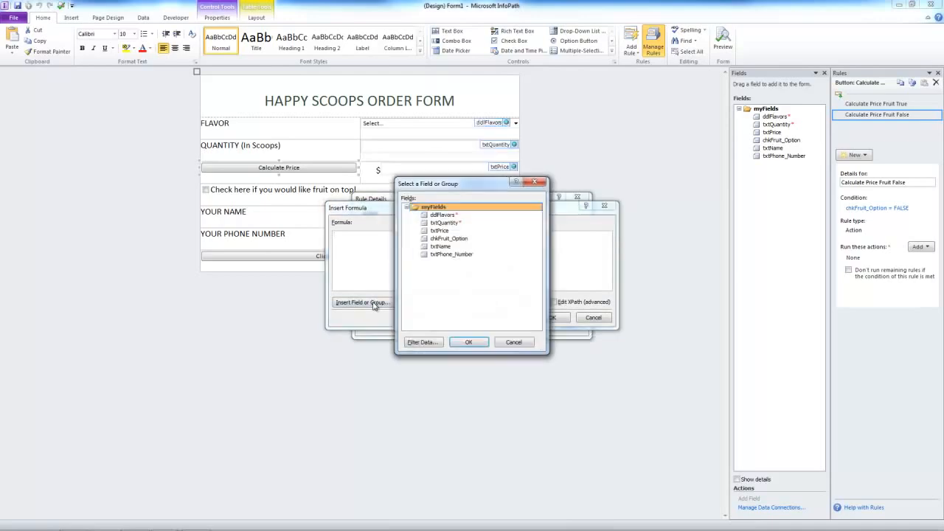
click(442, 222)
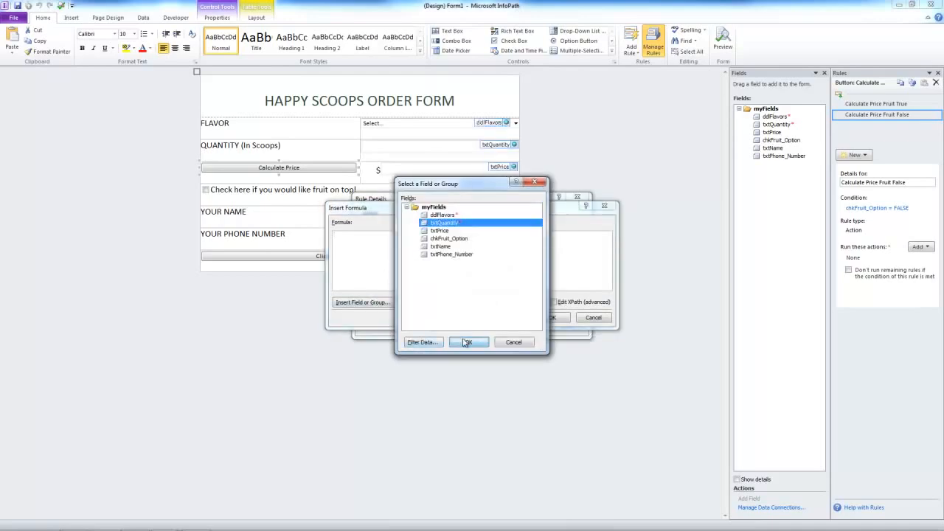
click(468, 342)
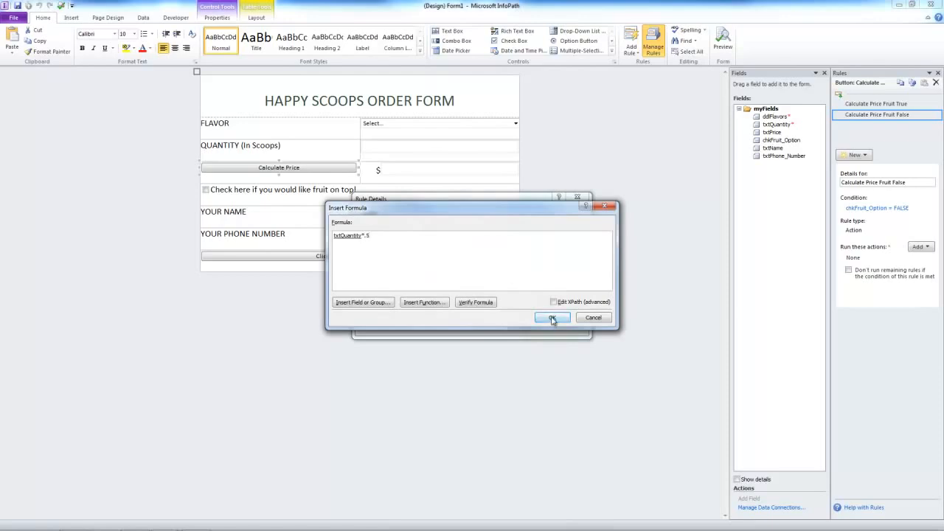
click(553, 317)
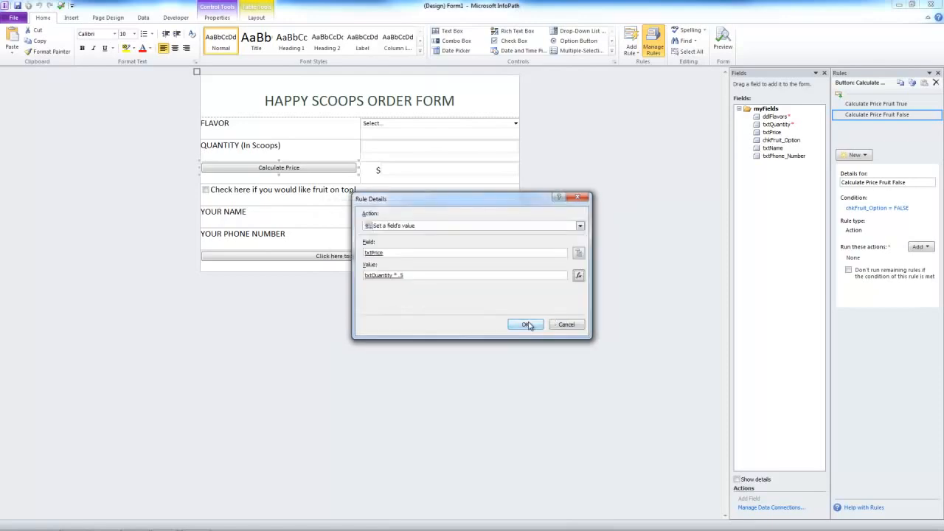
click(525, 324)
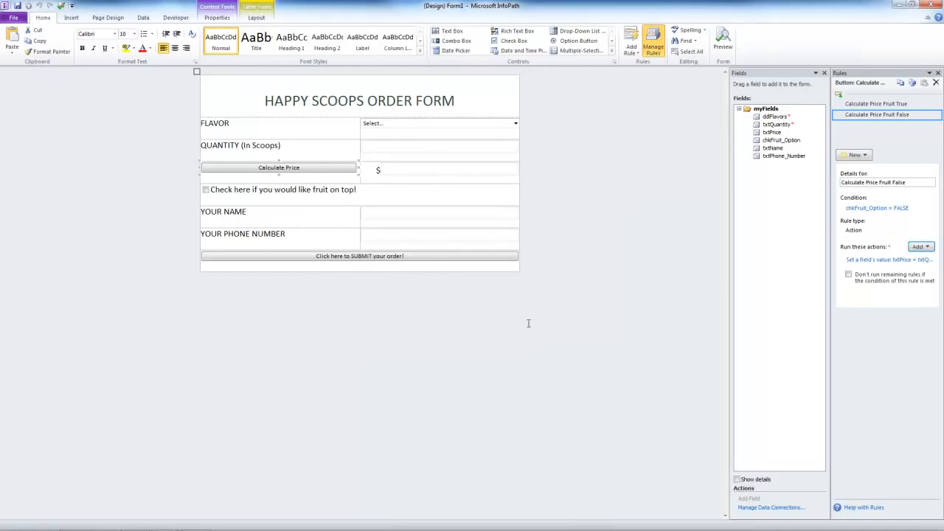
Copy both Calculate Price rules onto the submit order button
click(359, 255)
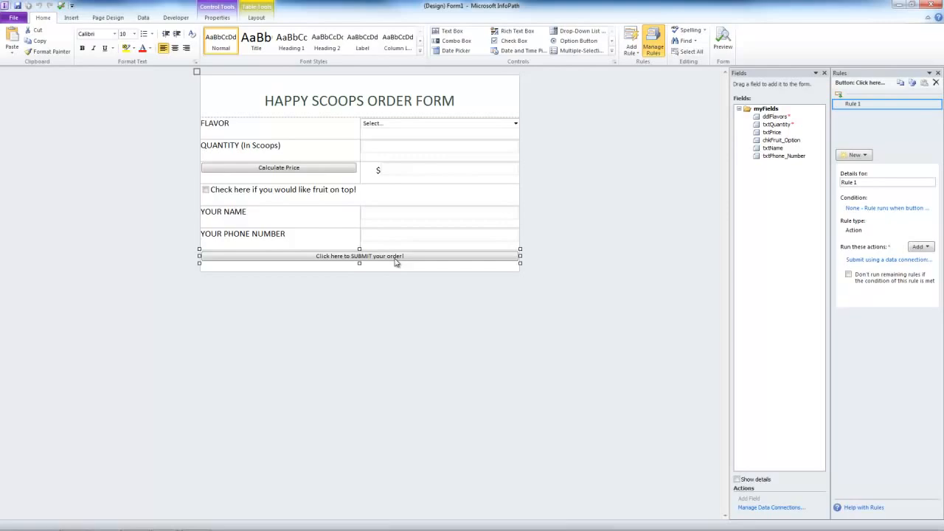
click(279, 167)
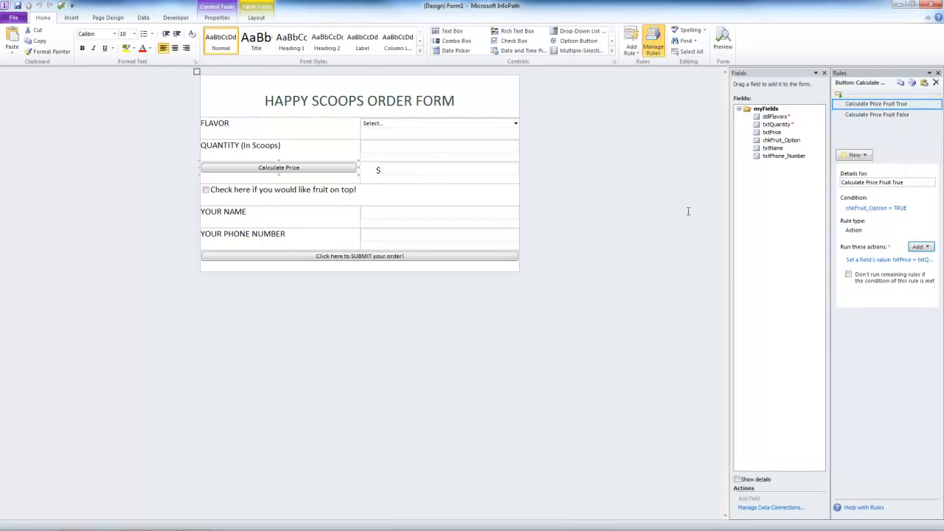
click(359, 256)
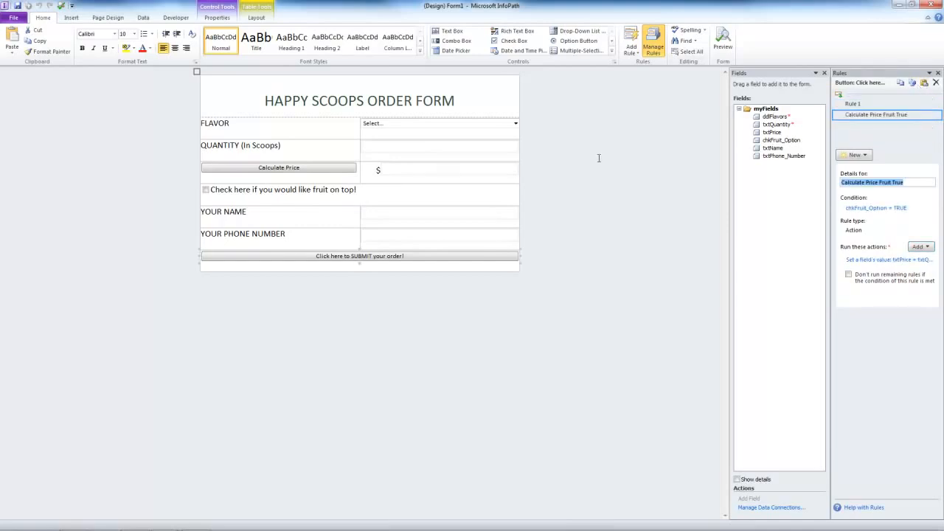
click(278, 167)
text(Email)
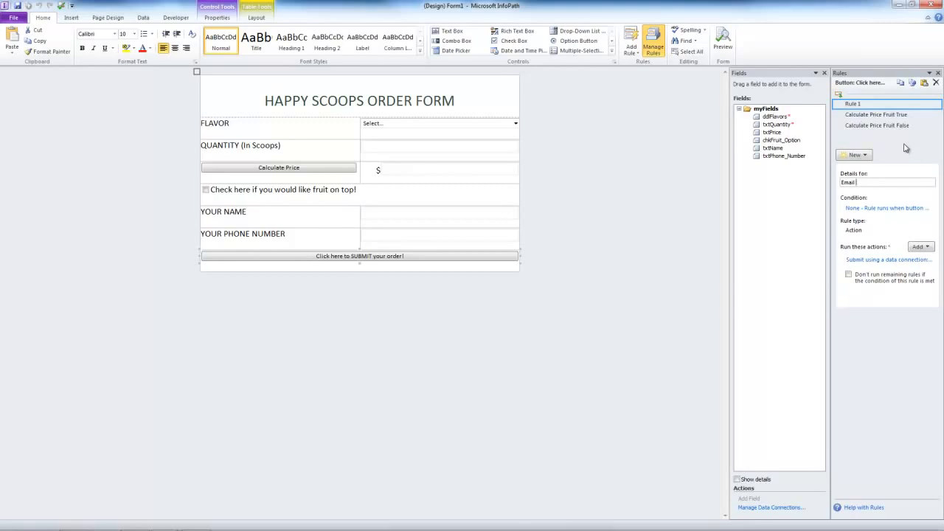
Name the submit rule Email Submit and move it below the two pricing rules
click(876, 114)
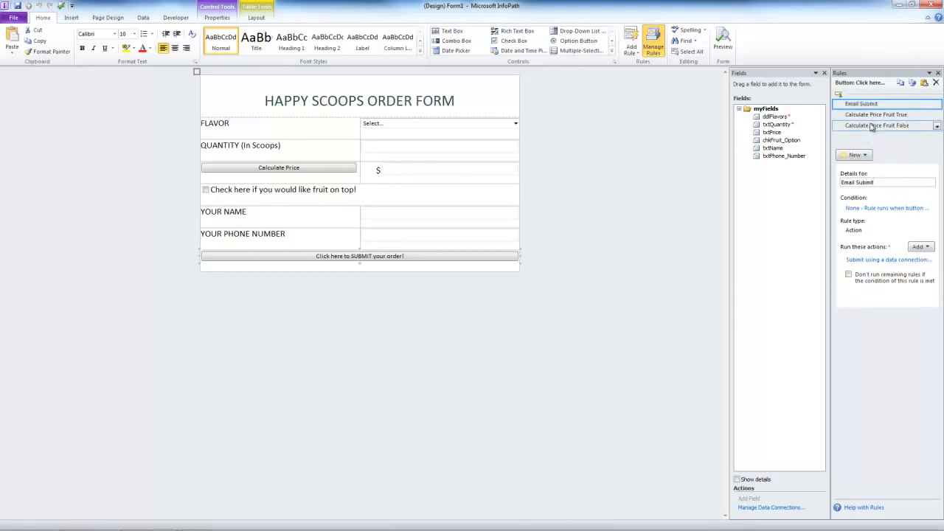
click(876, 126)
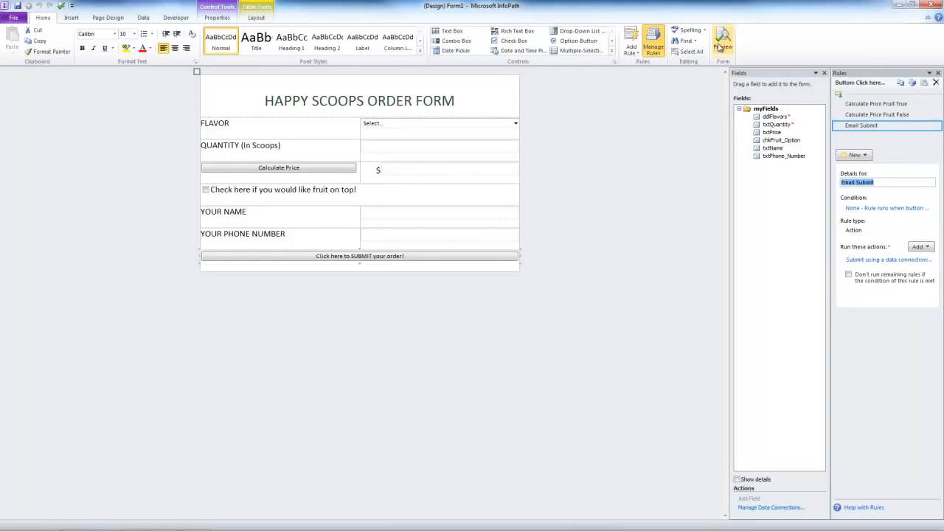
Preview a test order with a flavour, fruit on top, 5 scoops and a name
click(723, 42)
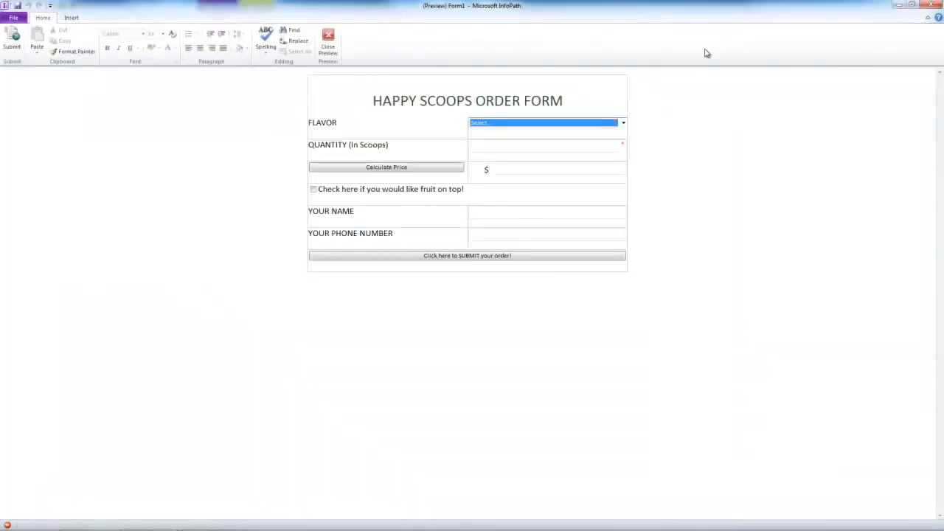
click(546, 123)
text(4)
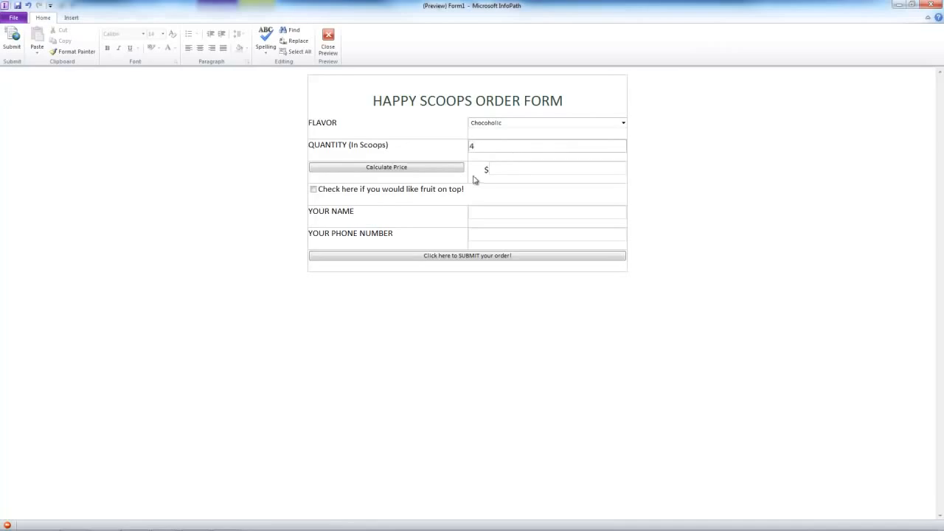
click(387, 166)
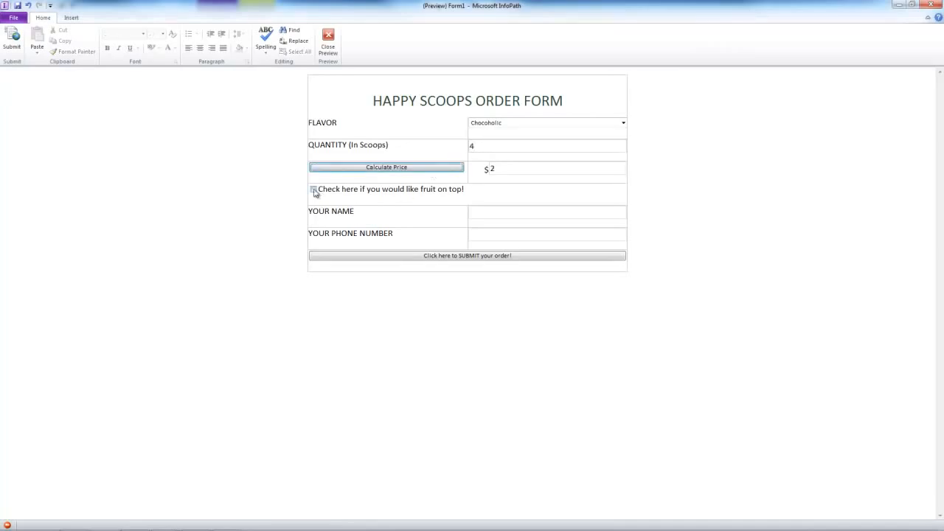
click(313, 189)
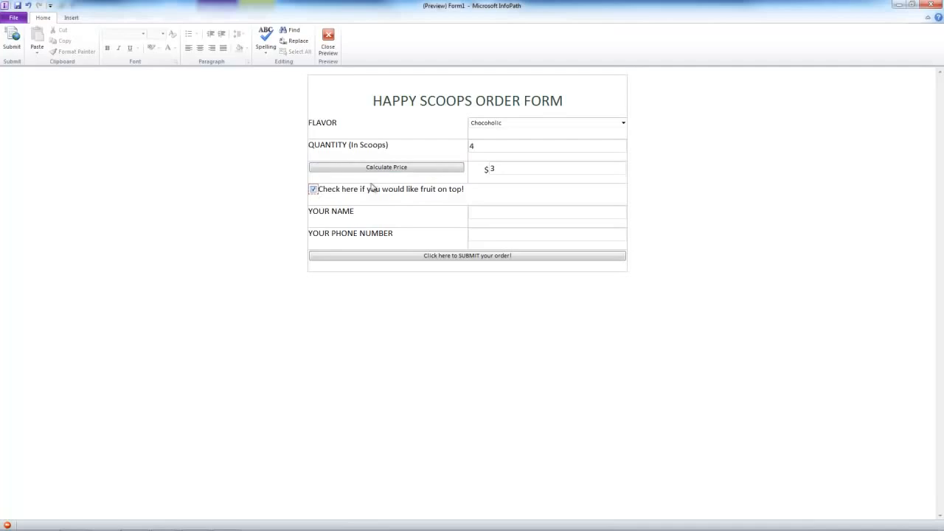
click(547, 145)
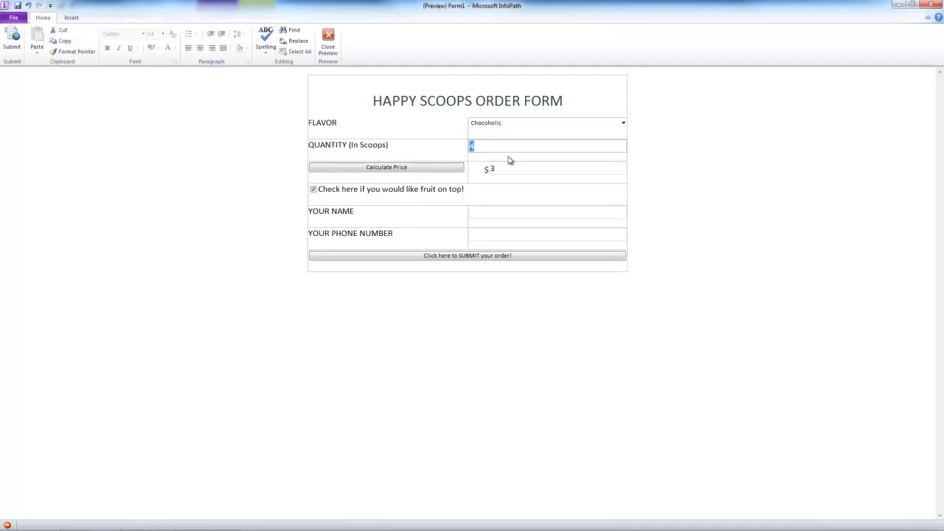
text(5)
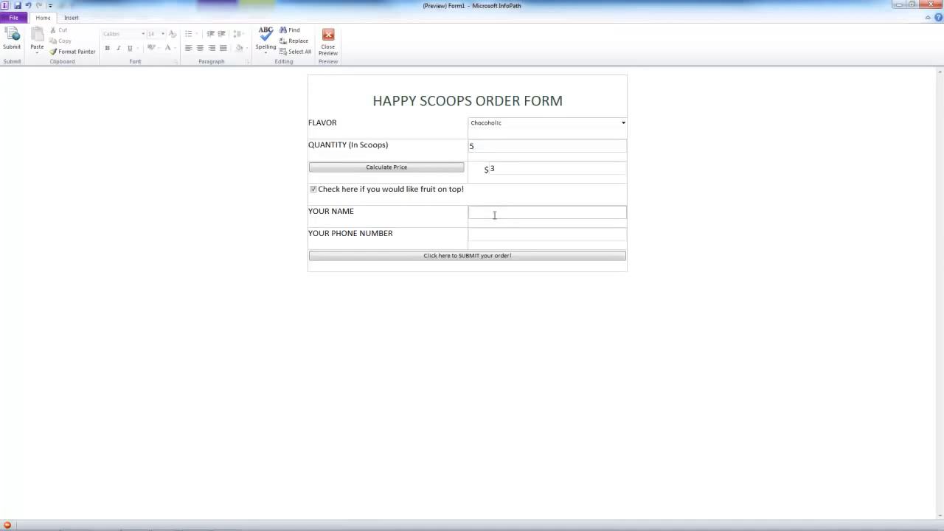
text(c)
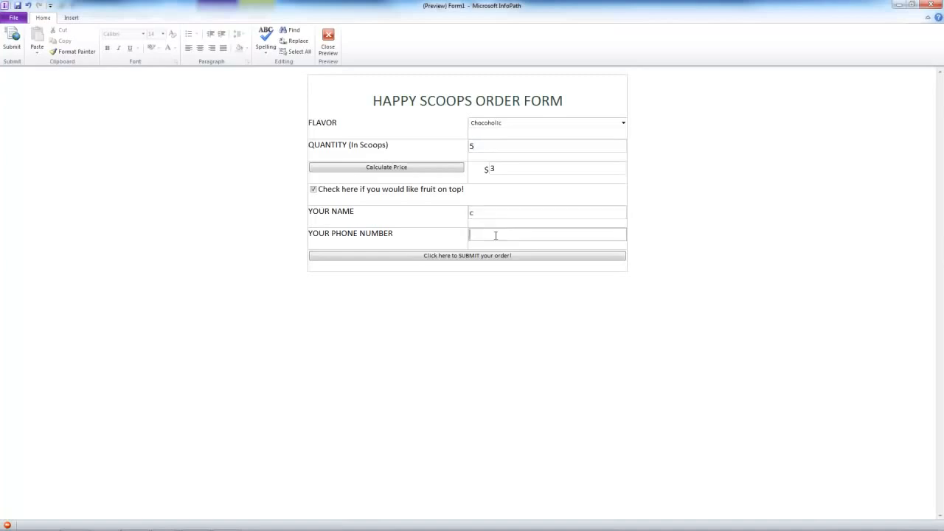
Submit the test order so the price updates to $3.5 and dismiss the rules warning
click(466, 255)
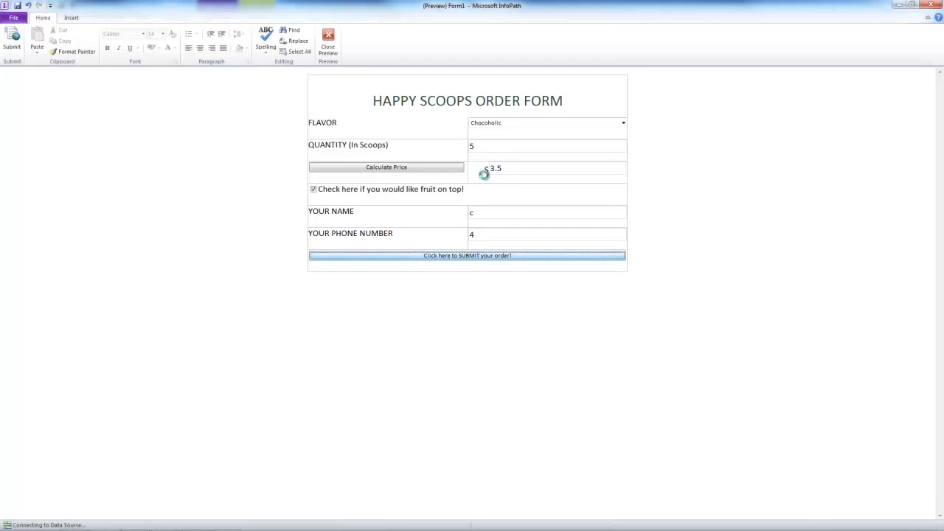
click(467, 255)
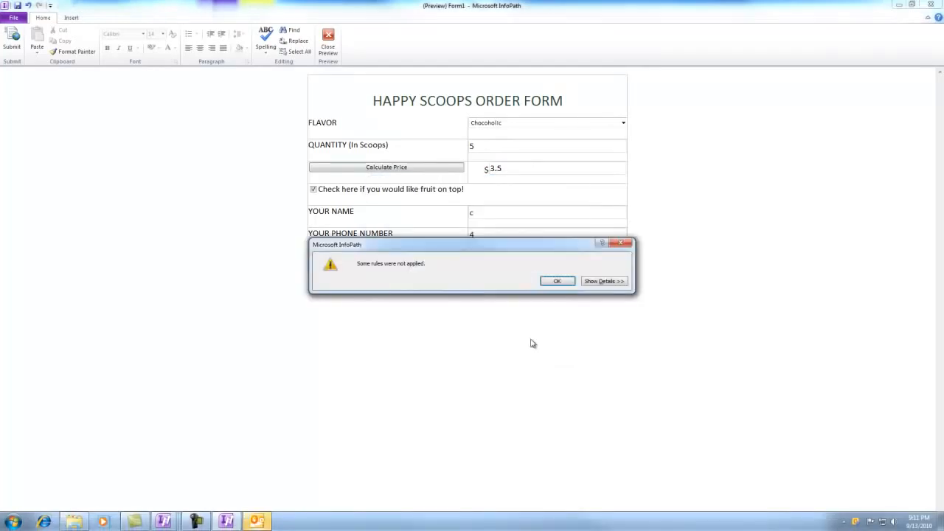
click(557, 281)
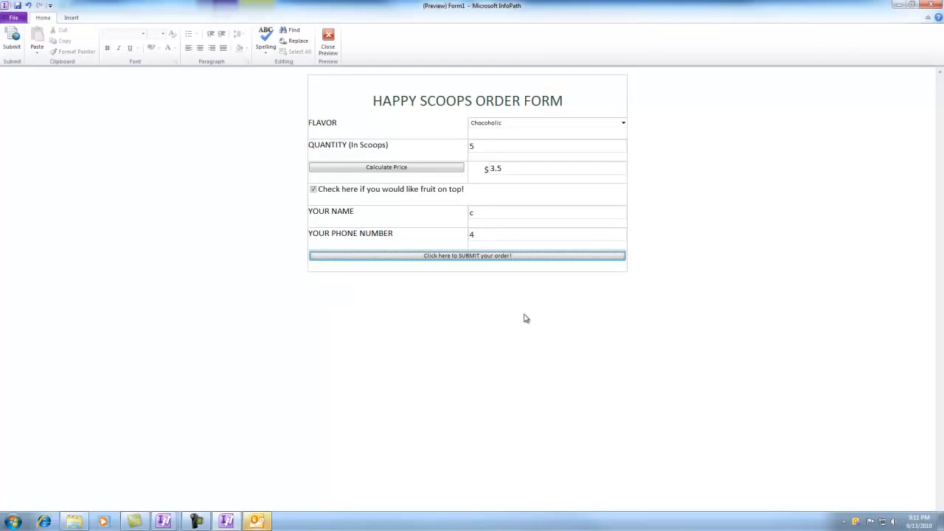
mouse_move(523, 317)
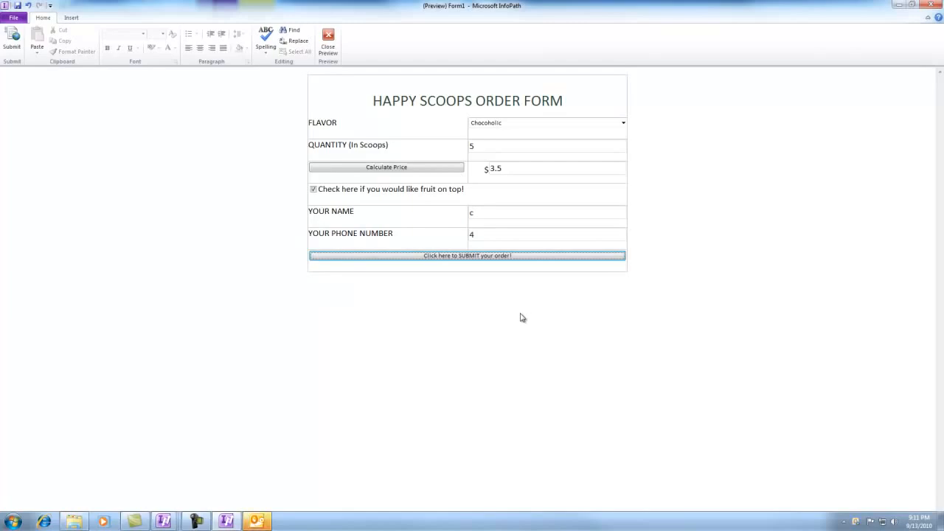
click(327, 41)
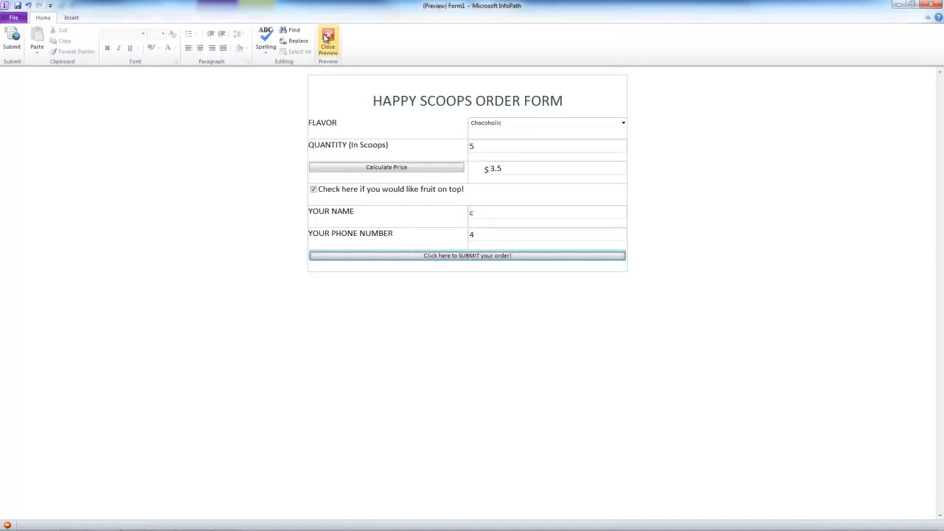
Close the preview to return to the form's design view
click(328, 40)
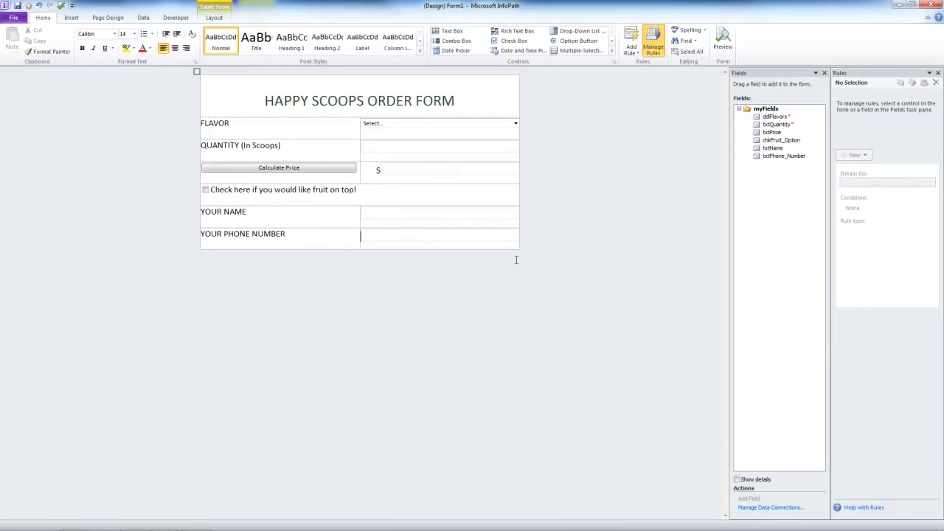
mouse_move(547, 254)
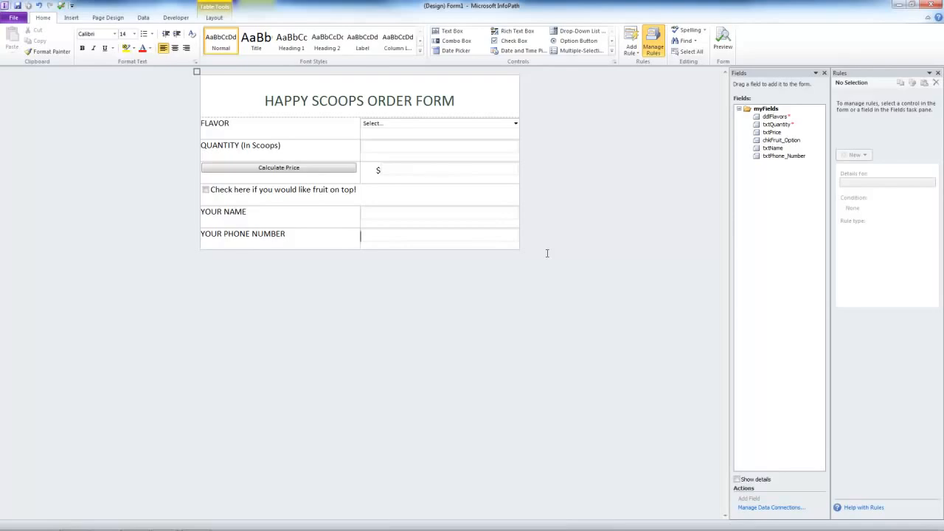
Set the txtPrice text box to Read-only in its Display properties so the price can't be edited
right_click(377, 170)
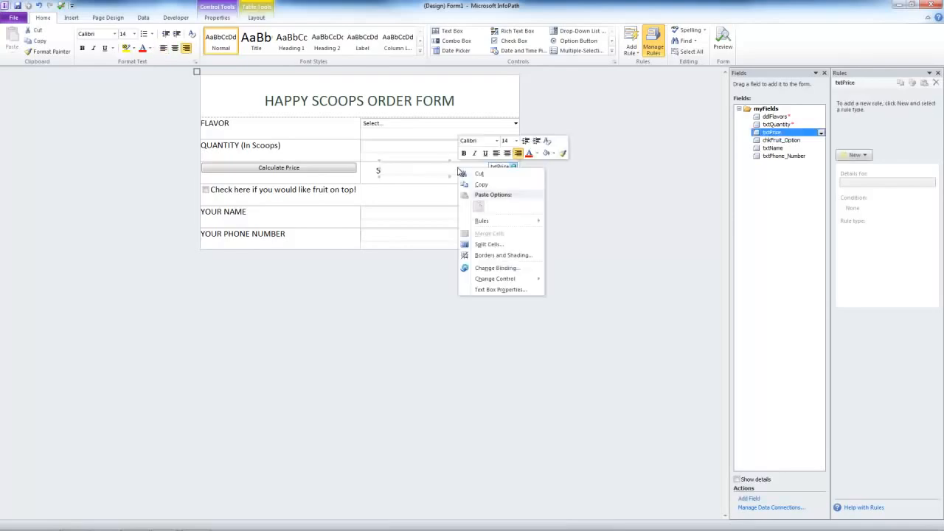
mouse_move(503, 289)
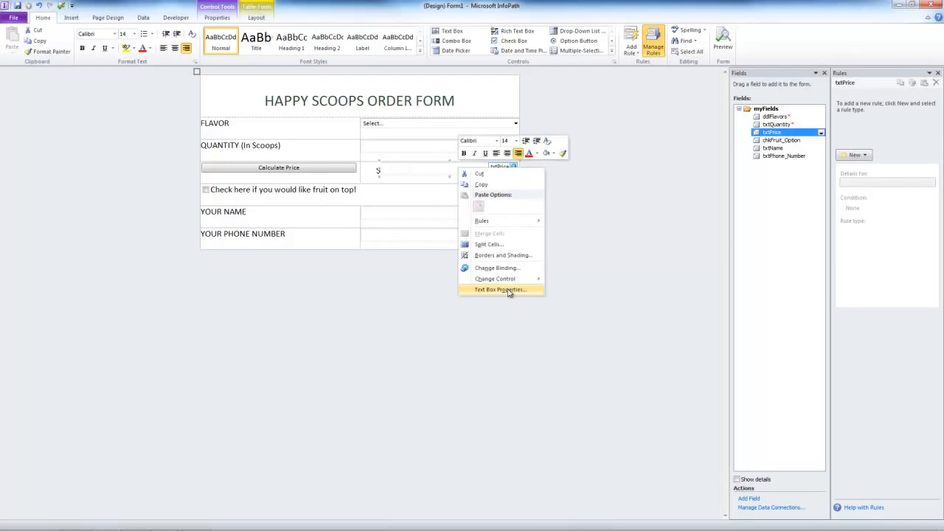
click(500, 289)
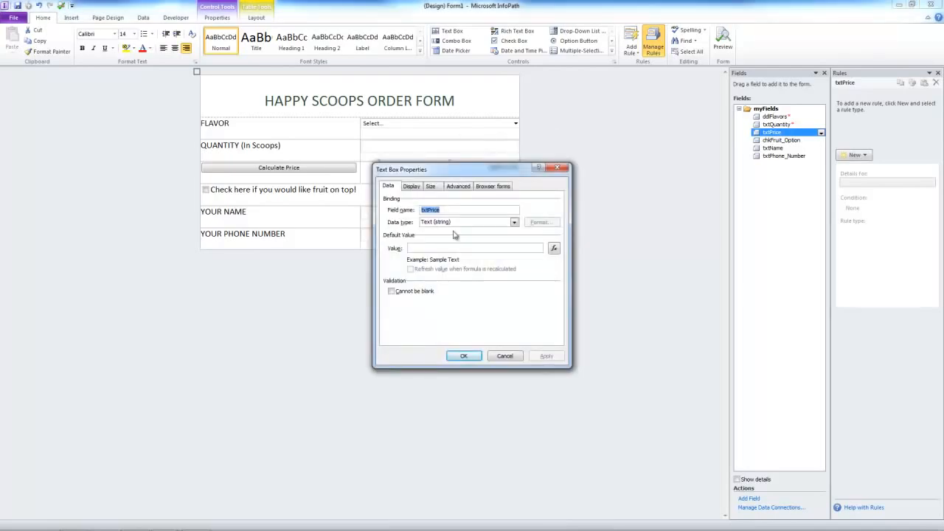
click(412, 185)
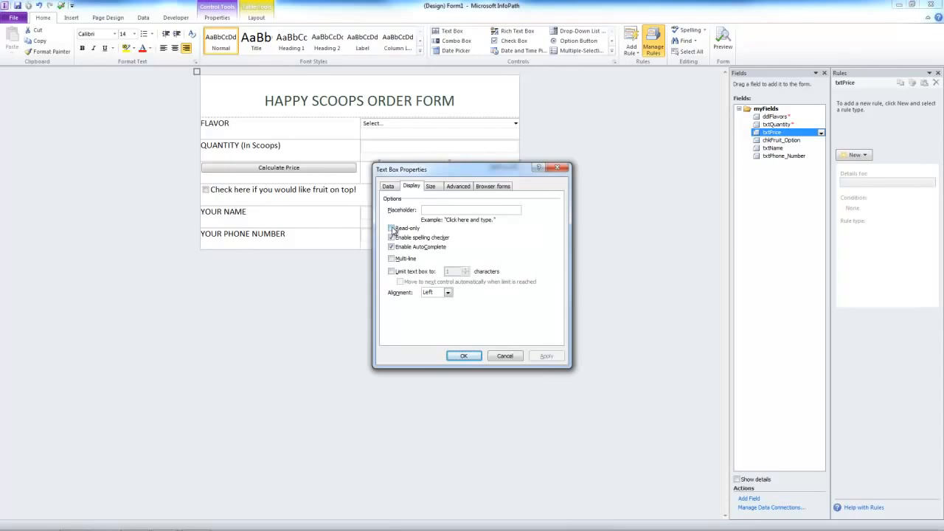
click(392, 227)
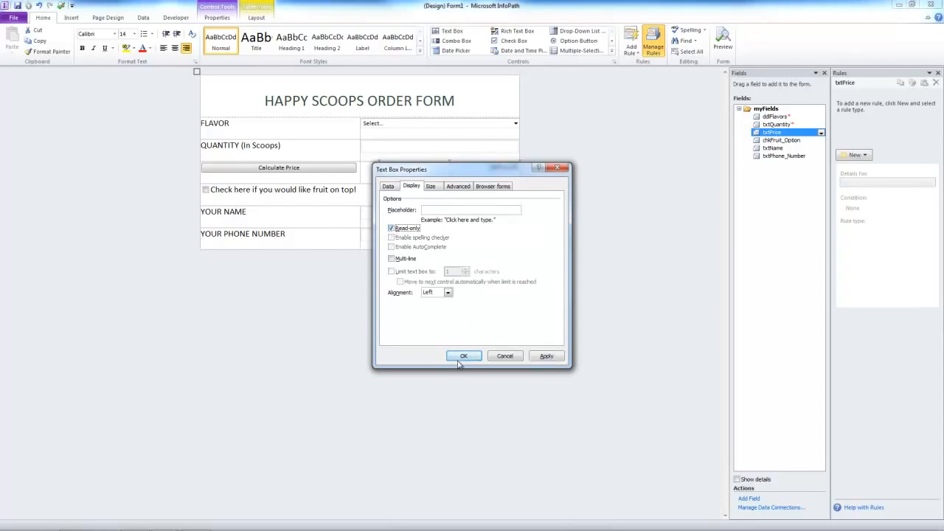
click(464, 356)
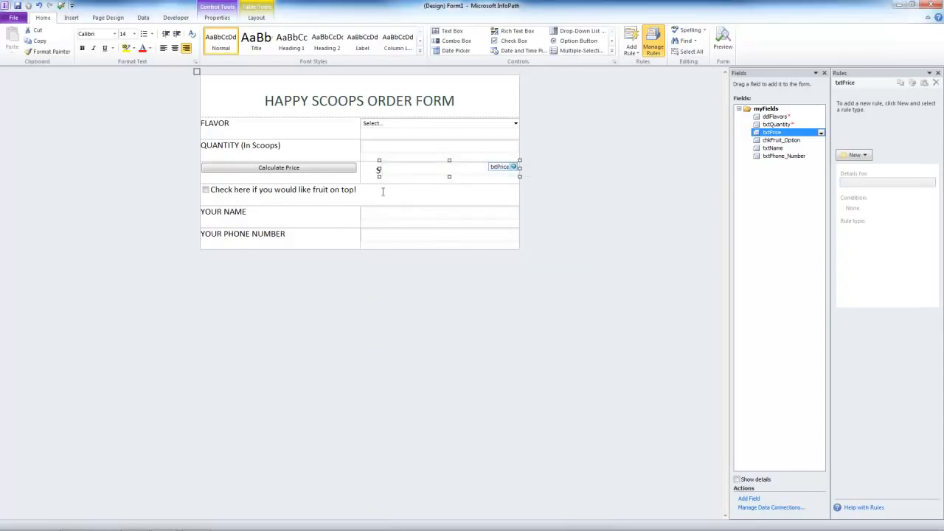
Inspect txtQuantity's Calculate Price Fruit True and False rules, then close the Rules pane
click(439, 139)
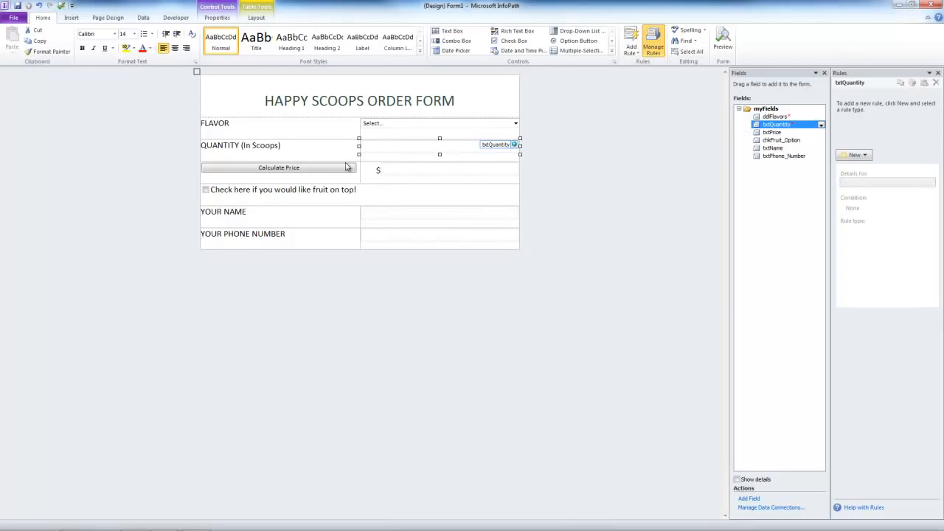
click(278, 167)
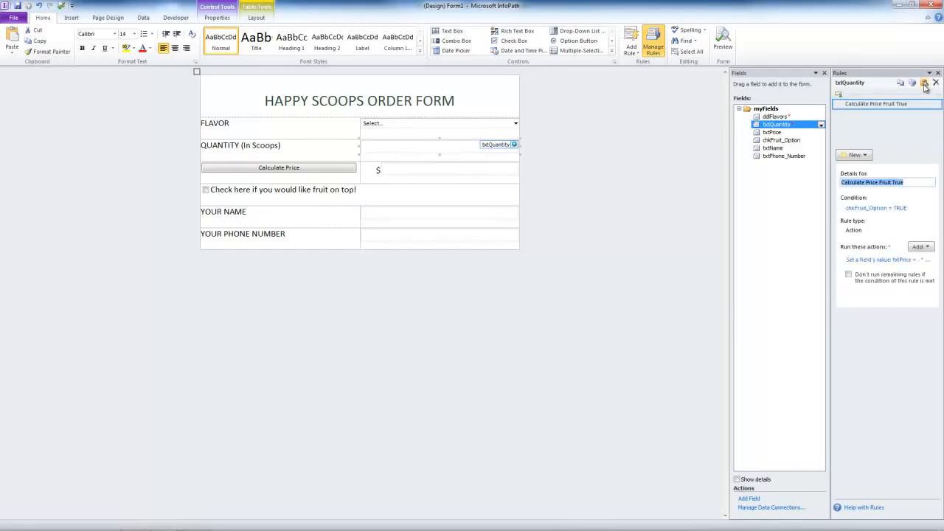
click(278, 167)
text(Fals)
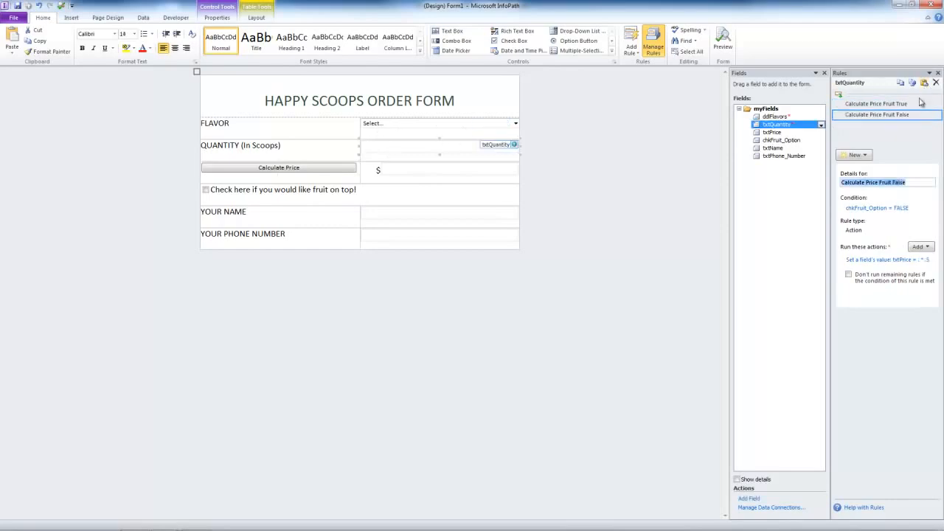
mouse_move(907, 132)
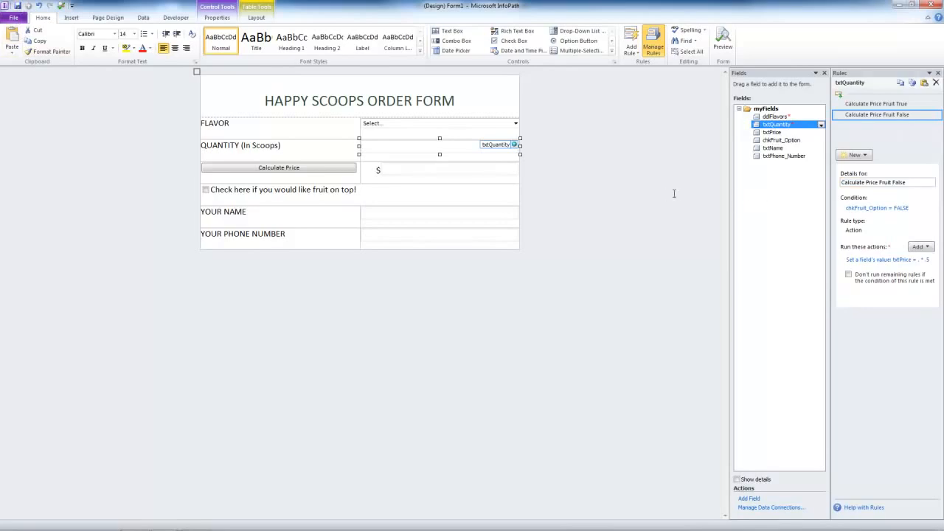
mouse_move(917, 68)
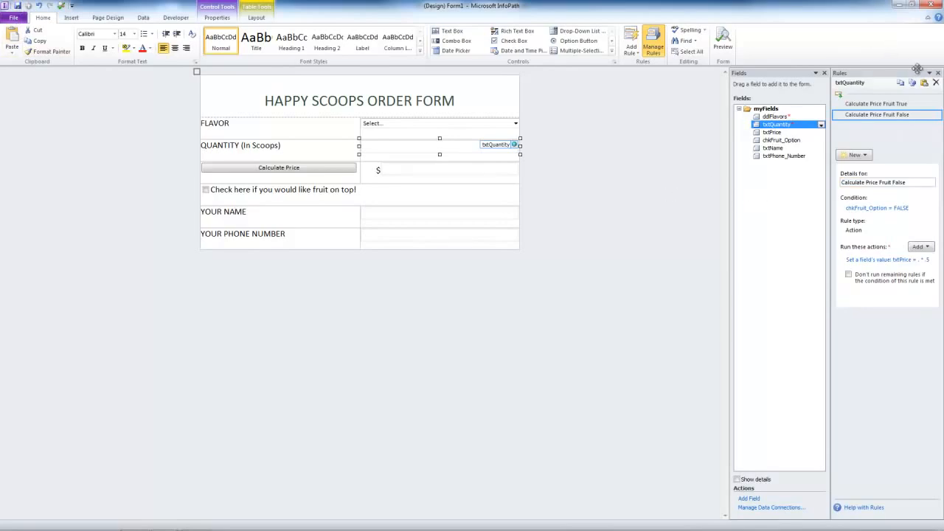
click(937, 73)
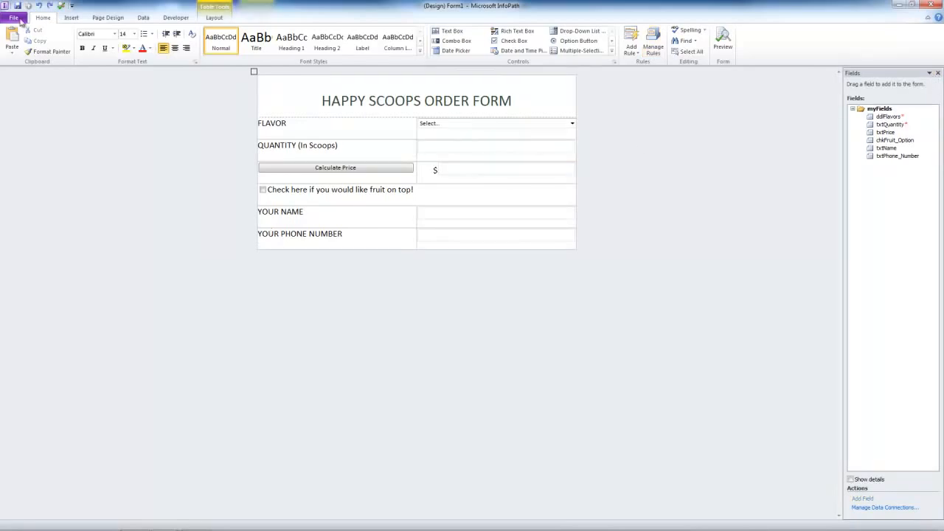
Start Publish to SharePoint Server with the Stores site address, then switch to the browser
click(14, 17)
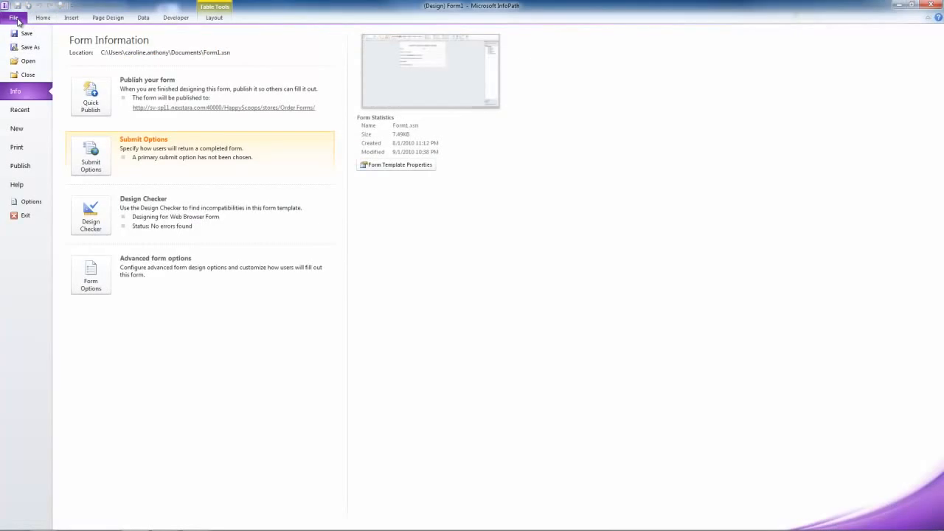
click(20, 165)
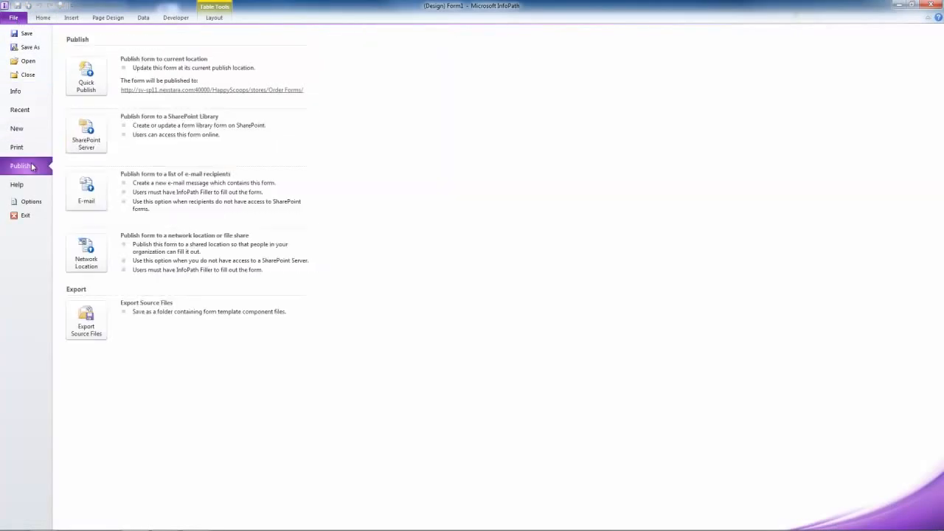
mouse_move(86, 133)
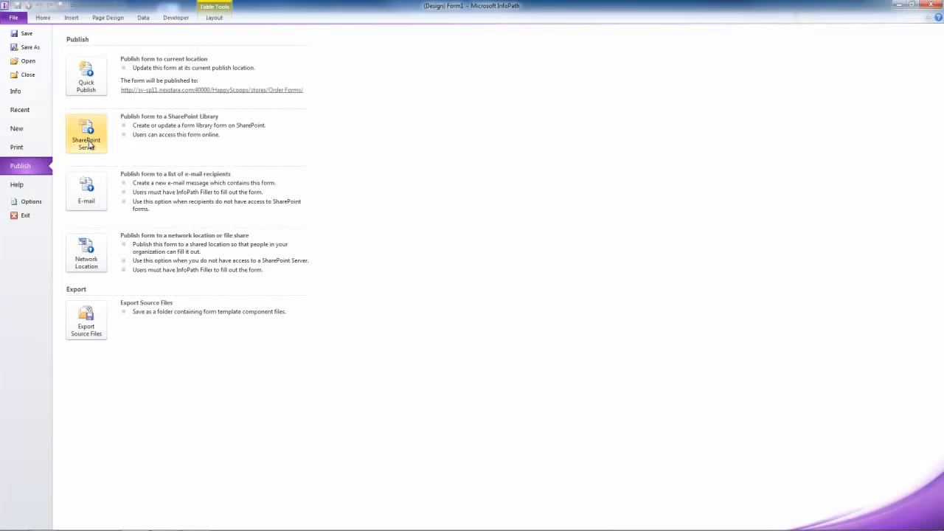
click(86, 135)
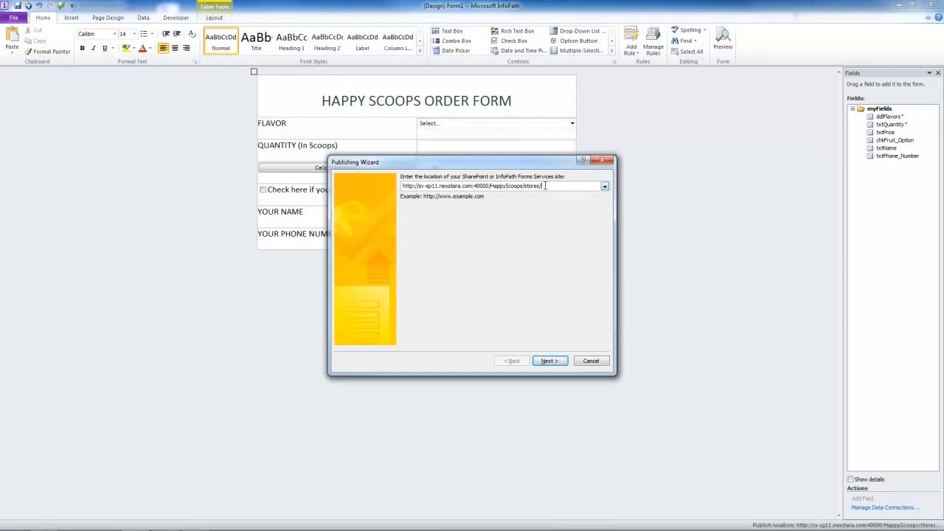
key(alt+tab)
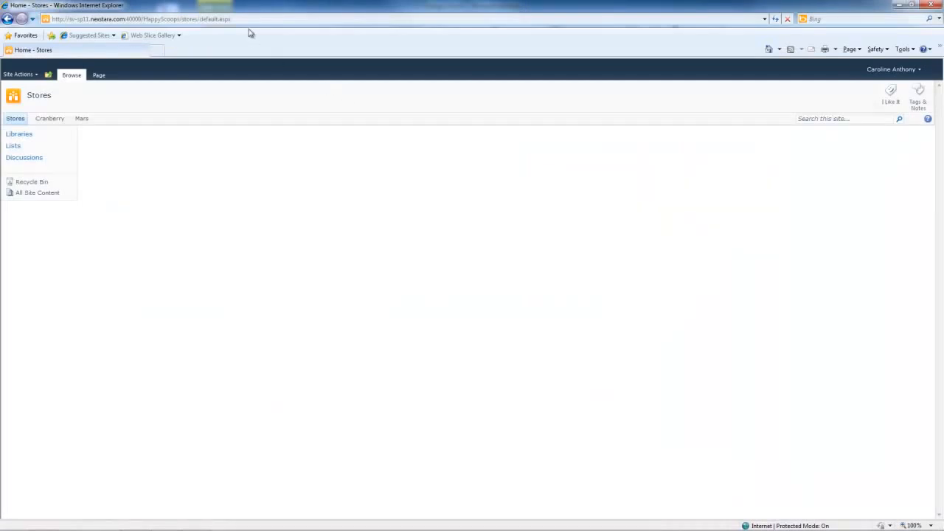
Check the Stores site address in the browser and return to the Publishing Wizard
click(140, 18)
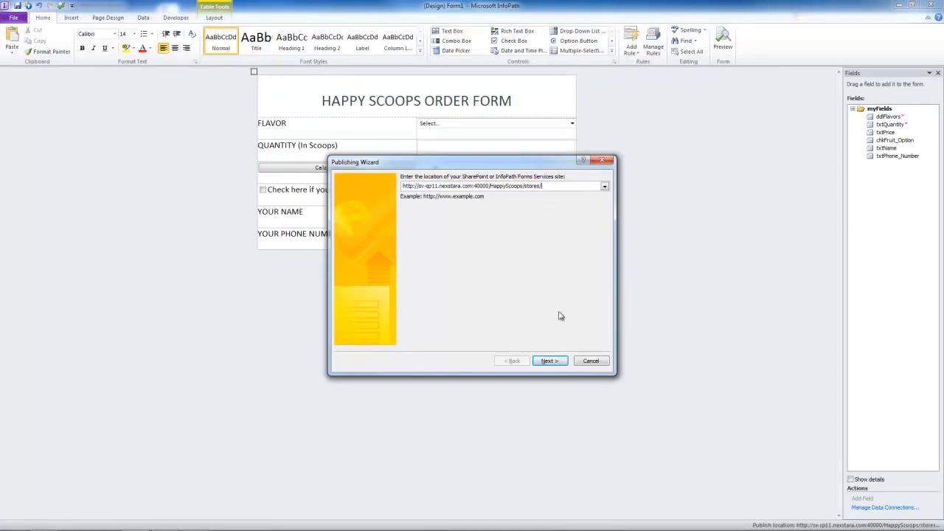
Continue the wizard to create a new browser form library named Order Forms with a Happy Scoops description
click(550, 360)
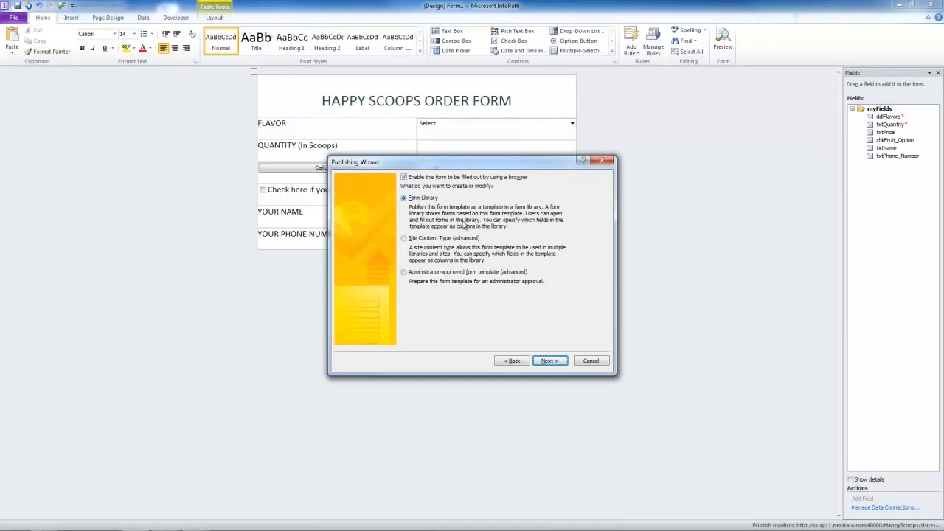
click(549, 360)
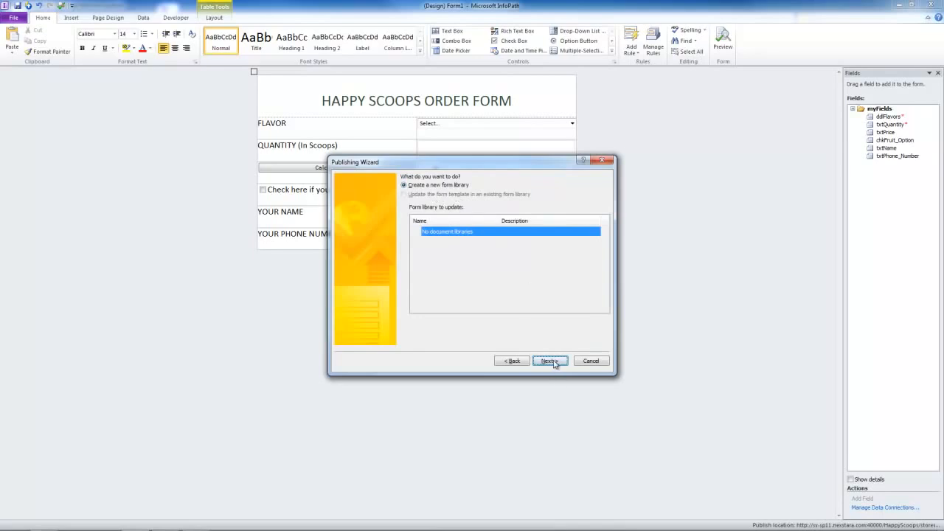
click(550, 361)
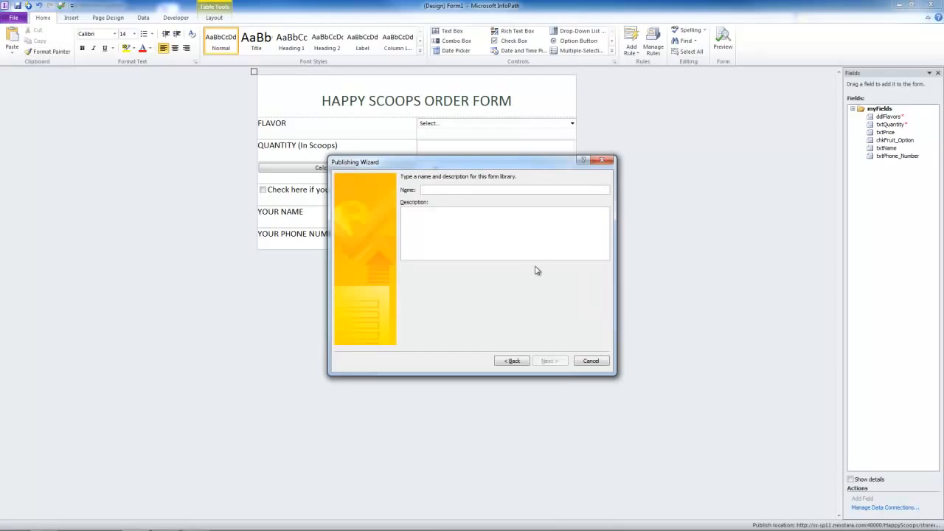
text(Order Forms)
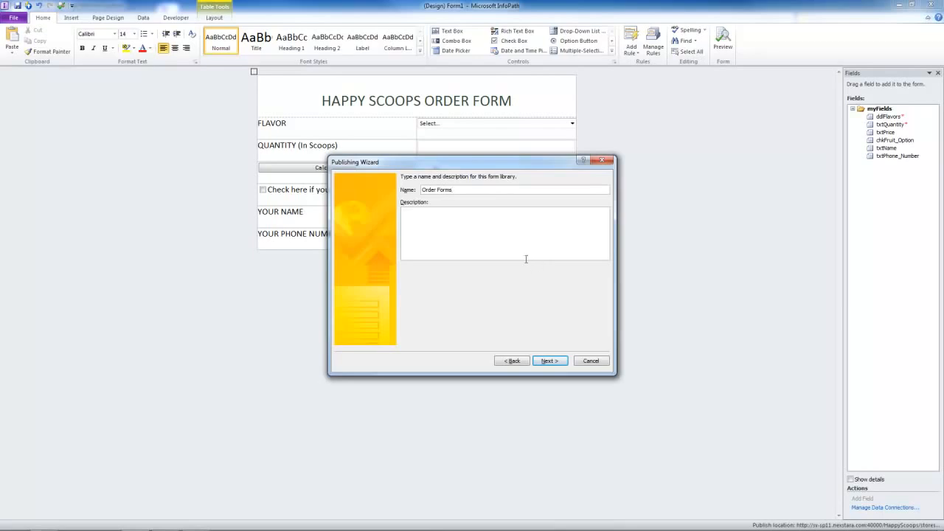
text(H)
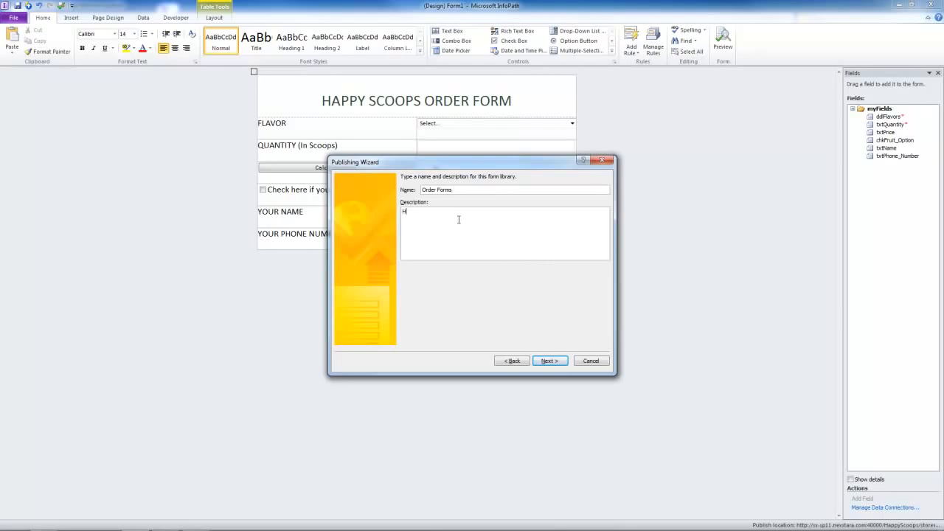
text(appy Scoops Order Forms)
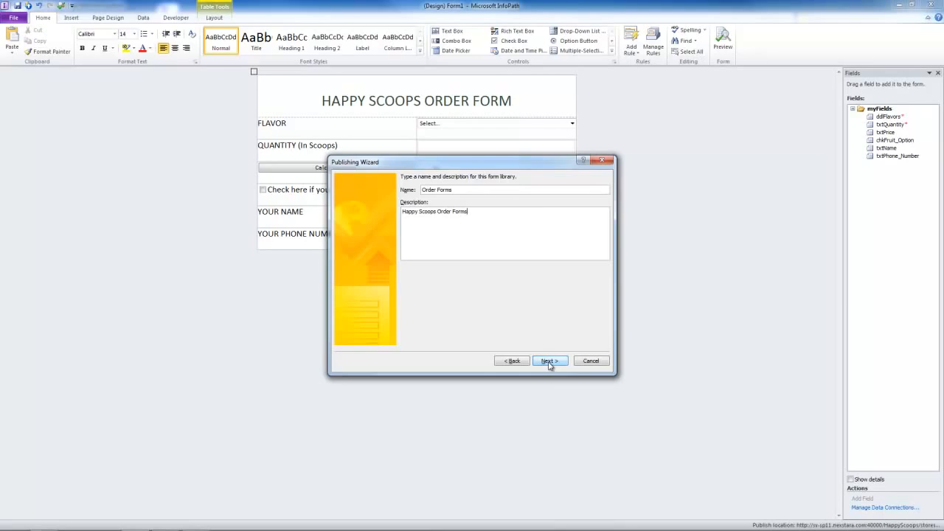
click(549, 361)
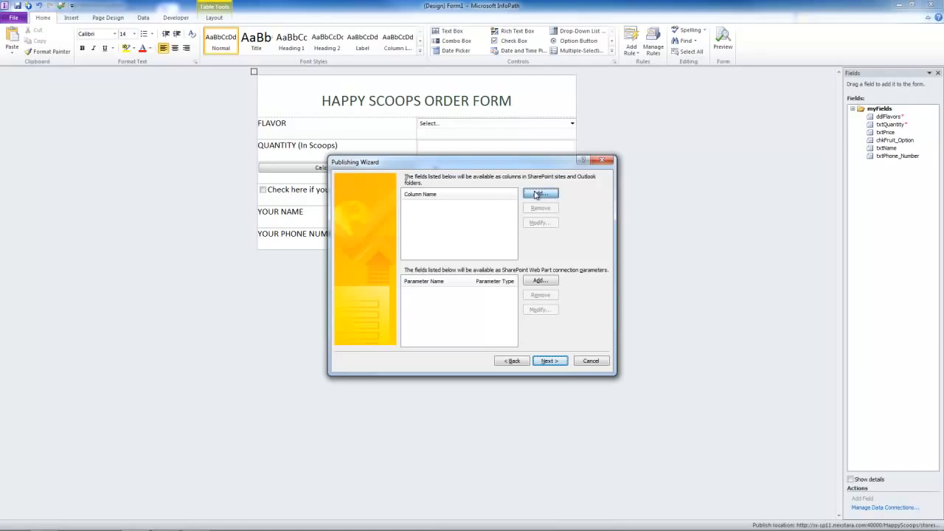
Add ddlFlavors, txtQuantity and chkFruit_Option as library columns named Flavors, Quantity and Fruit Option
click(541, 193)
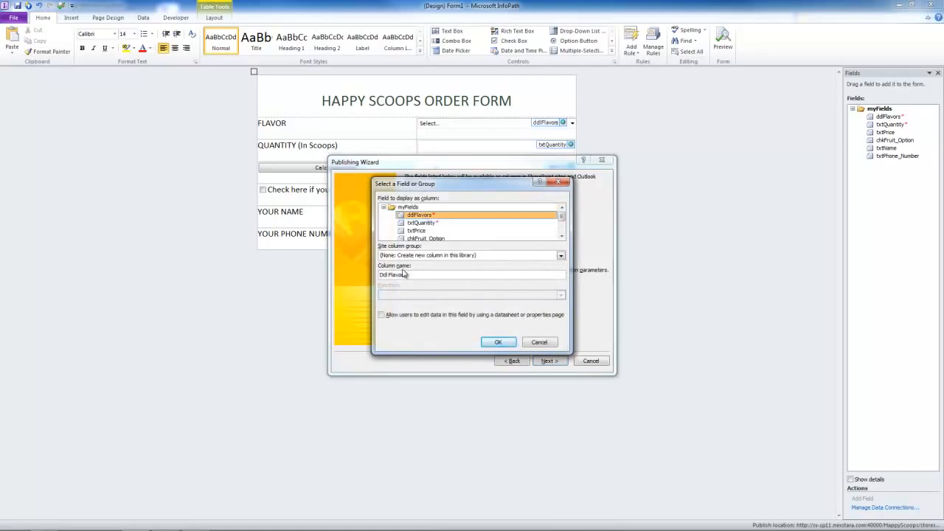
click(420, 214)
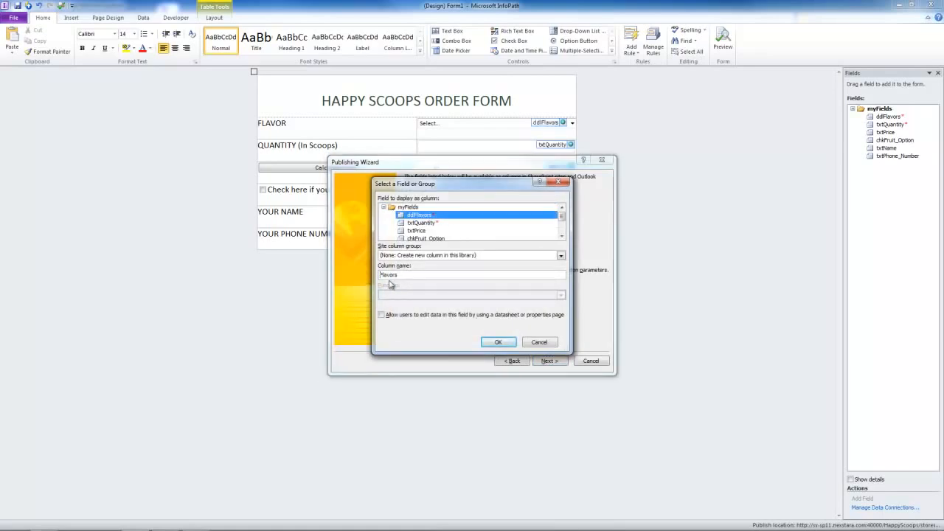
click(498, 341)
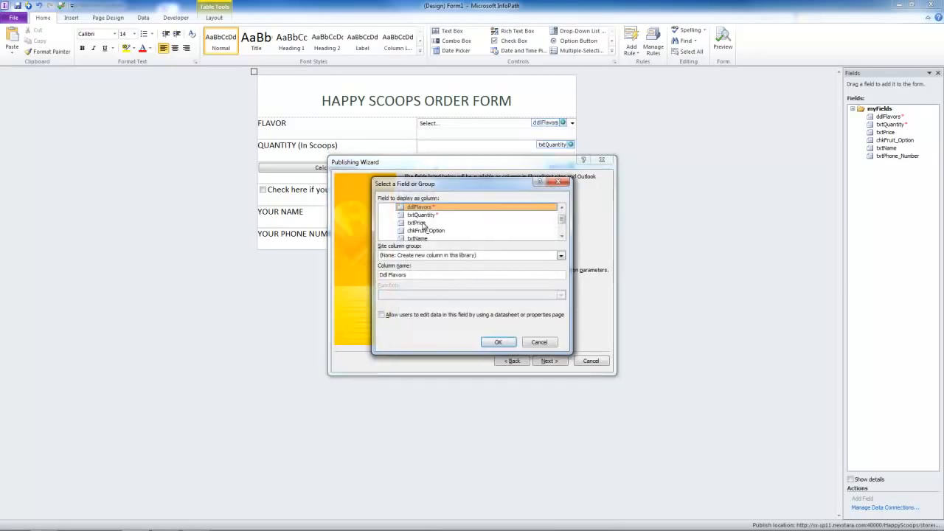
click(421, 215)
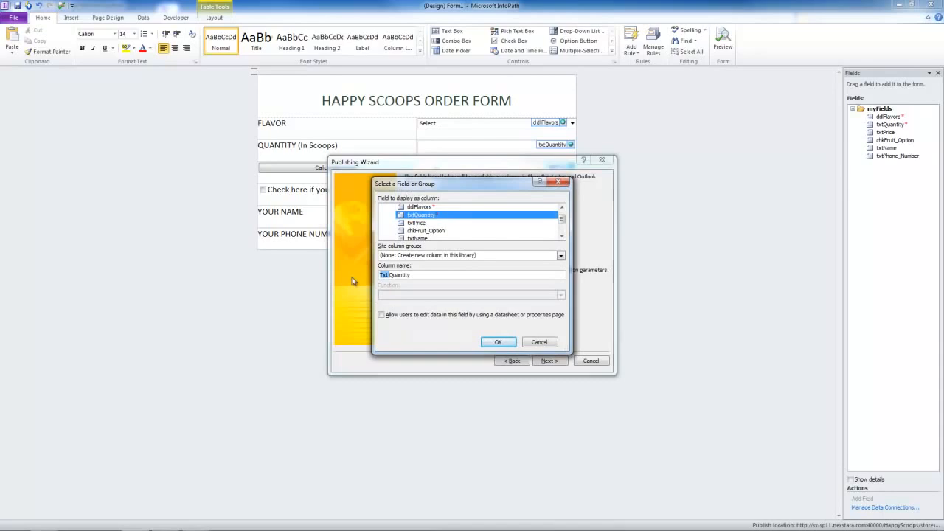
click(498, 341)
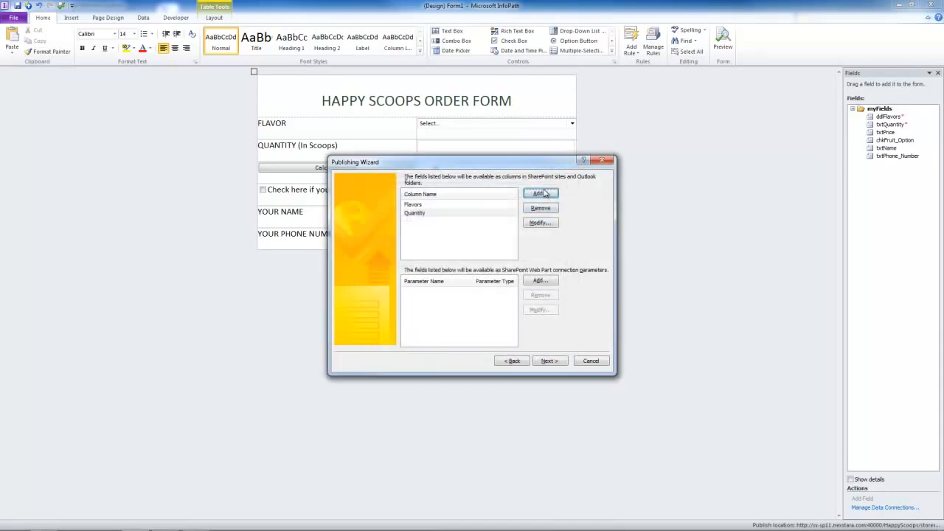
click(539, 193)
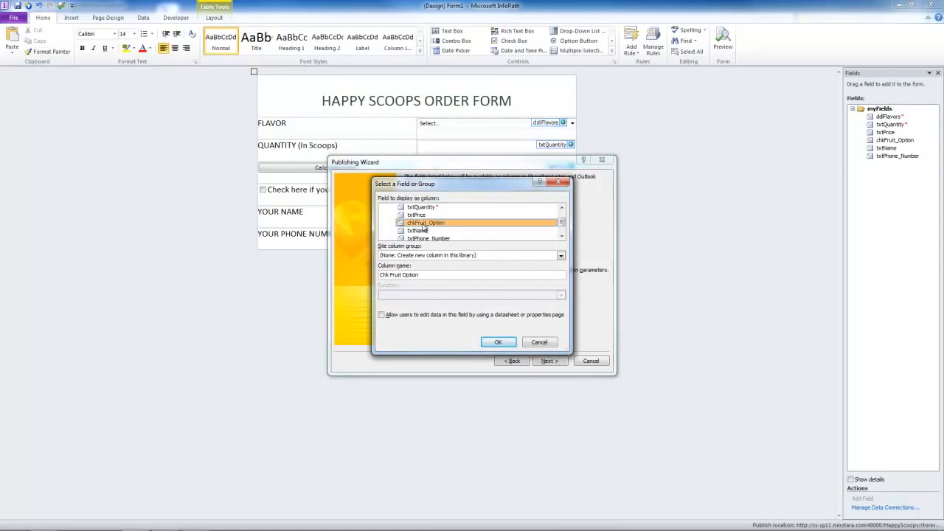
click(425, 222)
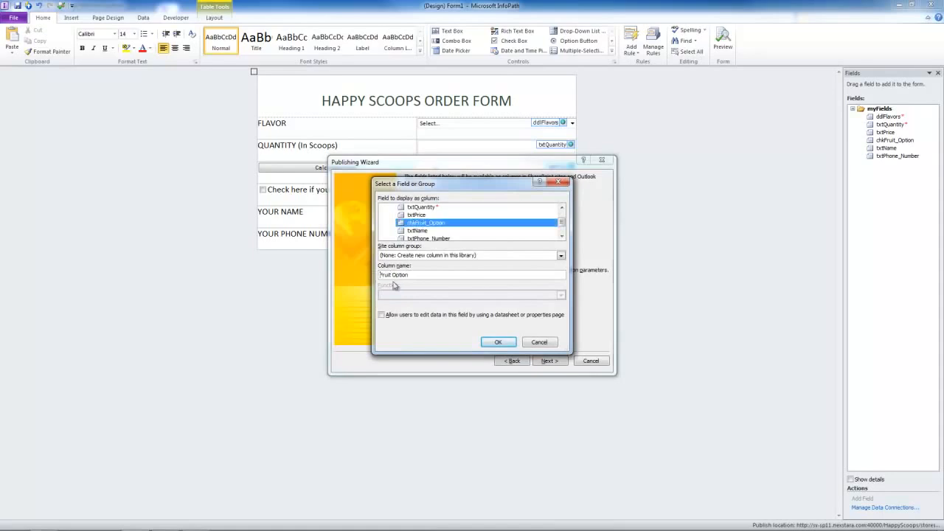
click(499, 341)
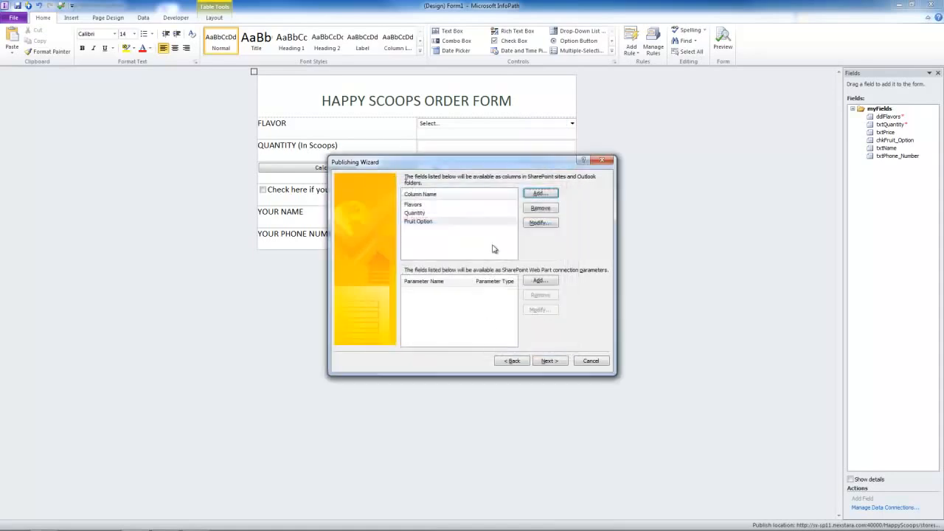
Publish the template to the Order Forms library, wait for success and close the wizard
click(549, 360)
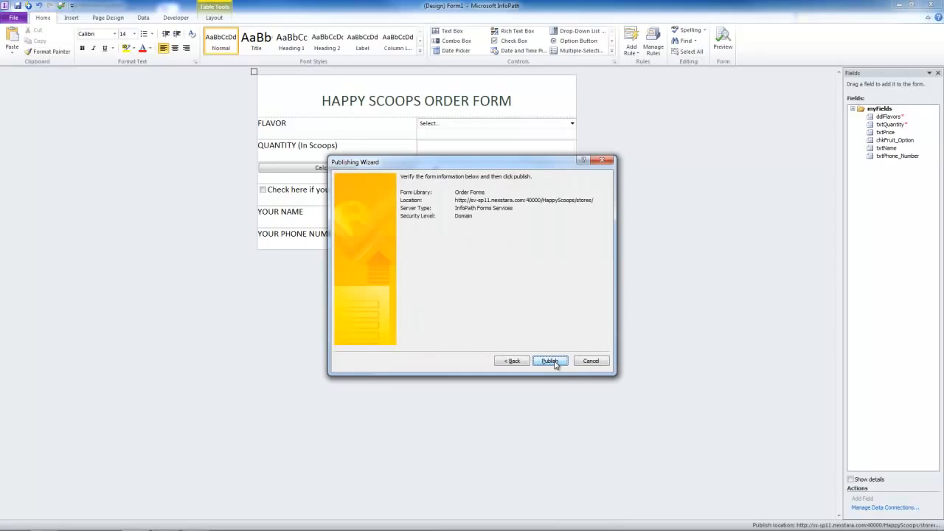
click(550, 361)
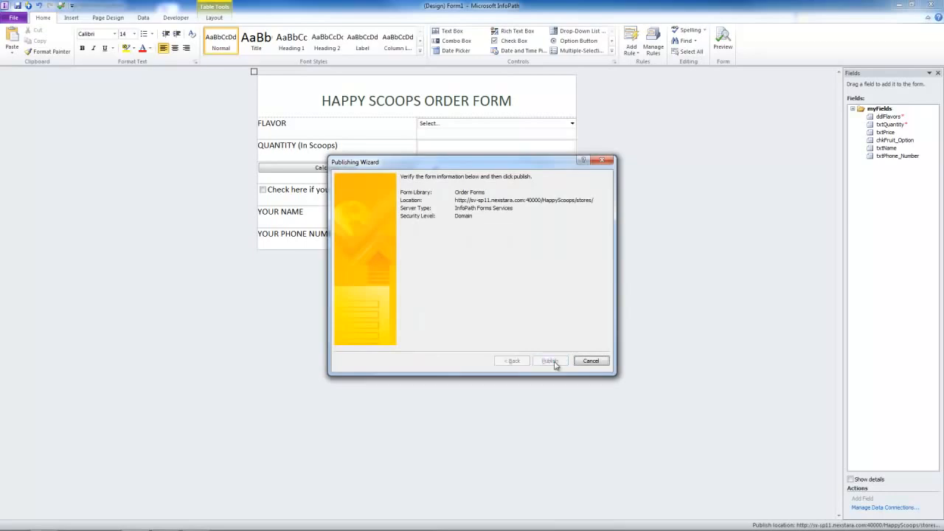
click(550, 360)
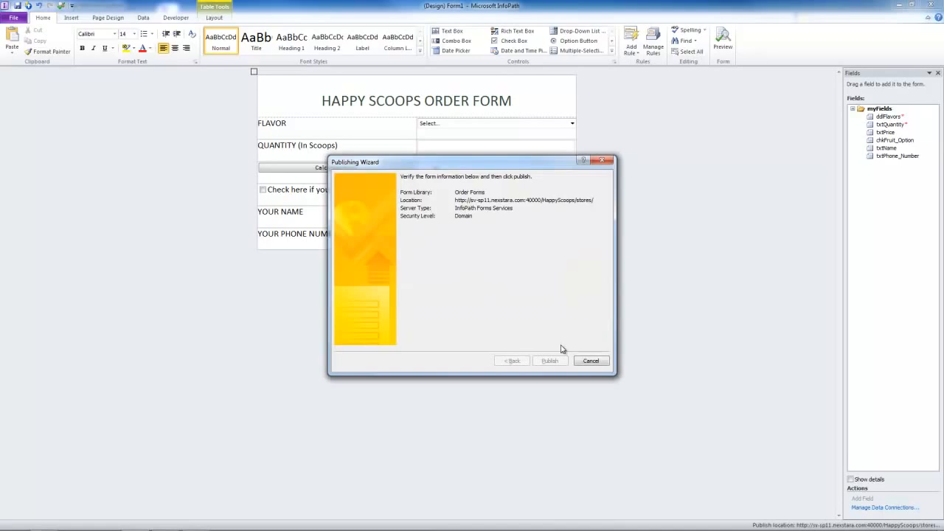
click(550, 361)
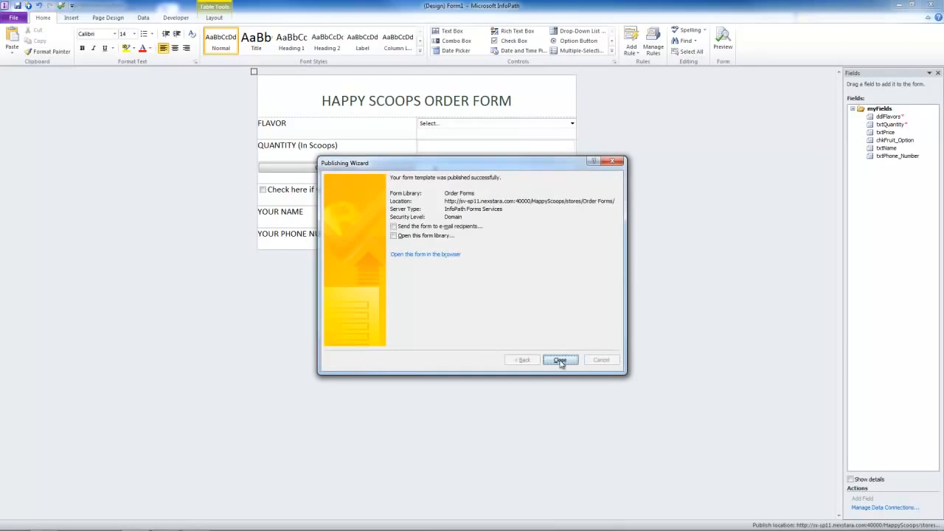
click(560, 360)
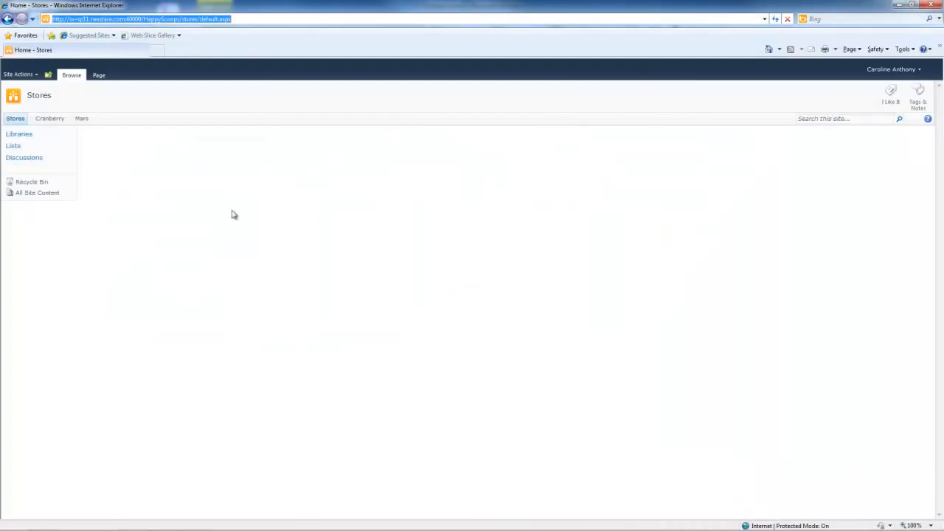
Reload the Stores home page, go to the Order Forms library and add a new document
right_click(234, 214)
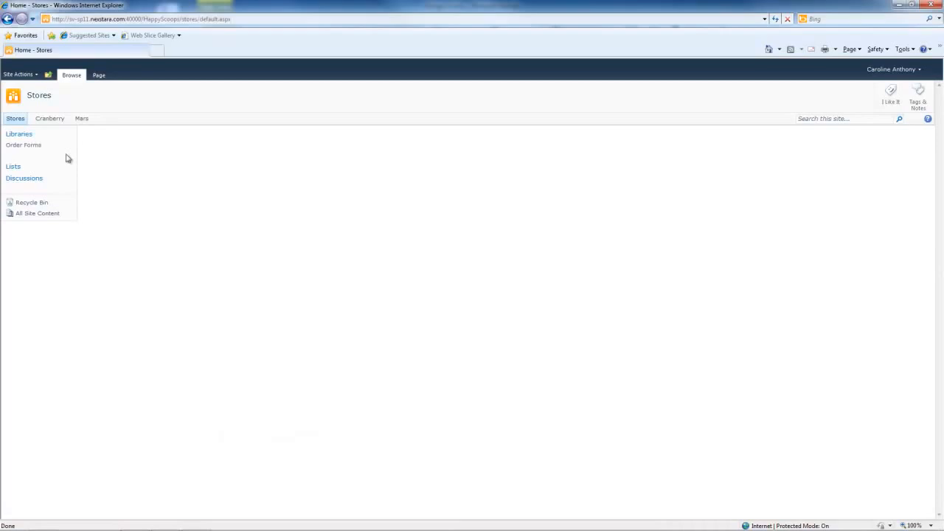
click(24, 145)
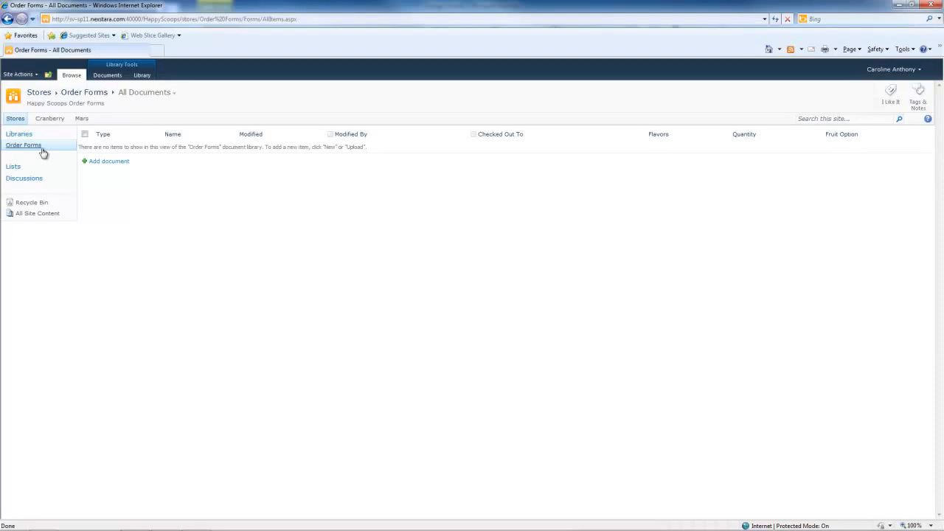
click(108, 160)
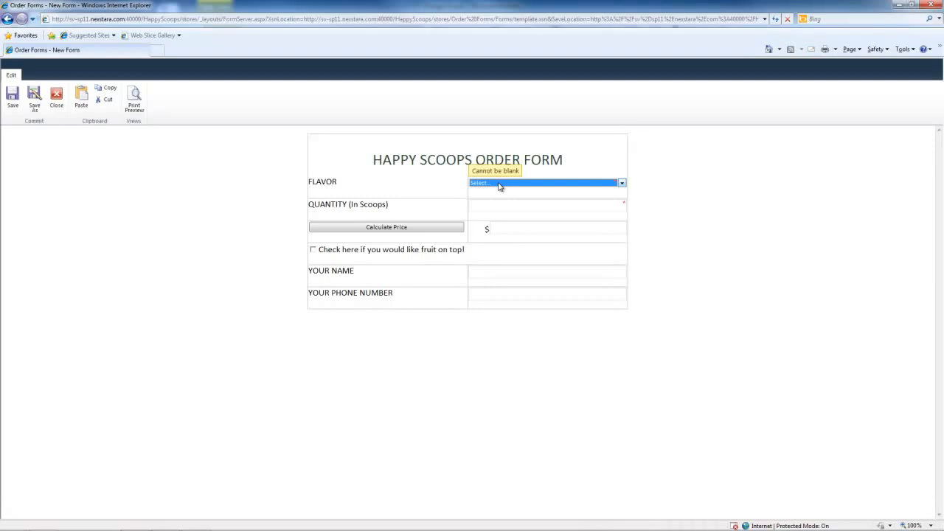
Order 9 scoops of Rockin' Rasberry, calculate the $4.5 price, fill name and phone, then start Save As
click(544, 183)
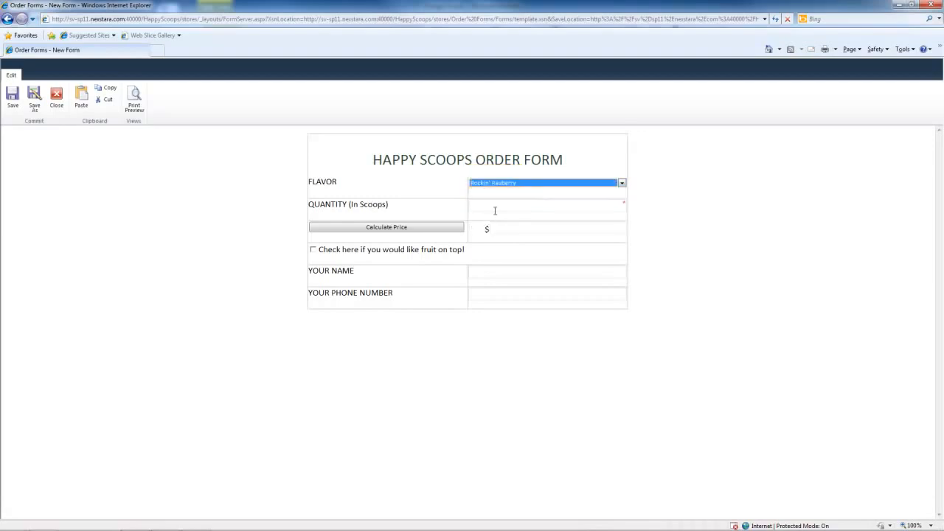
click(545, 205)
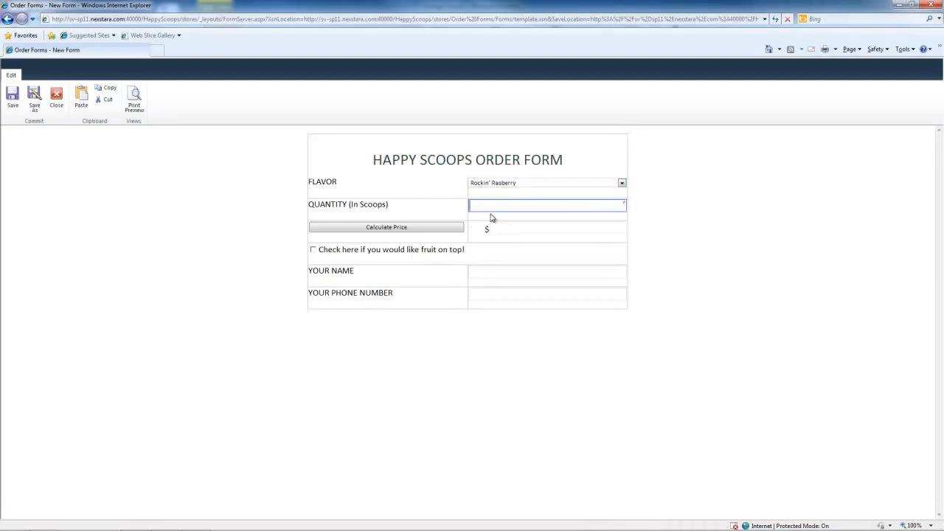
mouse_move(487, 219)
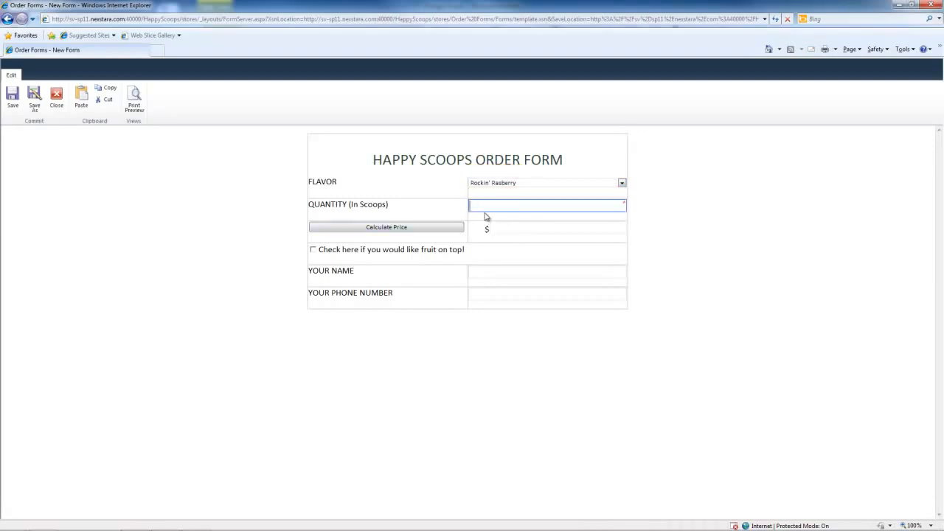
text(9)
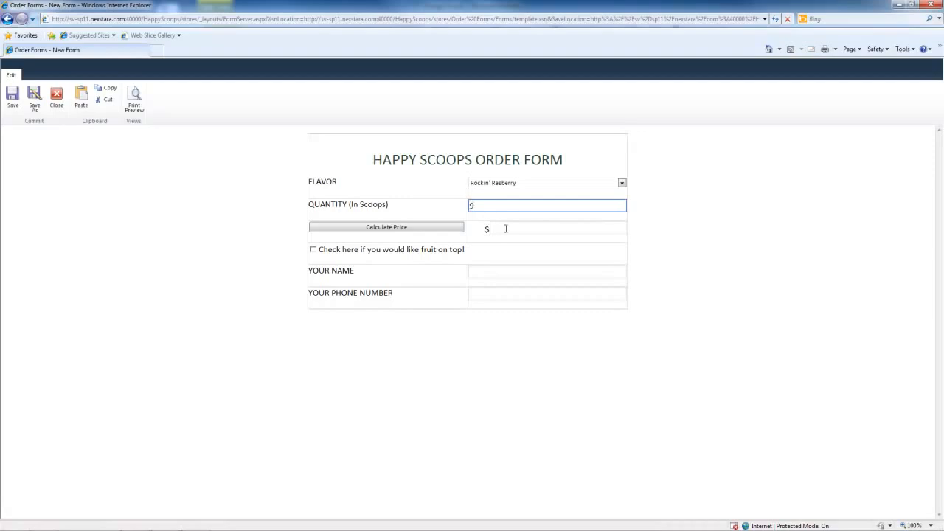
click(385, 226)
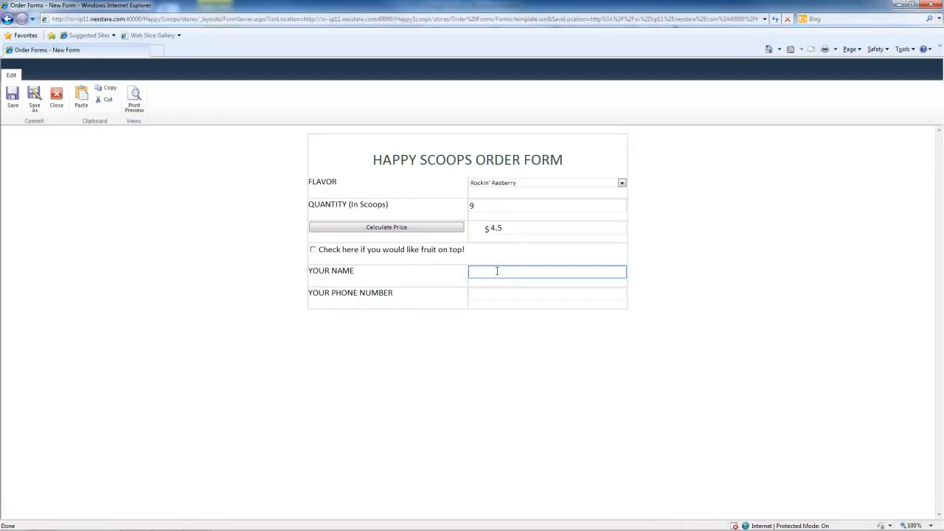
text(C)
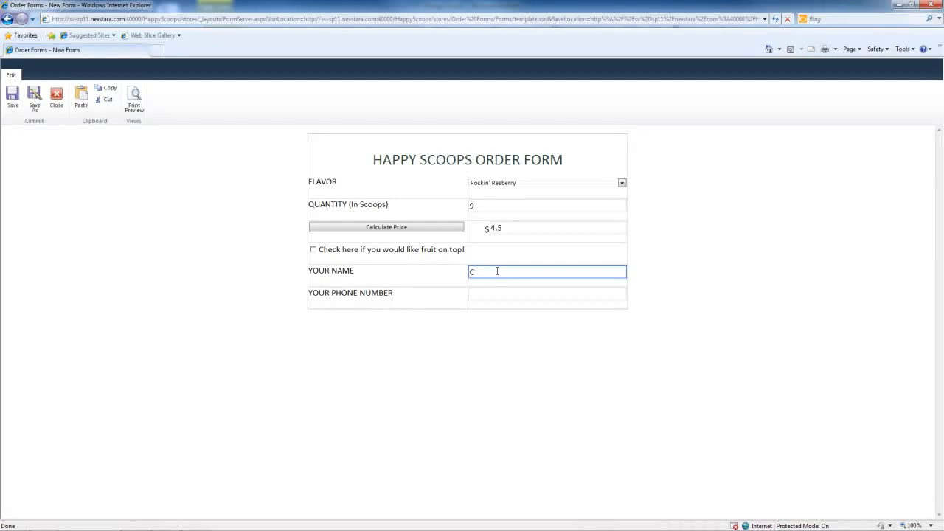
click(547, 296)
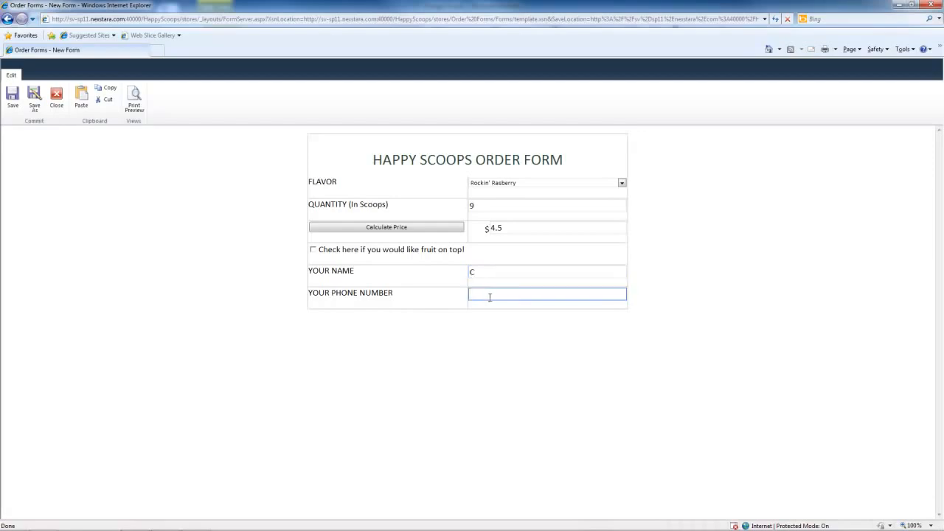
text(4)
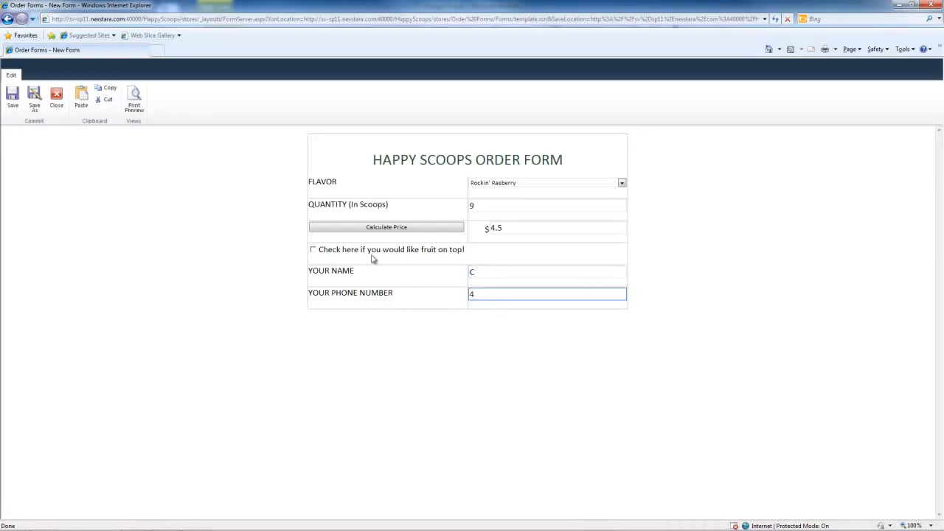
click(33, 99)
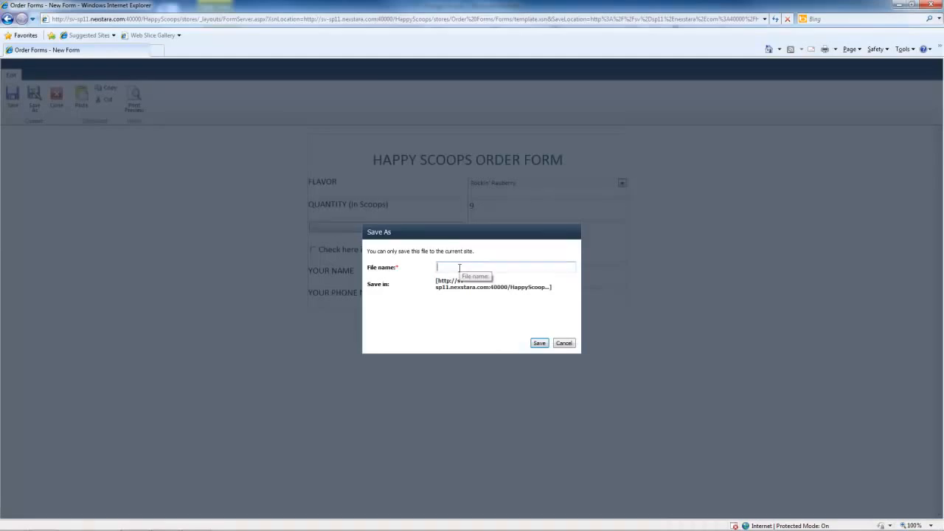
Save the order as 'Caroline's Order' and close back to the Order Forms library
text(Caroline's Order)
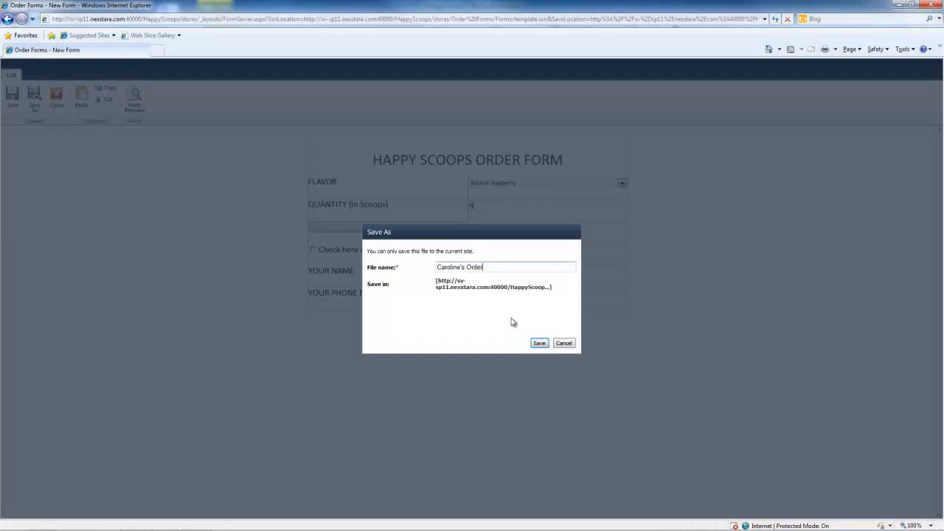
click(539, 343)
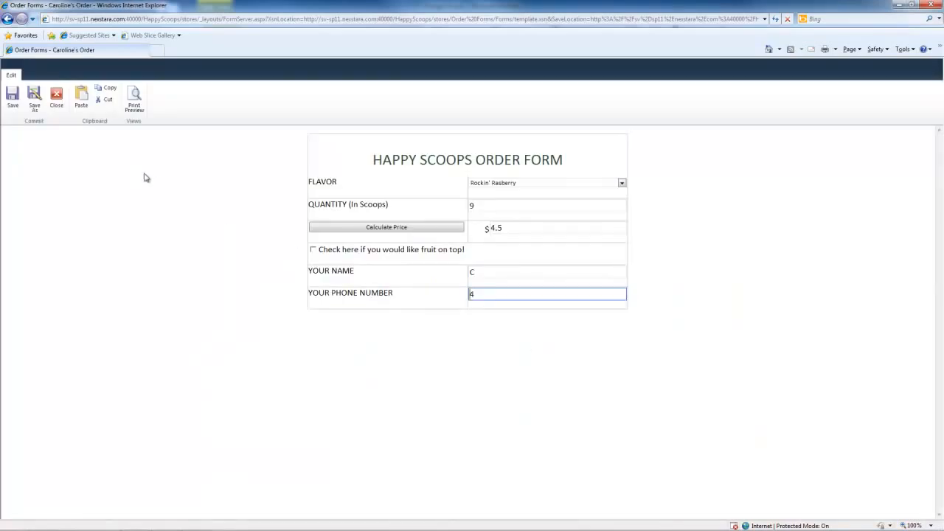
click(13, 100)
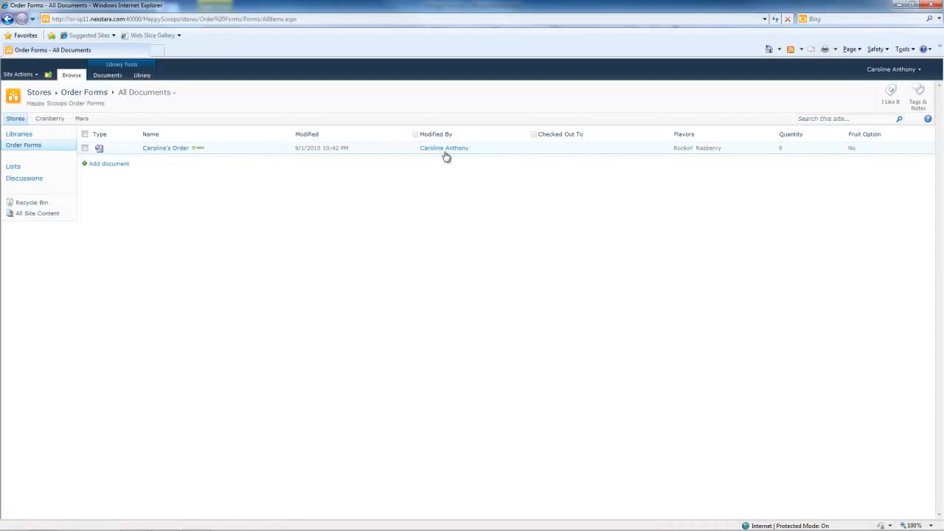
mouse_move(437, 202)
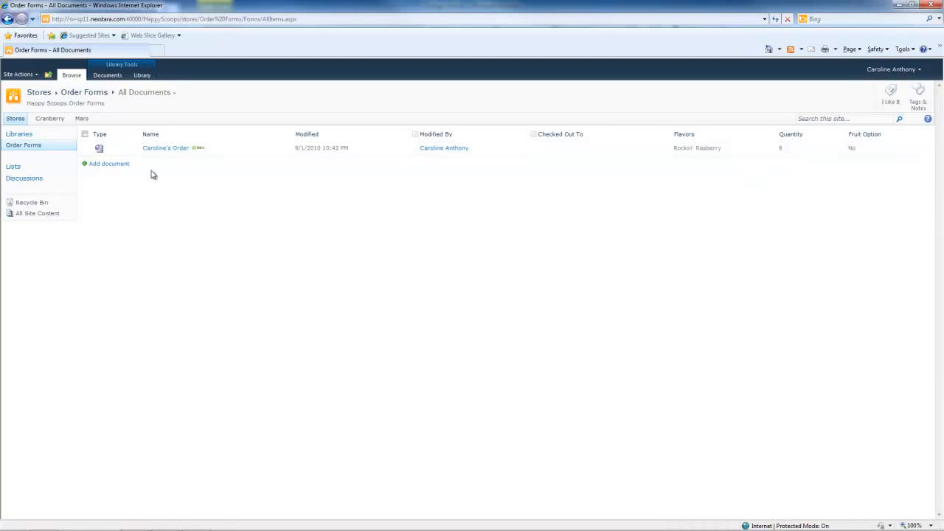
mouse_move(162, 171)
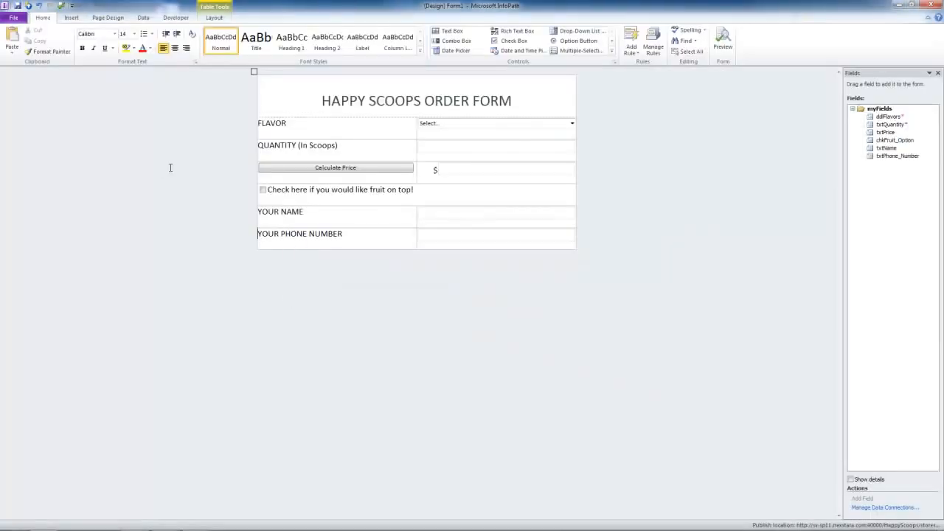
In Submit Options allow submission to a SharePoint document library and add a new submit connection
click(13, 17)
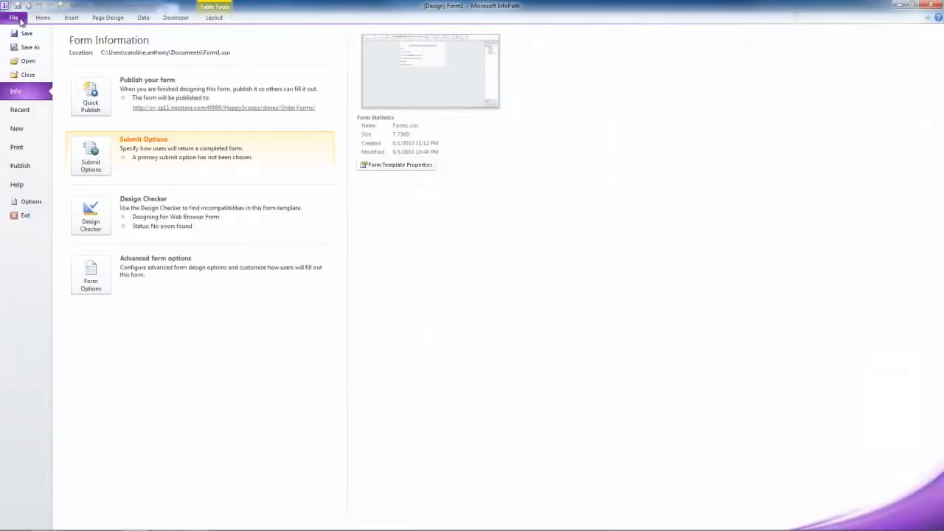
click(90, 156)
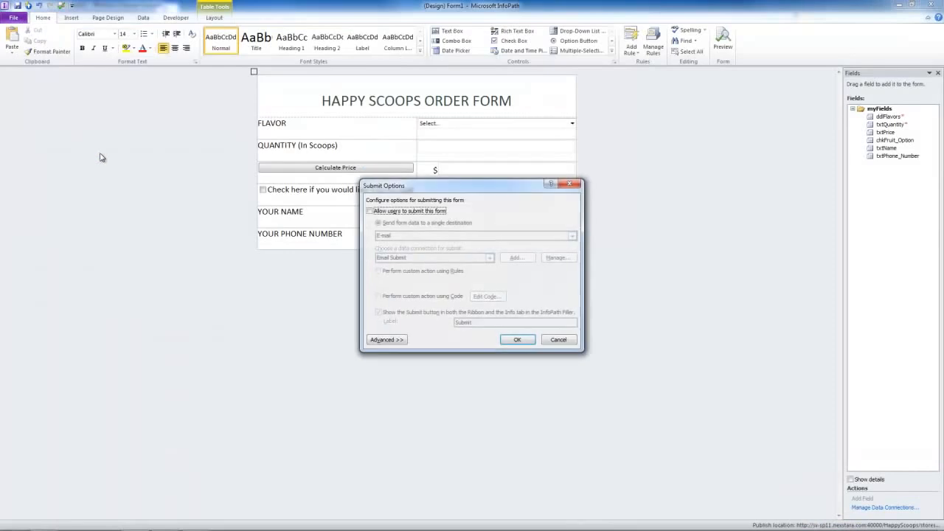
click(370, 211)
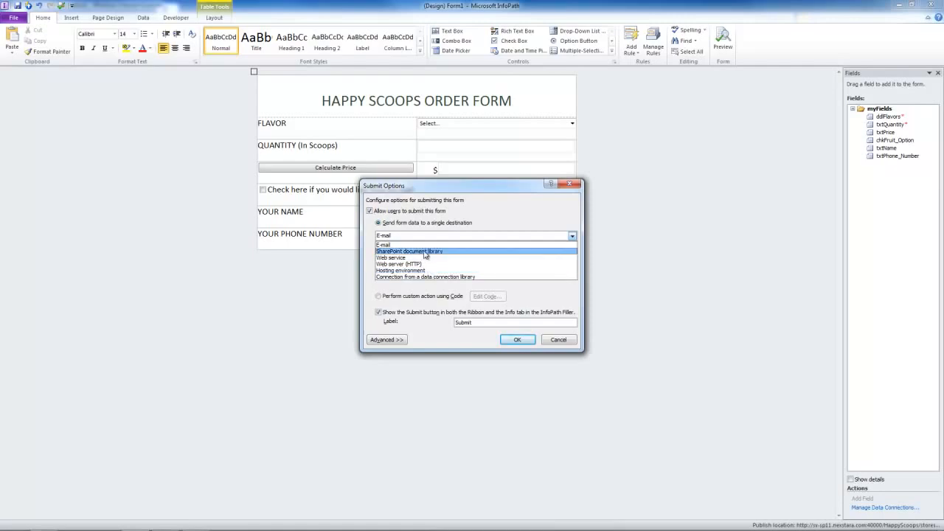
click(408, 250)
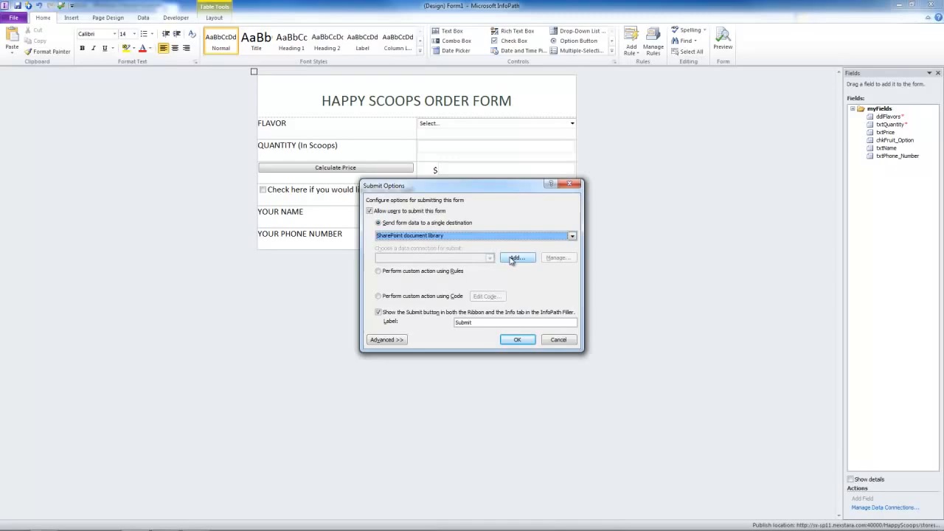
click(516, 257)
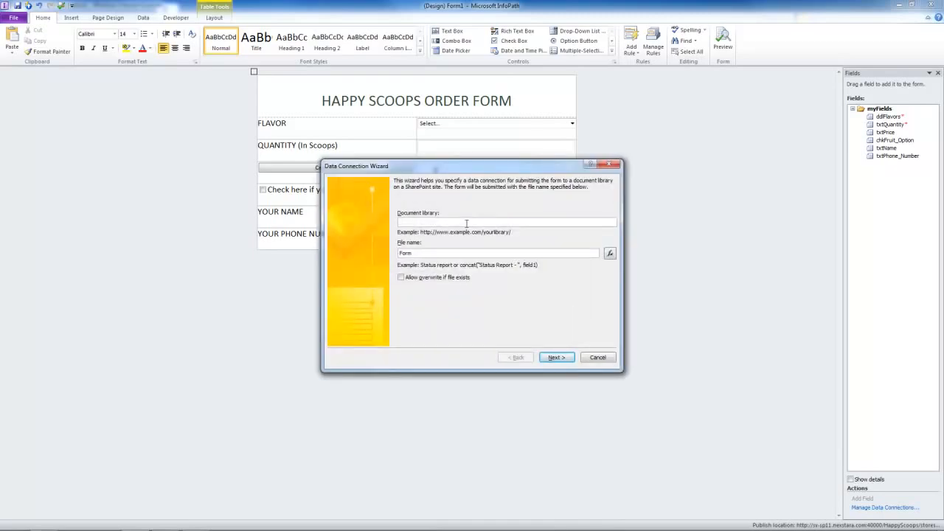
Select the Order Forms library URL in Internet Explorer's address bar for copying
click(466, 222)
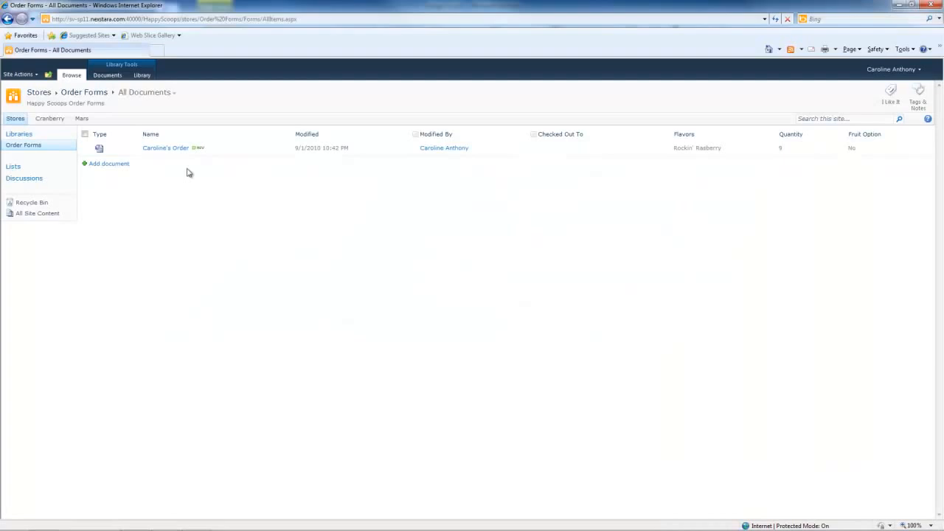
click(174, 19)
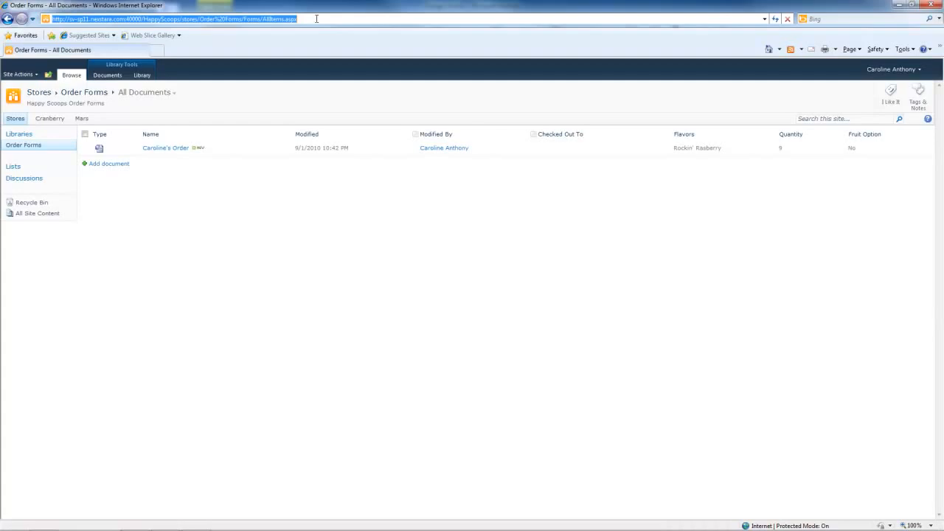
mouse_move(330, 134)
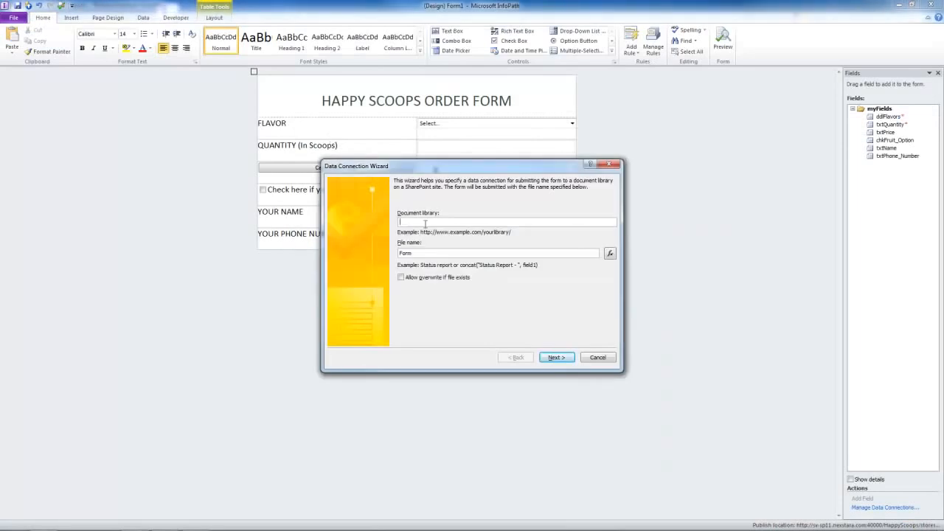
Point the submit connection at the Order Forms library URL with file names built from txtName
text(//sv-sp11.nexstara.com:40000/HappyScoops/stores/Order%20Forms/Forms/AllItems.aspx)
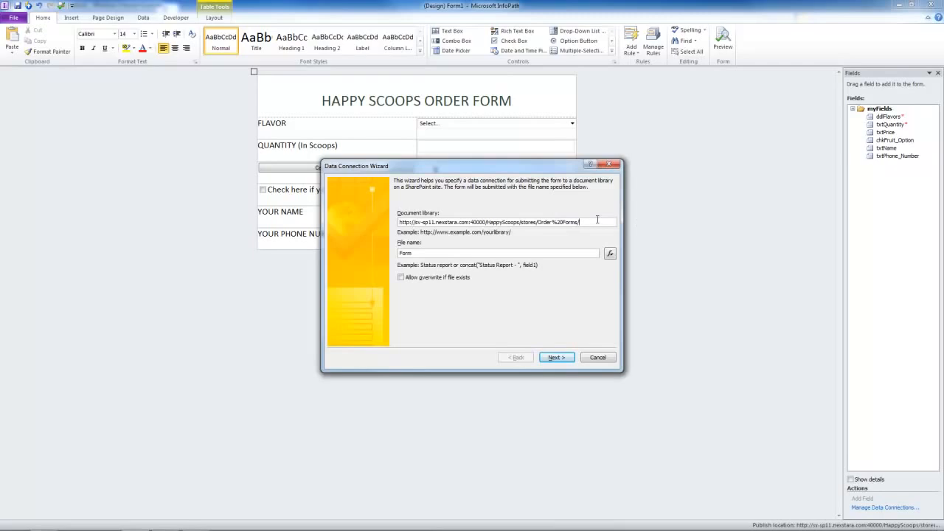
click(438, 252)
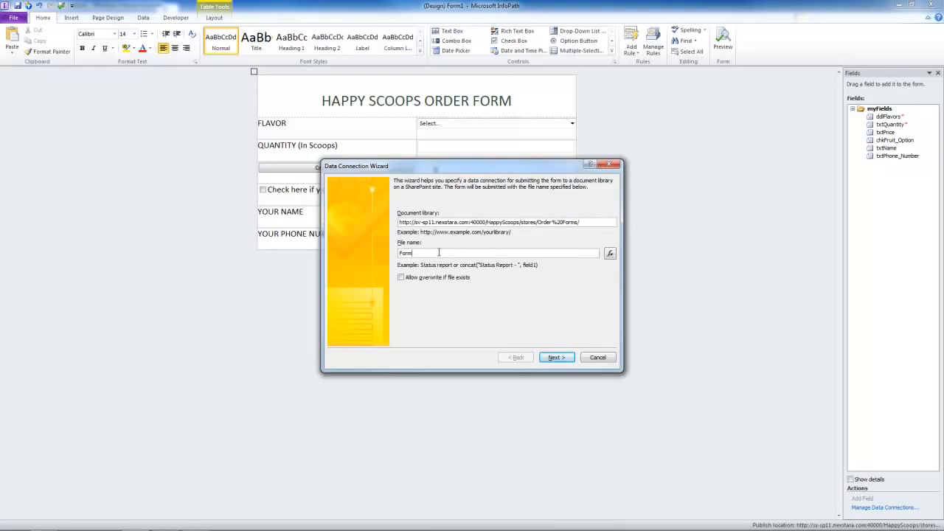
click(610, 252)
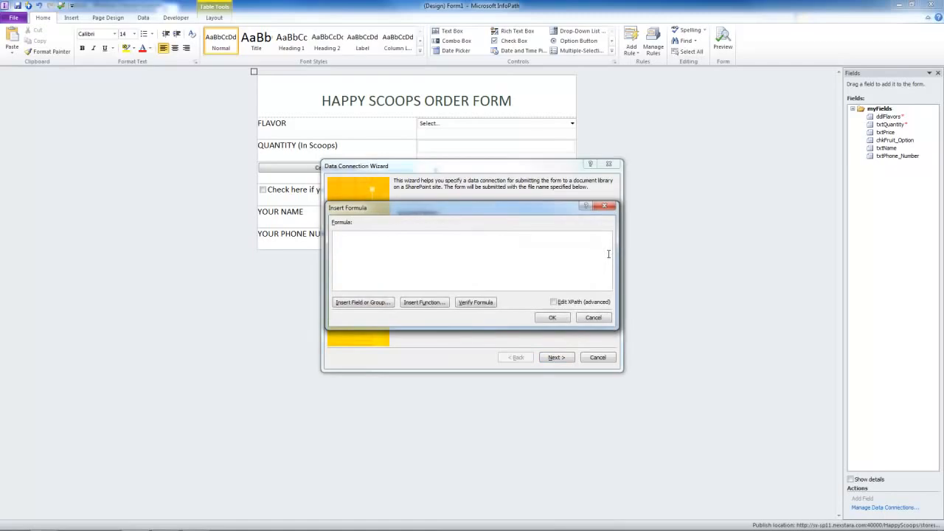
click(361, 302)
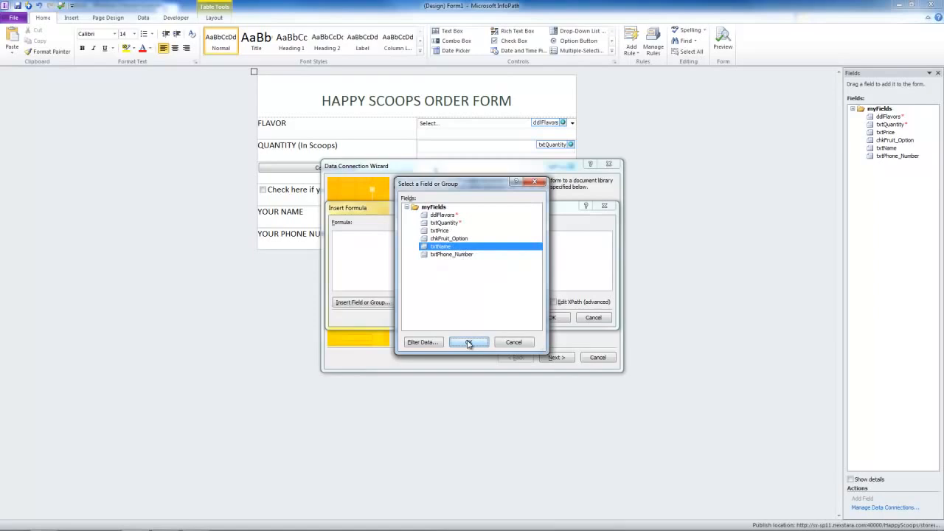
click(469, 342)
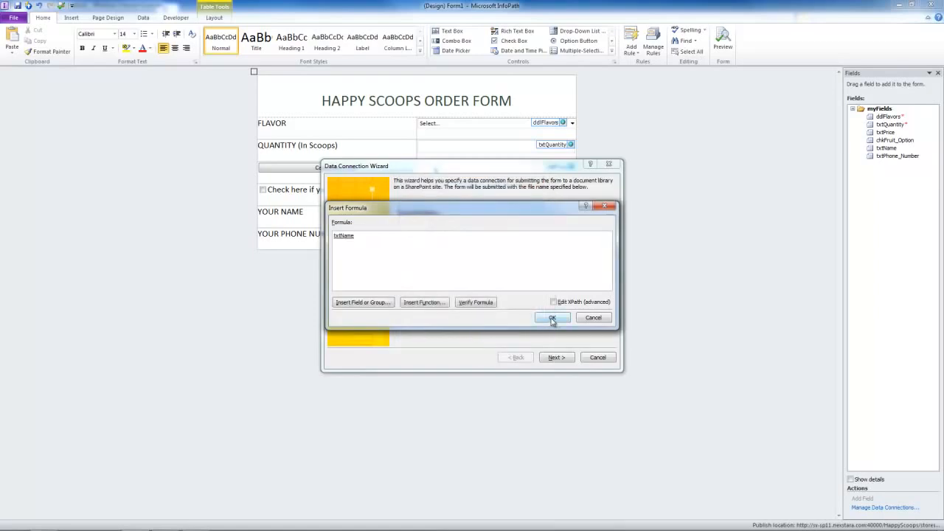
click(552, 317)
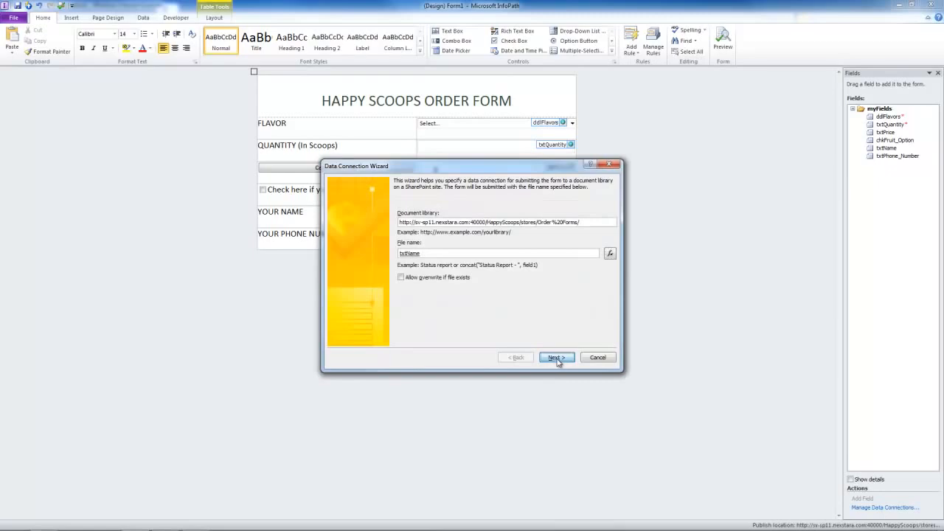
Name the connection 'SharePoint submit', finish the wizard and confirm the submit options
click(555, 357)
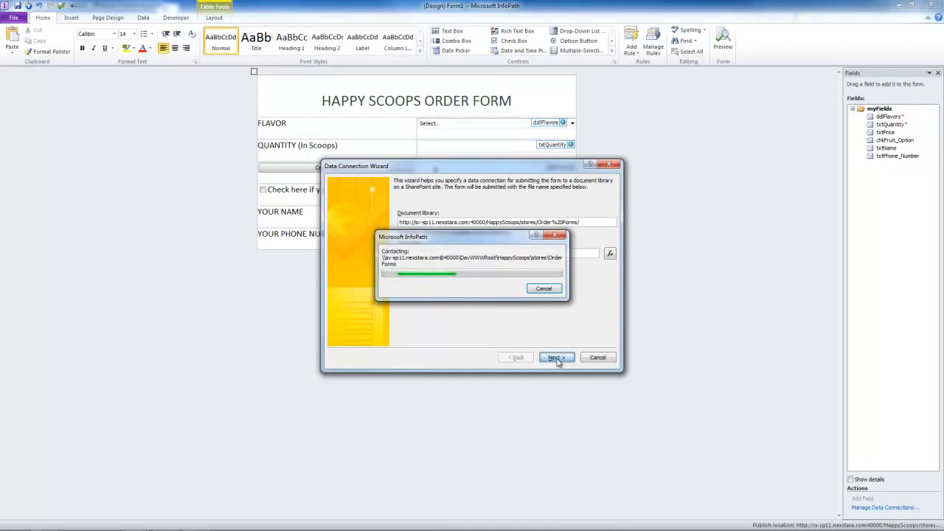
click(555, 357)
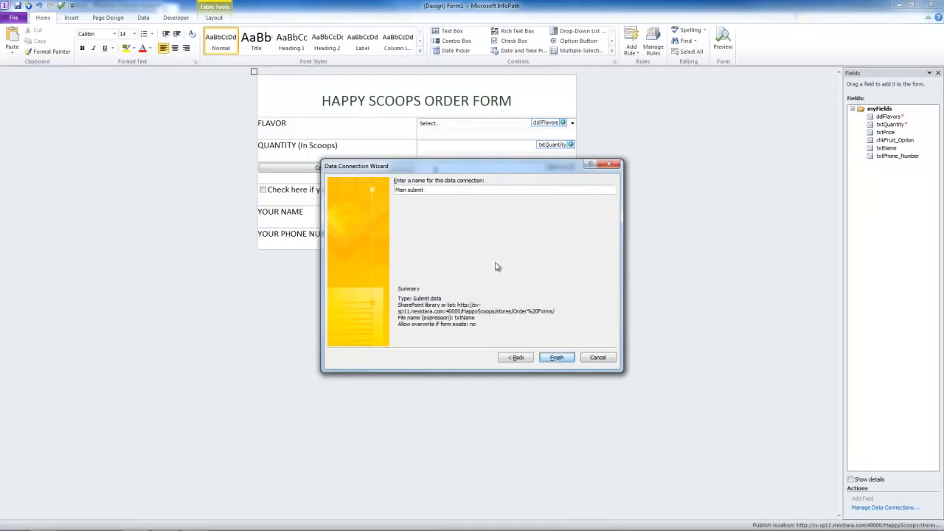
click(413, 189)
text(SharePoint)
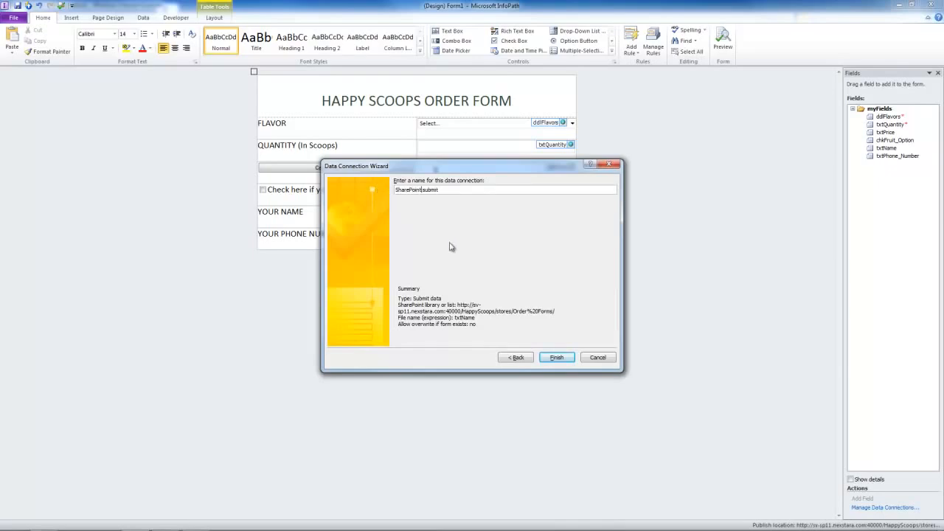
click(556, 357)
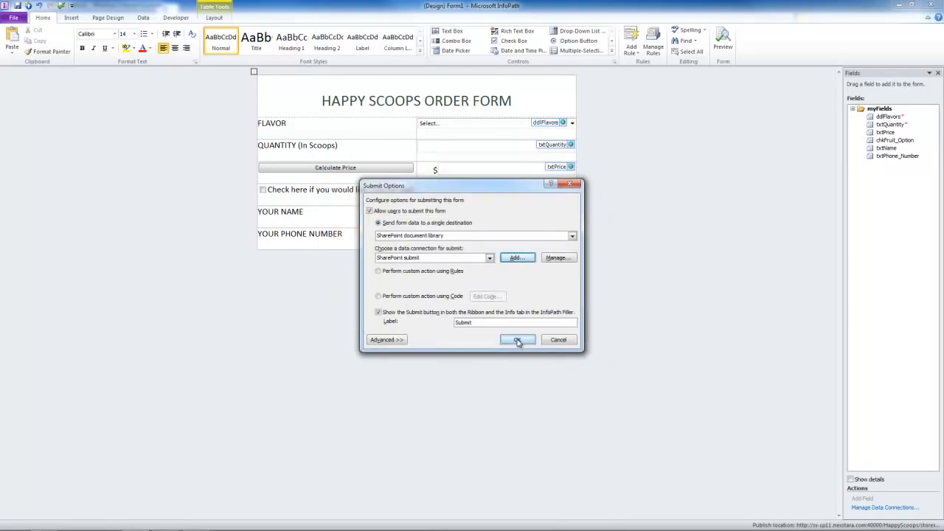
click(517, 340)
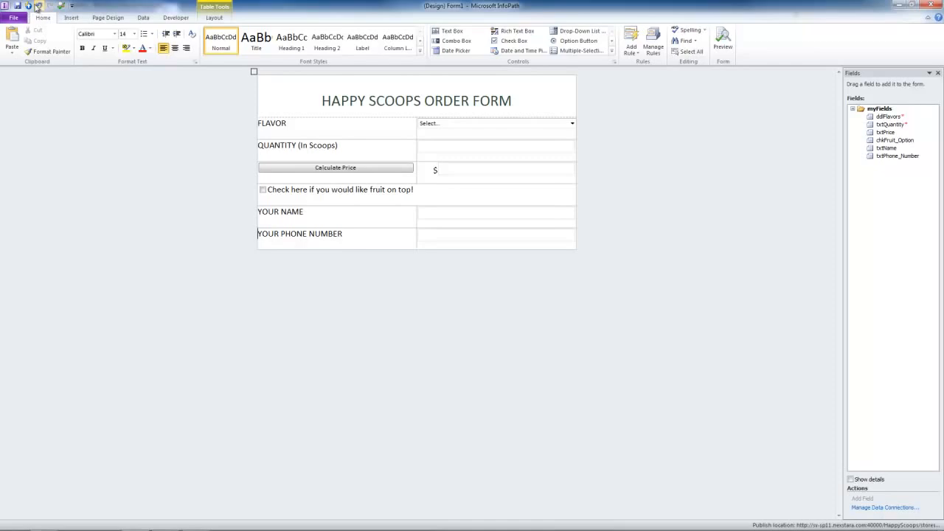
Quick Publish the updated order form template and acknowledge the success message
click(14, 17)
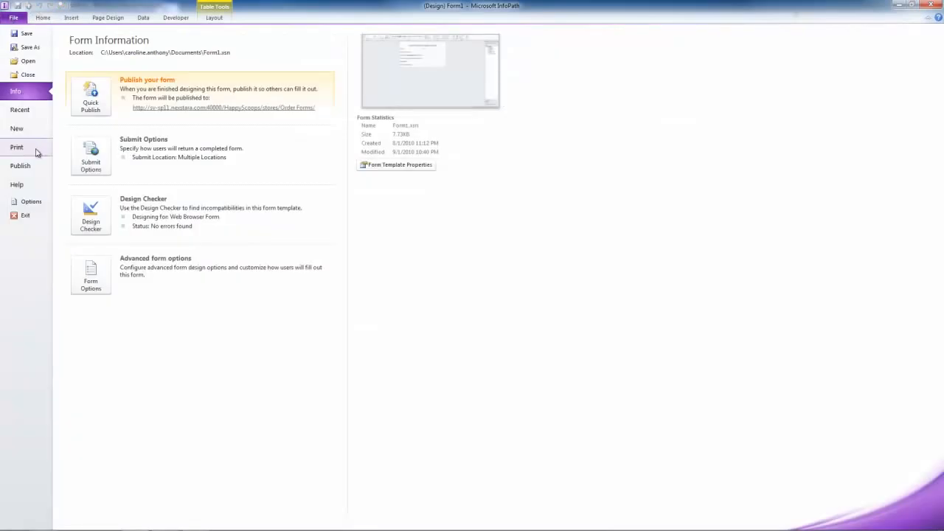
click(20, 165)
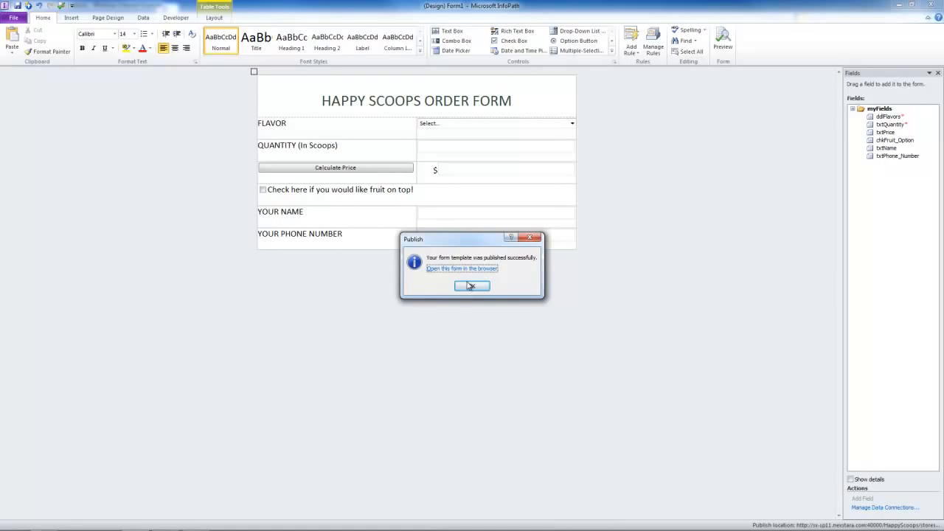
click(471, 286)
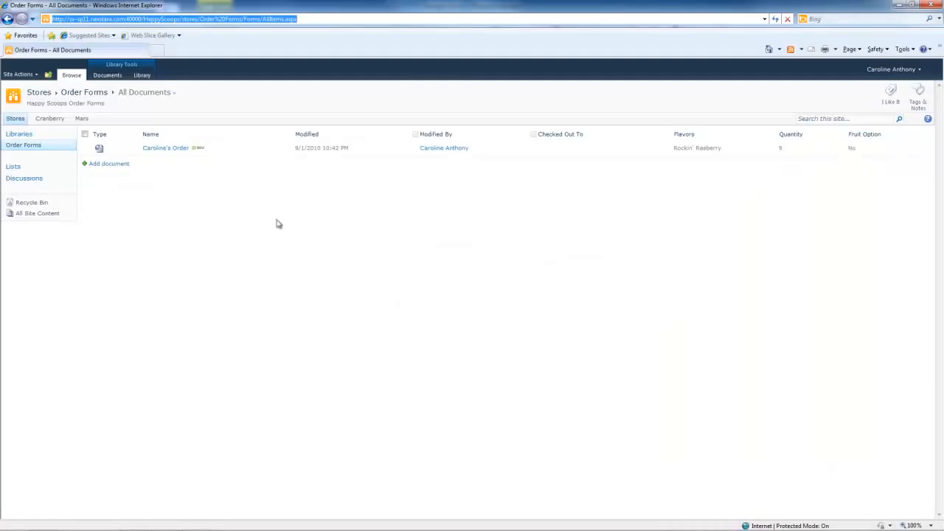
Refresh the Order Forms library page and add a new document to start an order
right_click(279, 224)
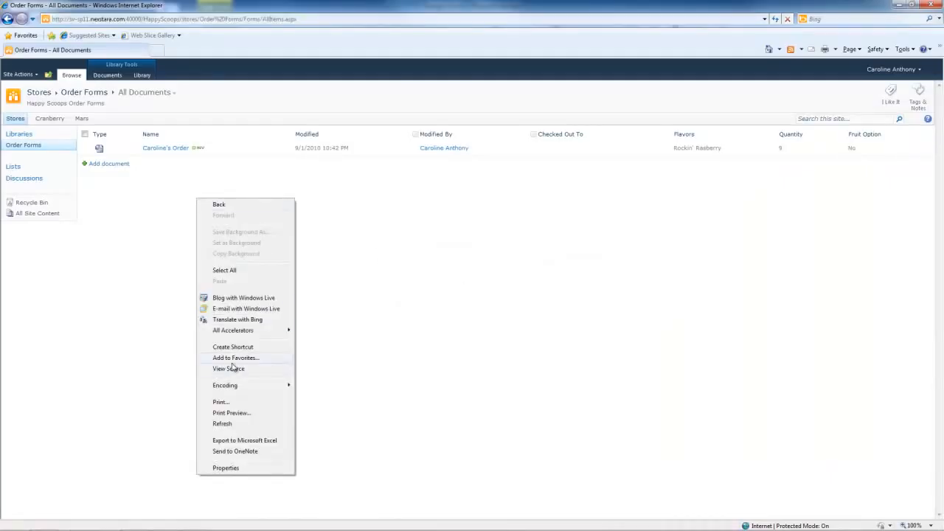
click(212, 261)
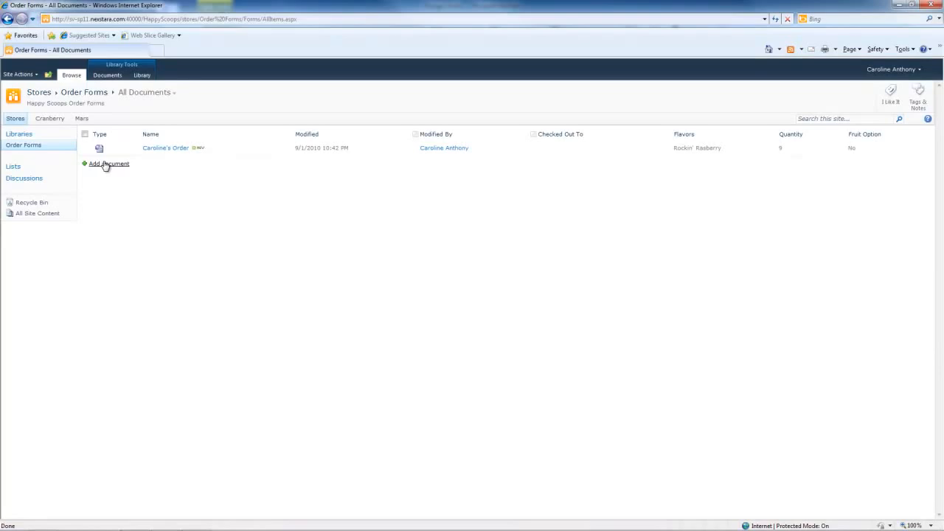
click(109, 163)
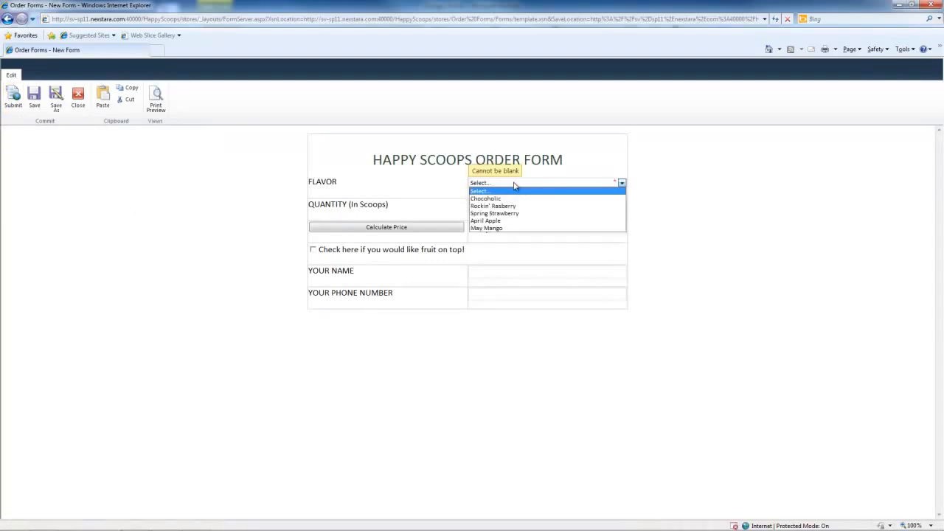
Fill in a Chocoholic order with price calculated, fruit on top, name Caroline and phone 555
click(486, 198)
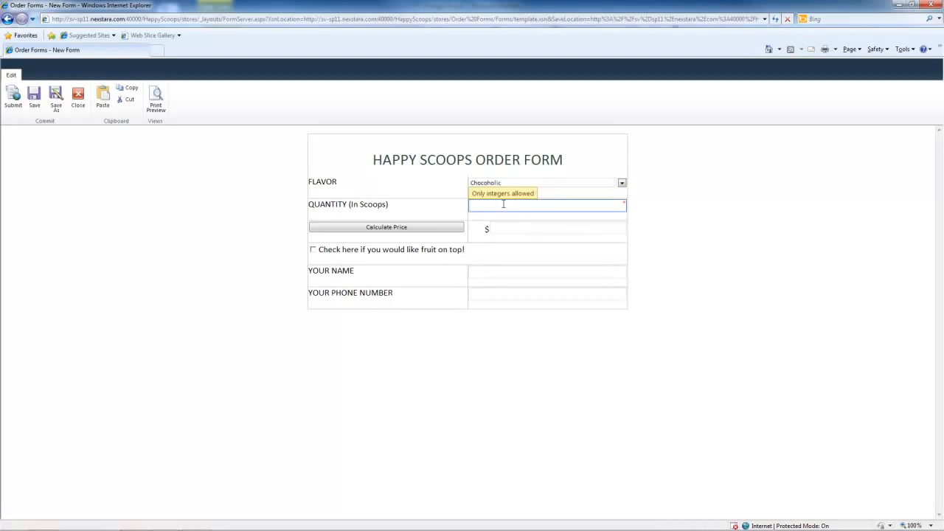
click(386, 226)
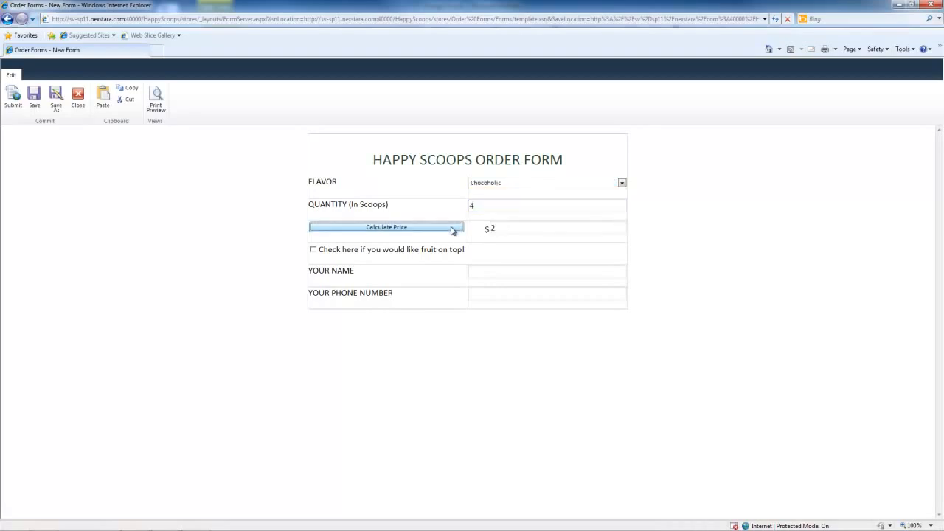
click(312, 249)
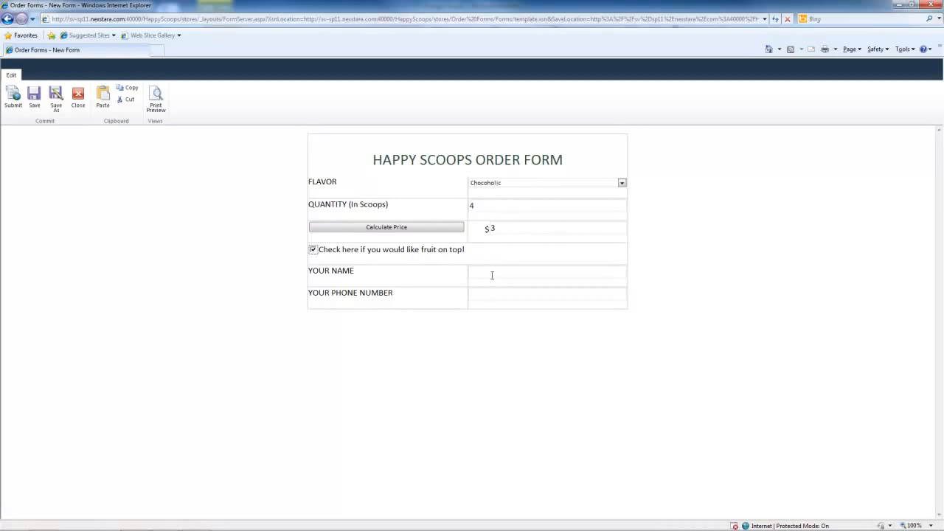
click(547, 272)
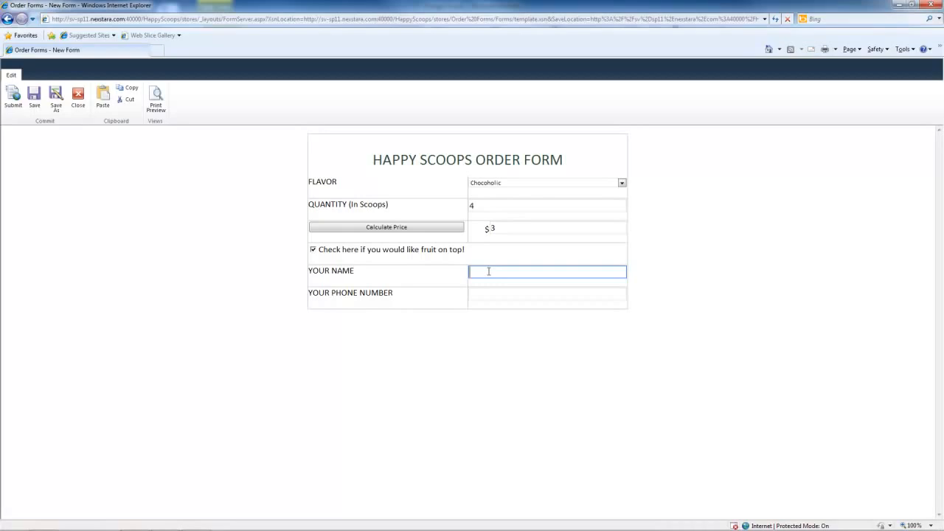
text(Caroline)
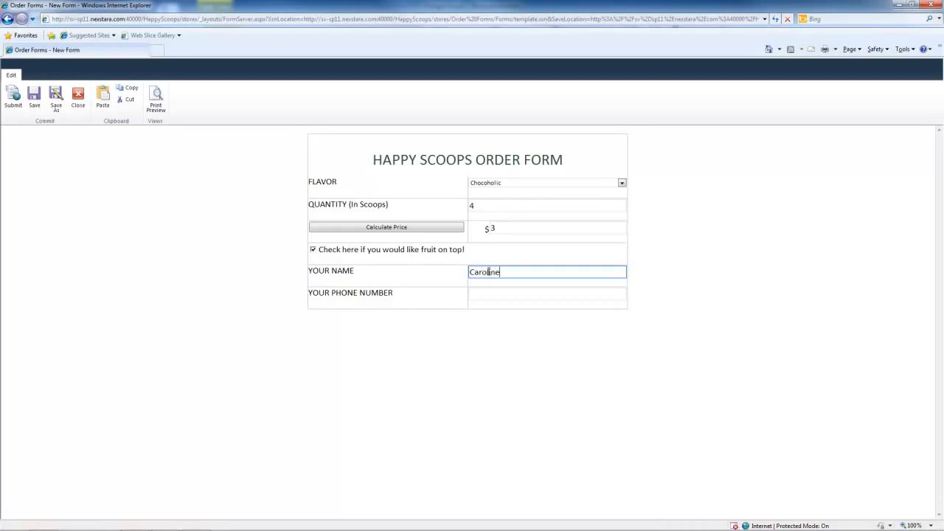
click(547, 294)
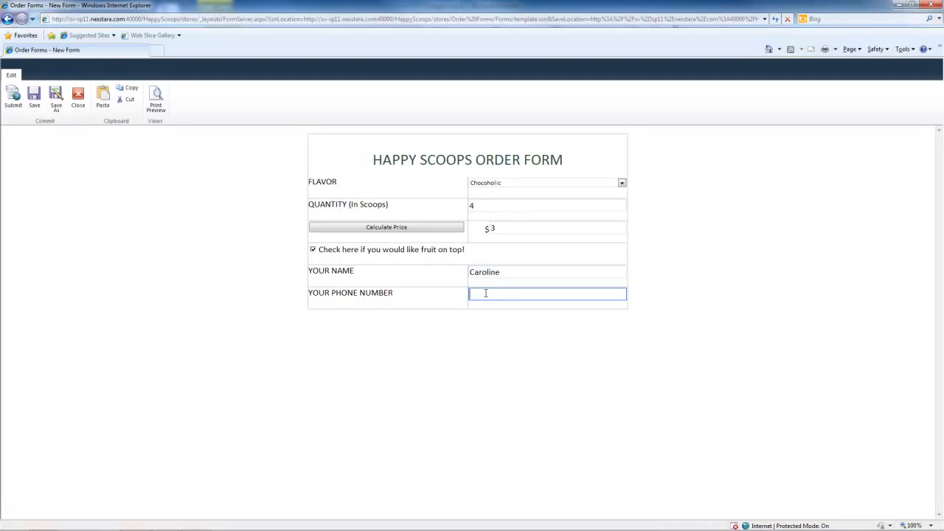
text(5555555)
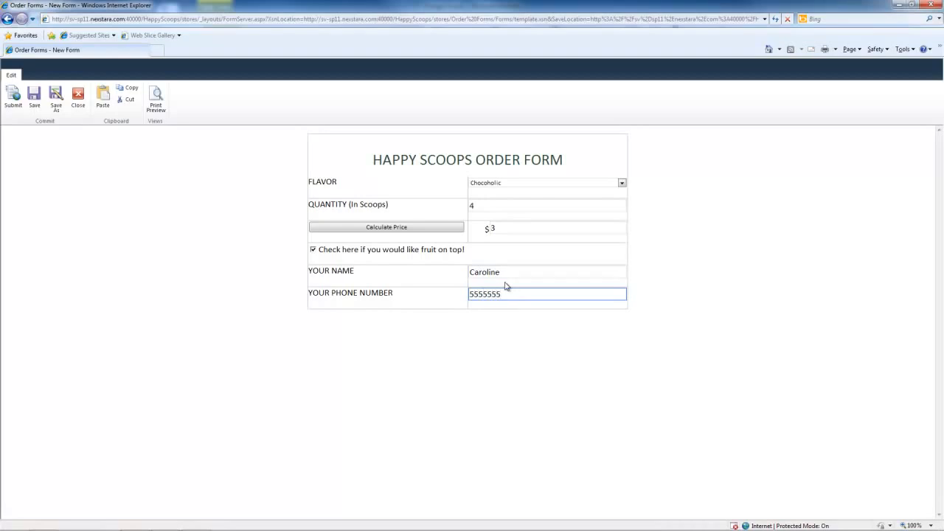
Submit the completed order to the Order Forms library from the ribbon
click(14, 100)
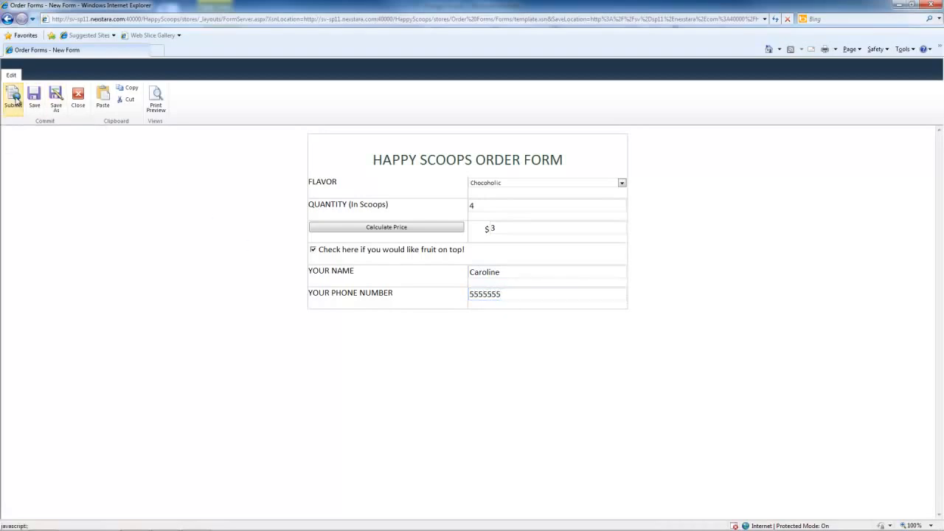
click(13, 99)
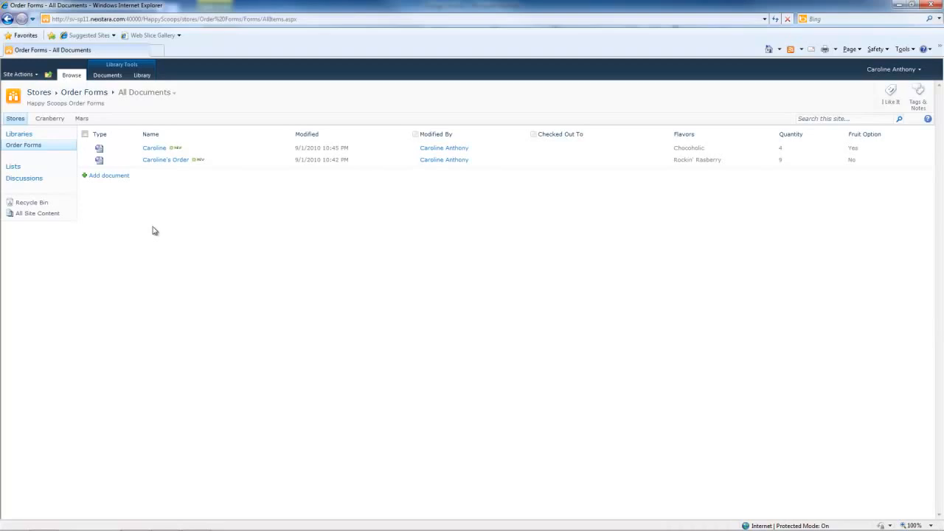
mouse_move(146, 238)
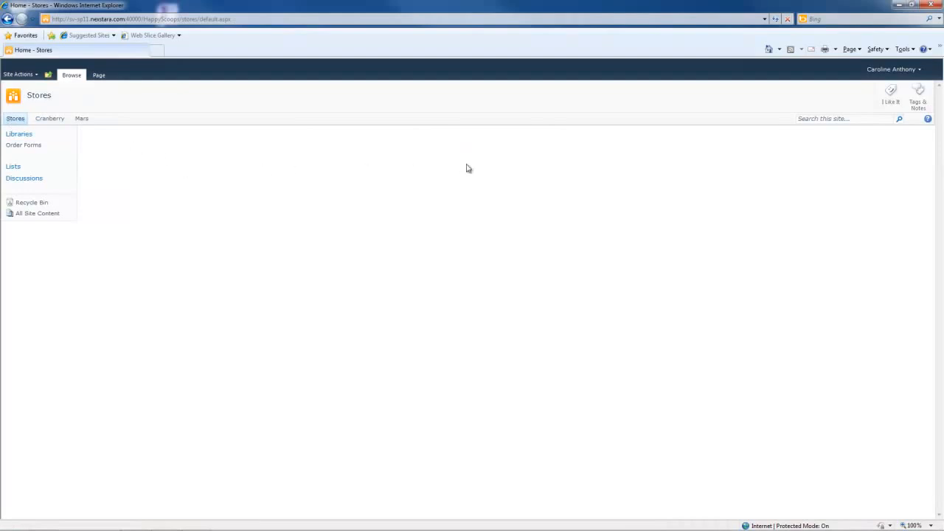
mouse_move(73, 136)
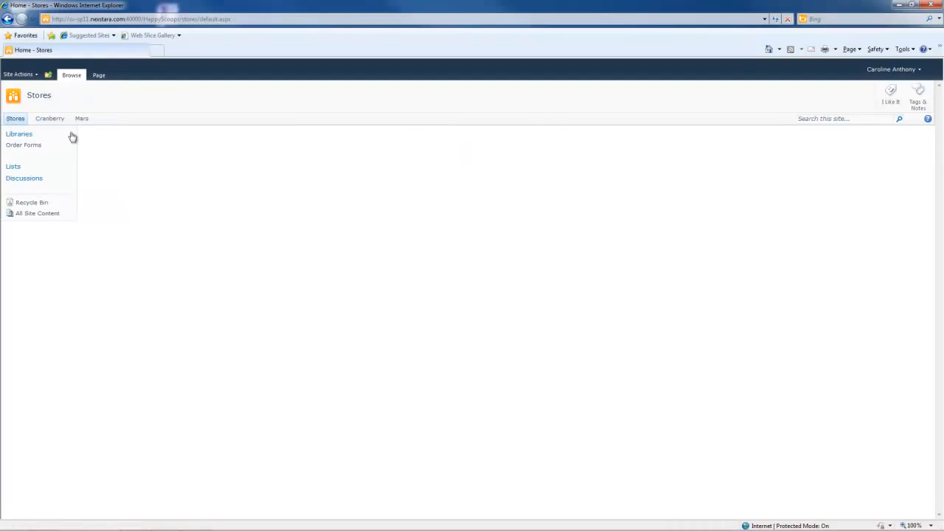
Put the Stores home page into edit mode via Site Actions > Edit Page
click(17, 74)
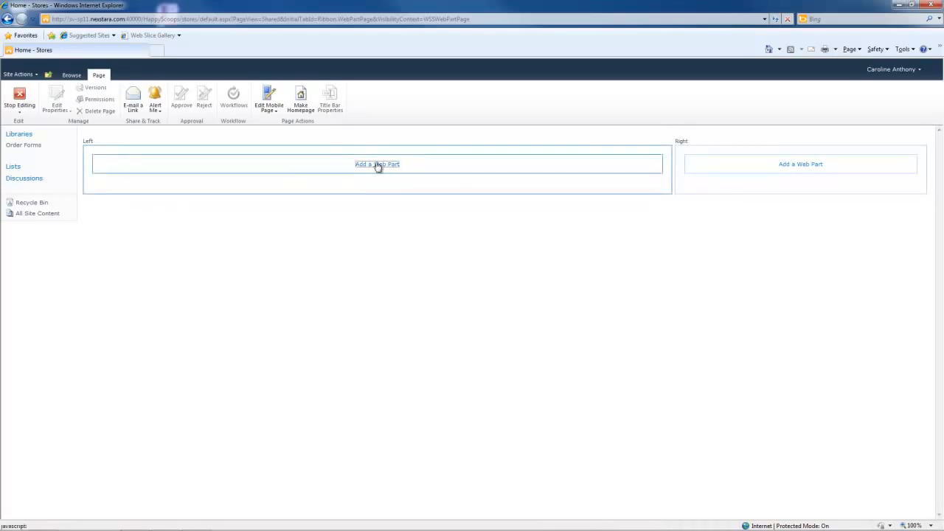
Add an InfoPath Form Web Part from the Forms category to the Left zone
click(377, 163)
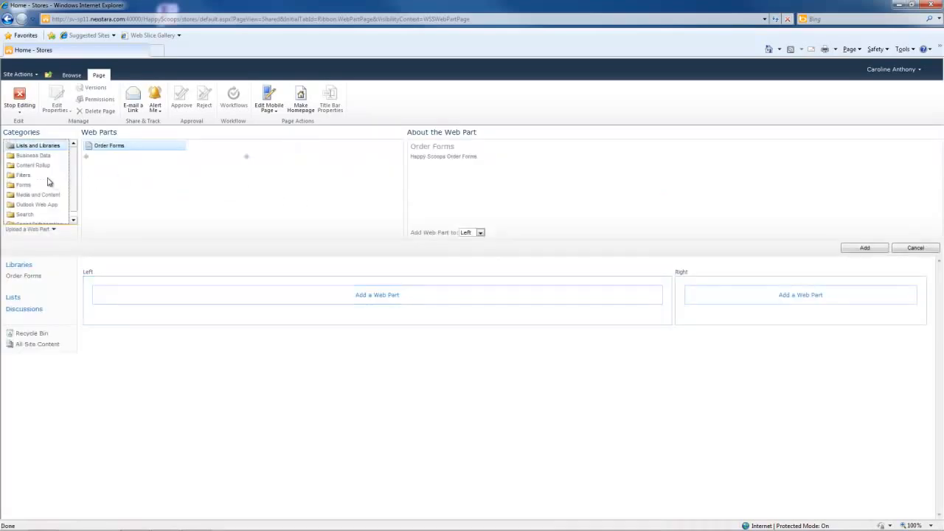
mouse_move(22, 185)
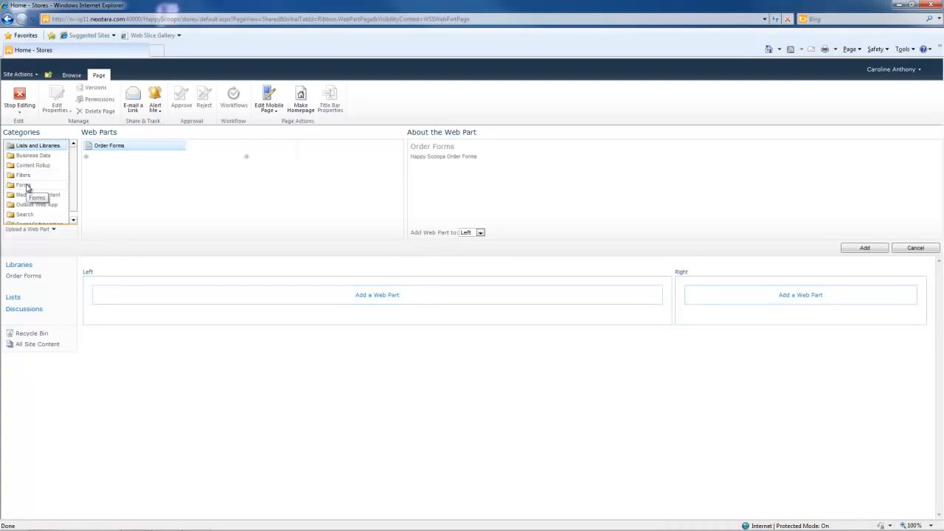
click(23, 185)
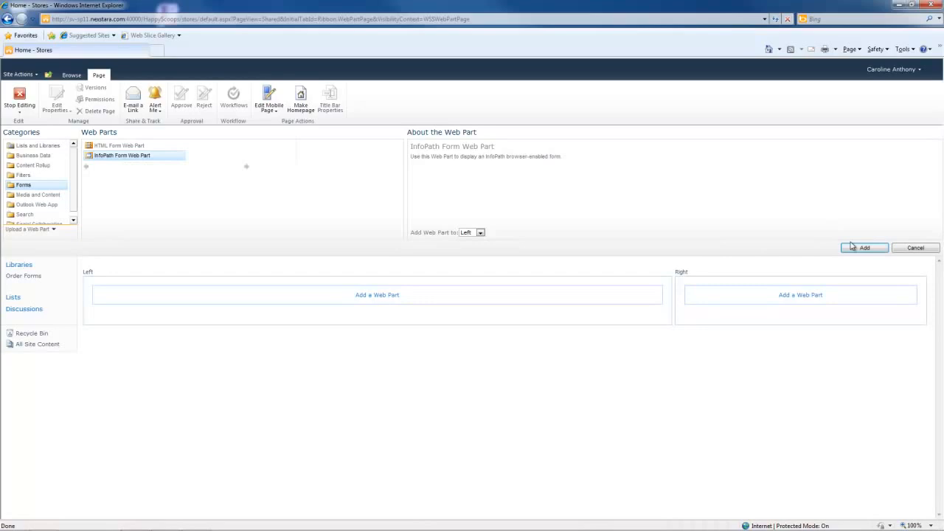
click(863, 247)
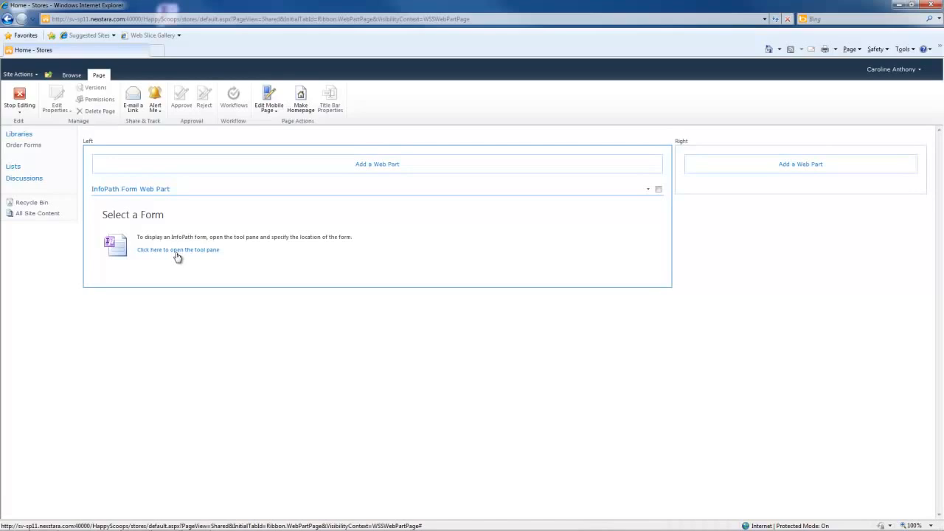
Set the web part's List or Library to Order Forms, apply and confirm the settings
click(177, 249)
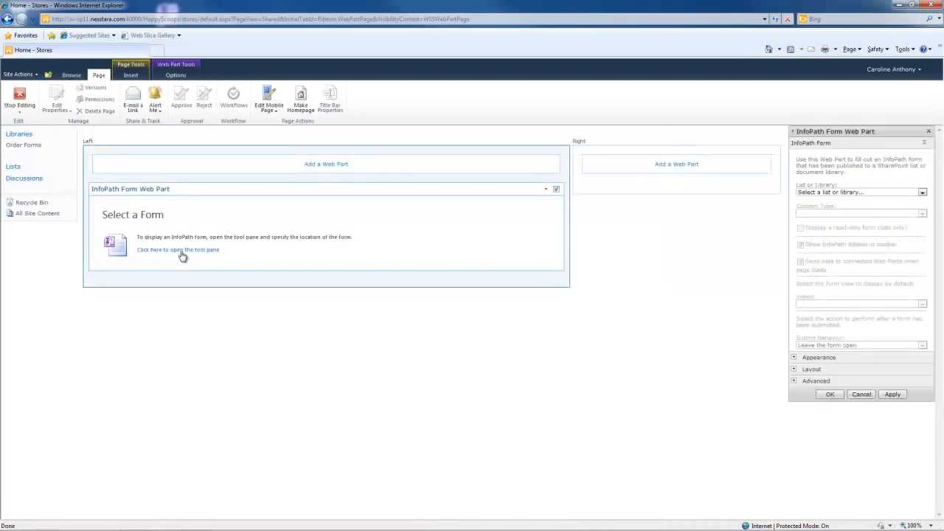
click(922, 192)
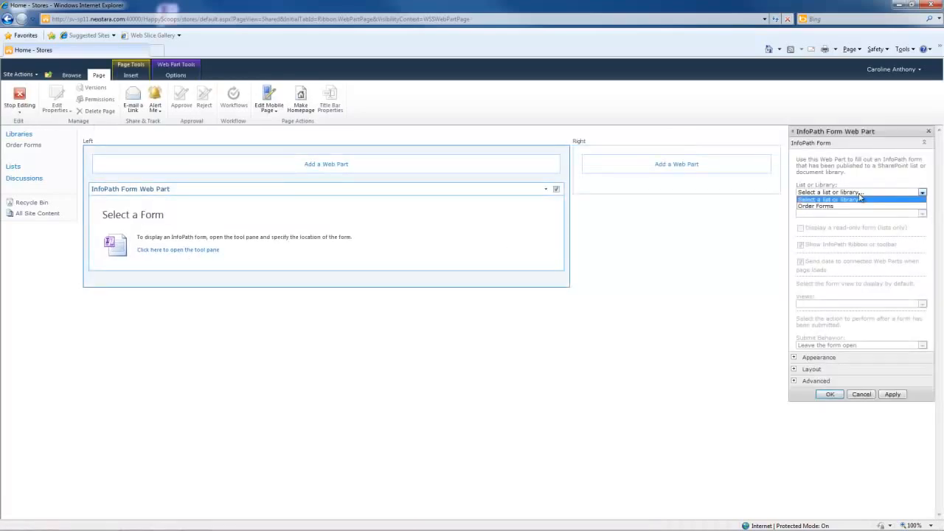
click(828, 199)
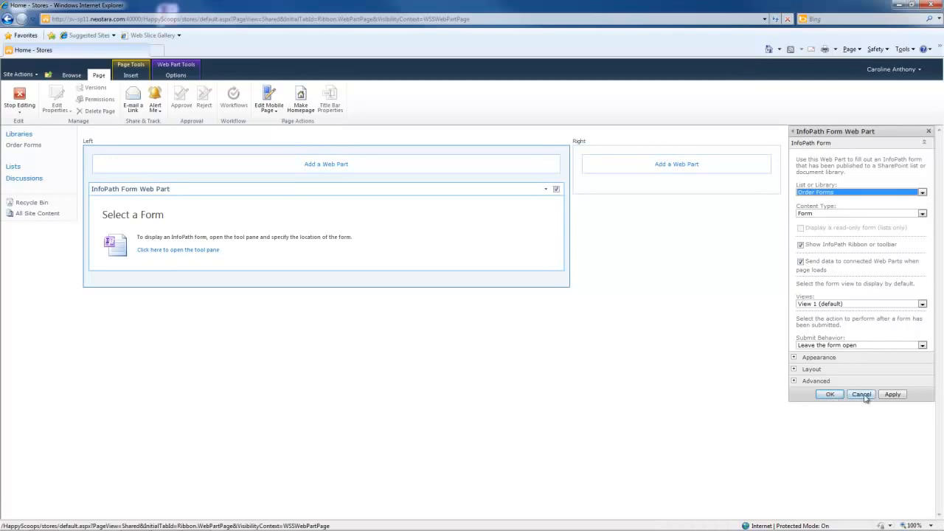
click(828, 394)
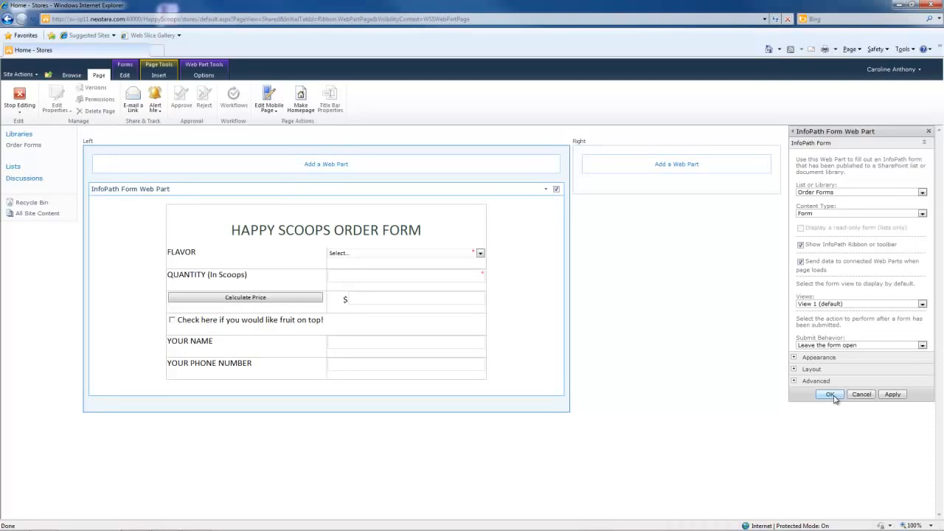
click(830, 393)
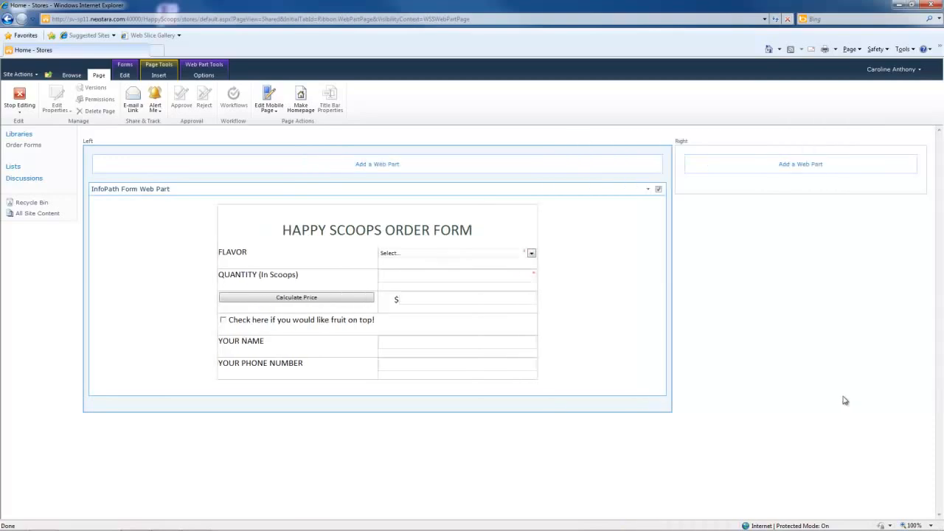
mouse_move(5, 130)
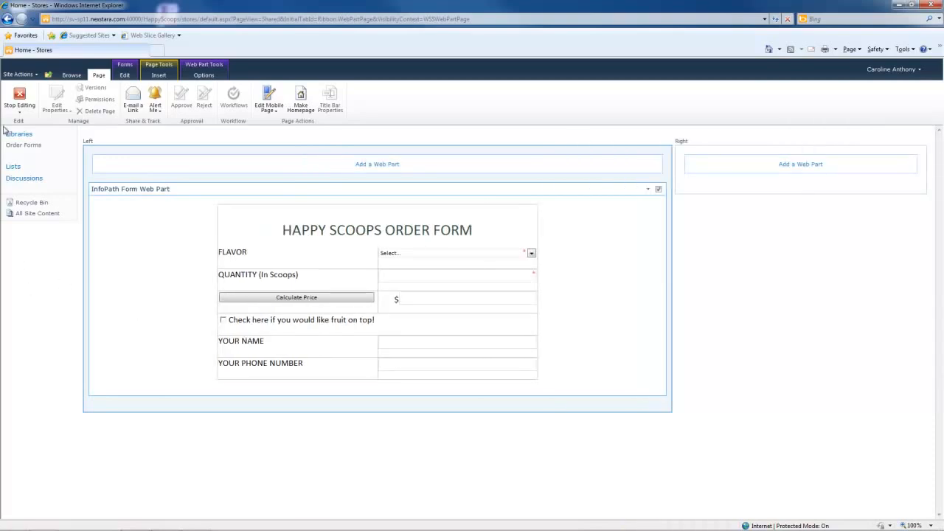
Stop editing to save the home page and view the site's libraries list
click(19, 100)
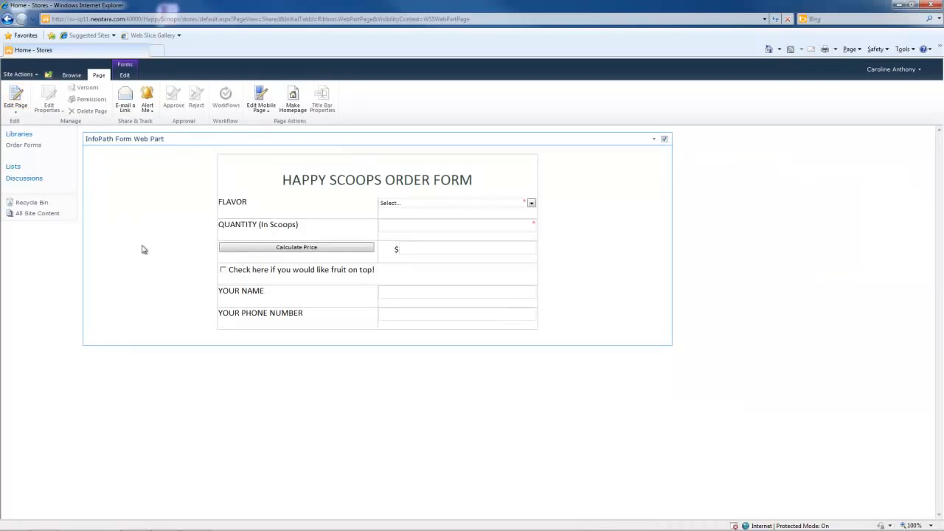
click(37, 213)
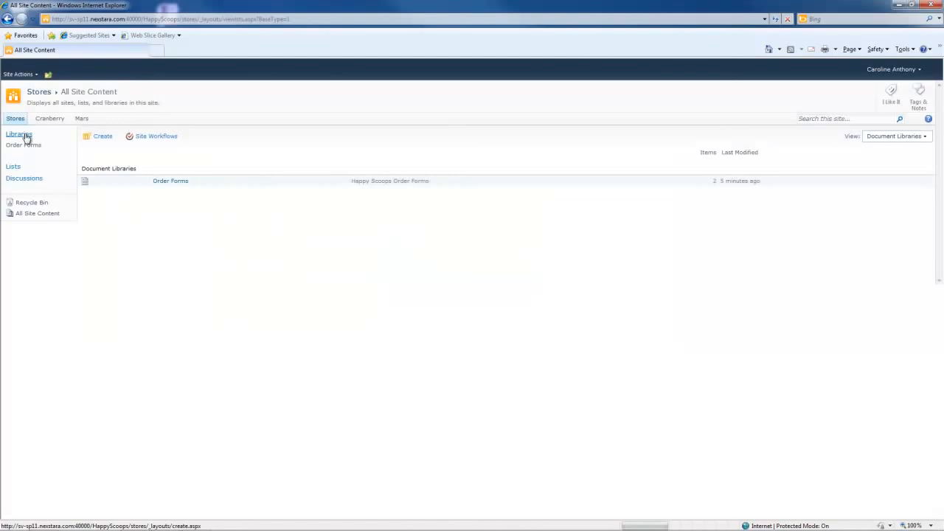
On the Stores home page form, choose Rockin' Rasberry, calculate the price for 8 scoops and add fruit
click(171, 181)
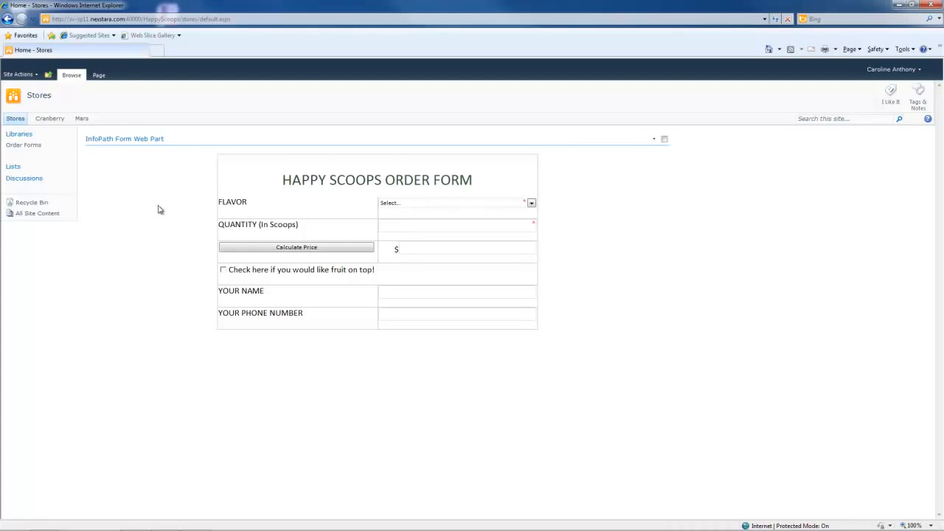
mouse_move(306, 323)
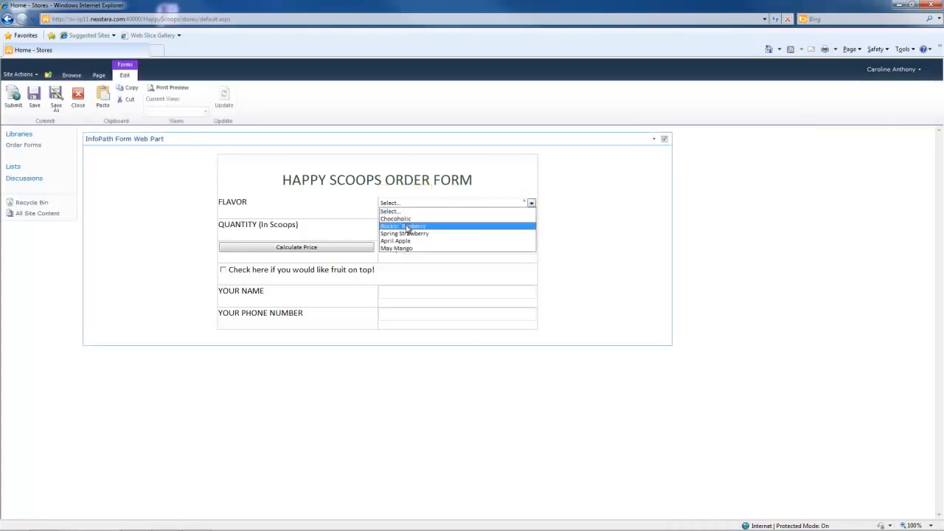
click(403, 226)
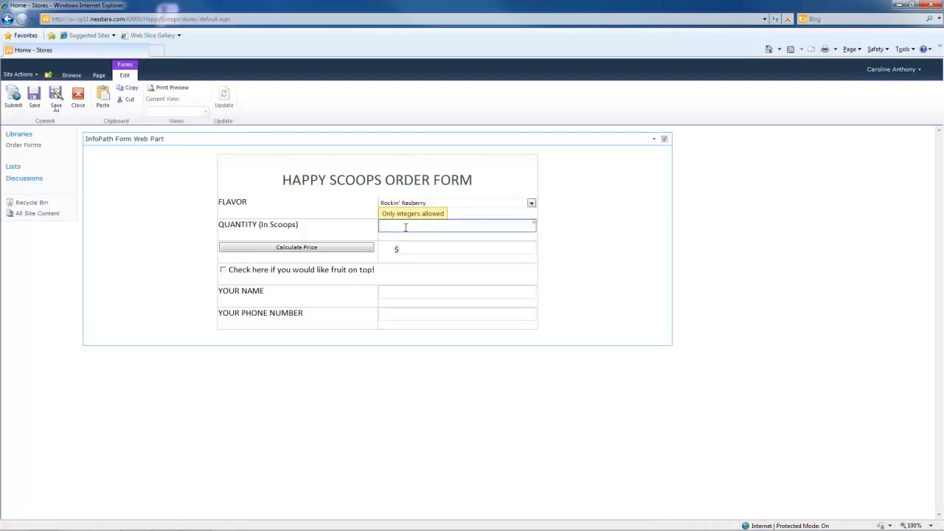
click(296, 247)
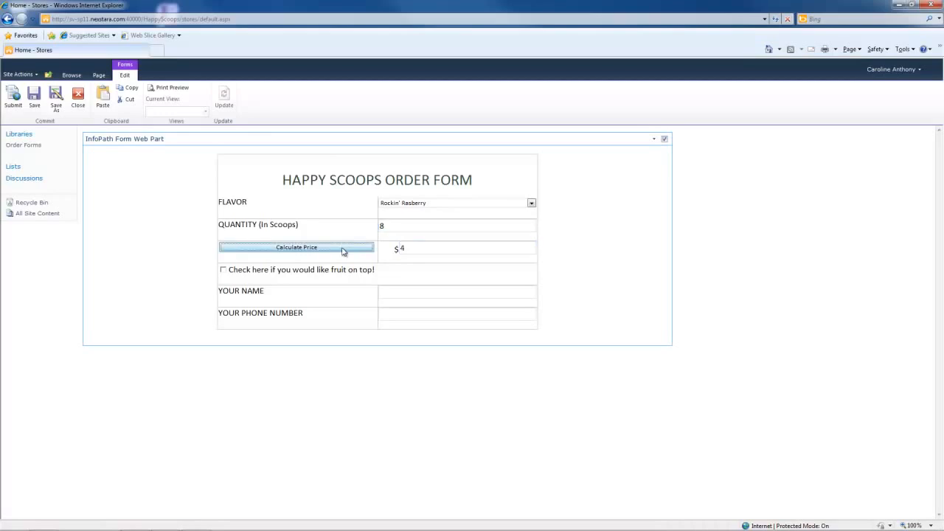
click(223, 269)
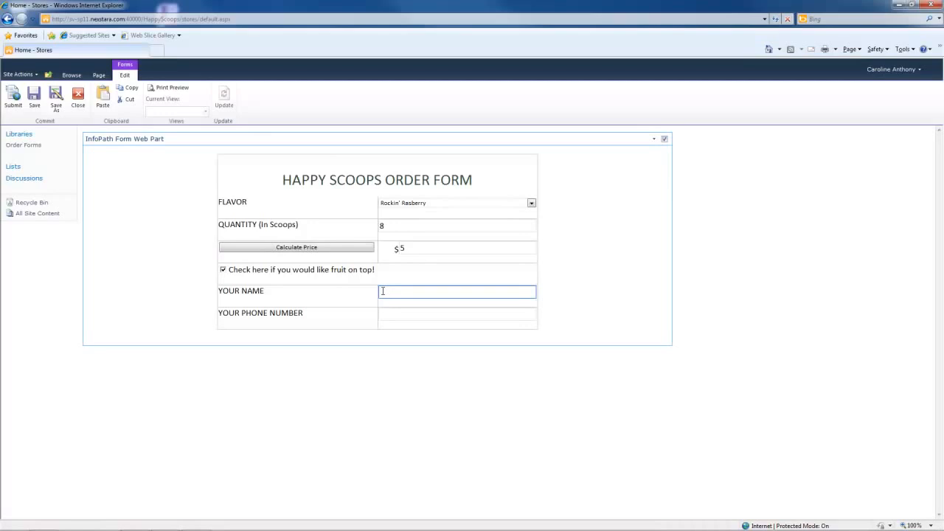
Enter name Candy and phone 7777777, then return to the Order Forms library
text(Candy)
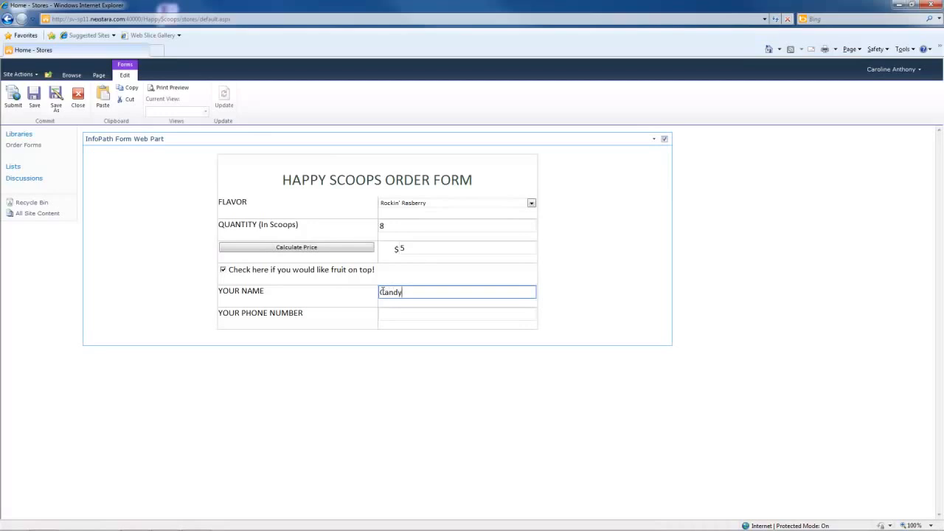
click(457, 313)
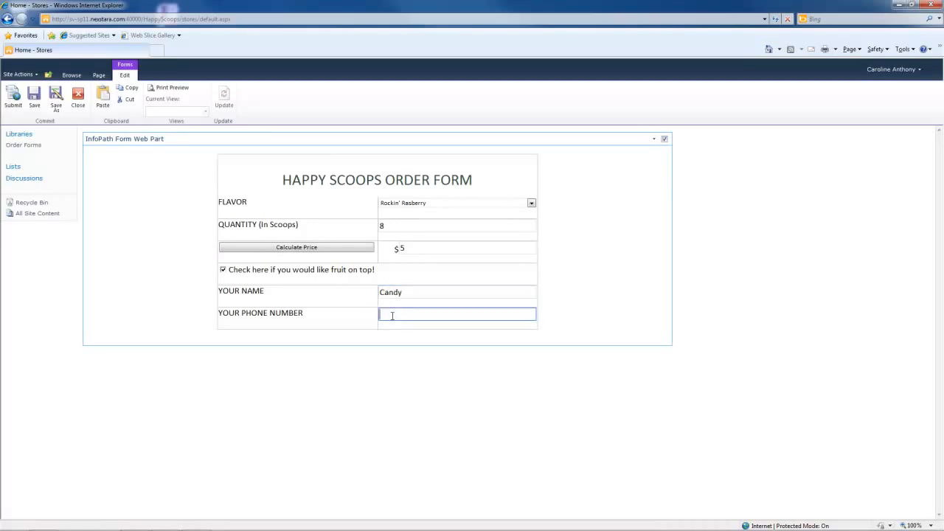
text(7)
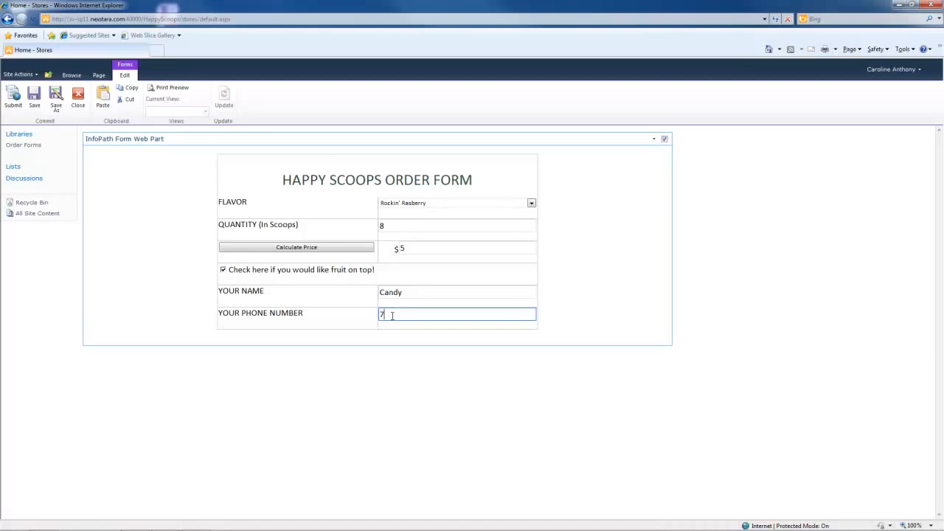
text(777777)
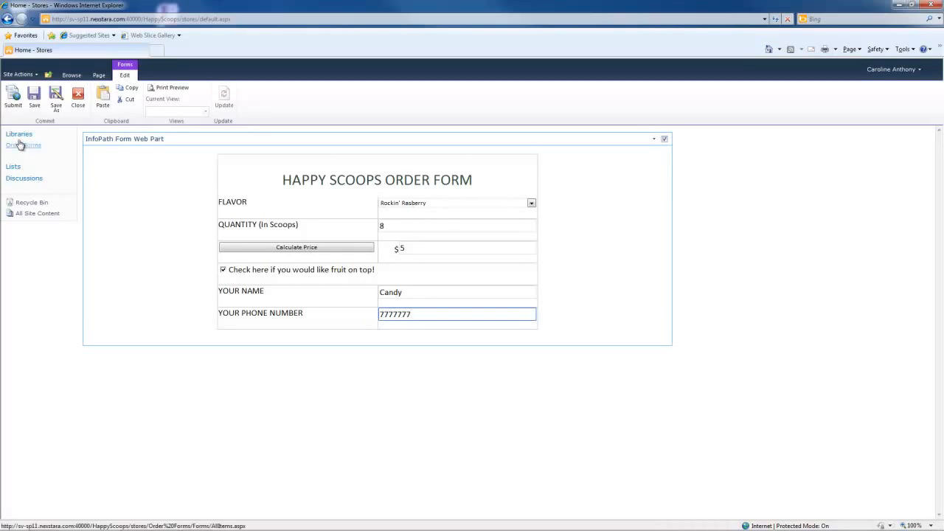
click(23, 144)
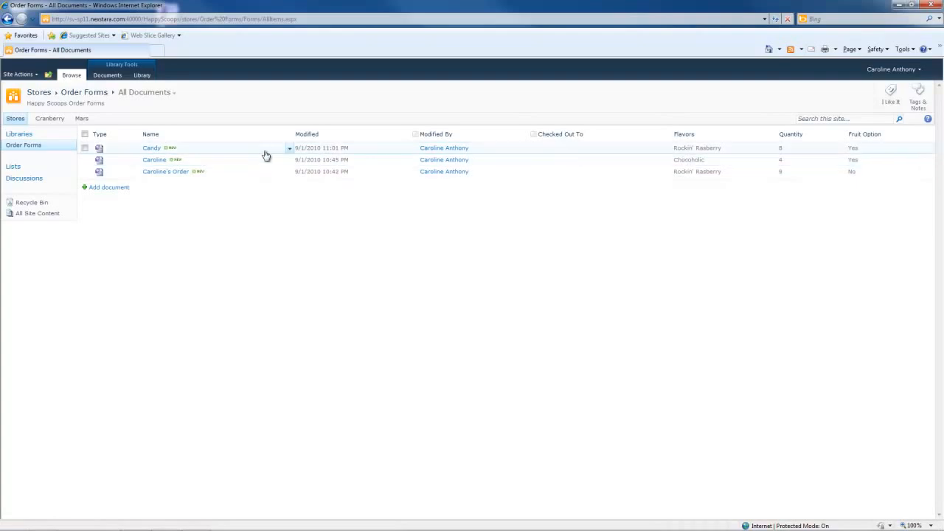
mouse_move(253, 154)
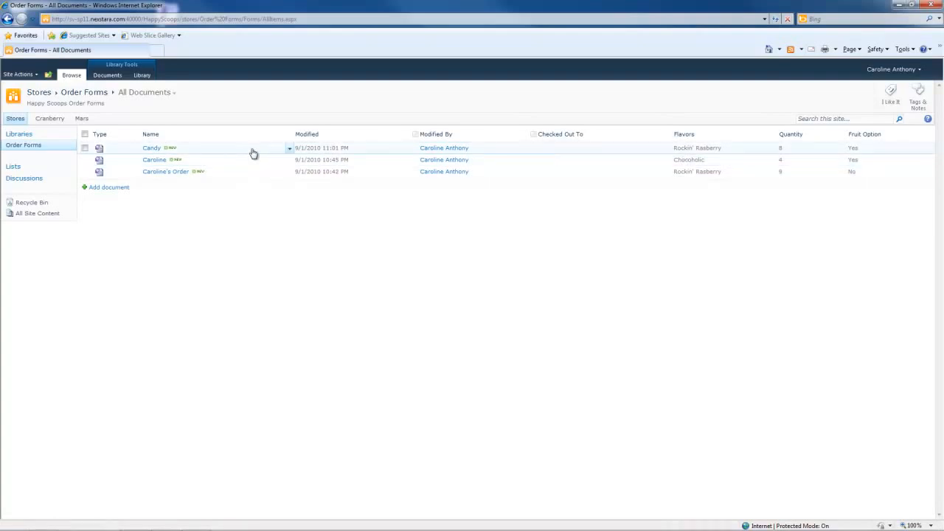
mouse_move(209, 264)
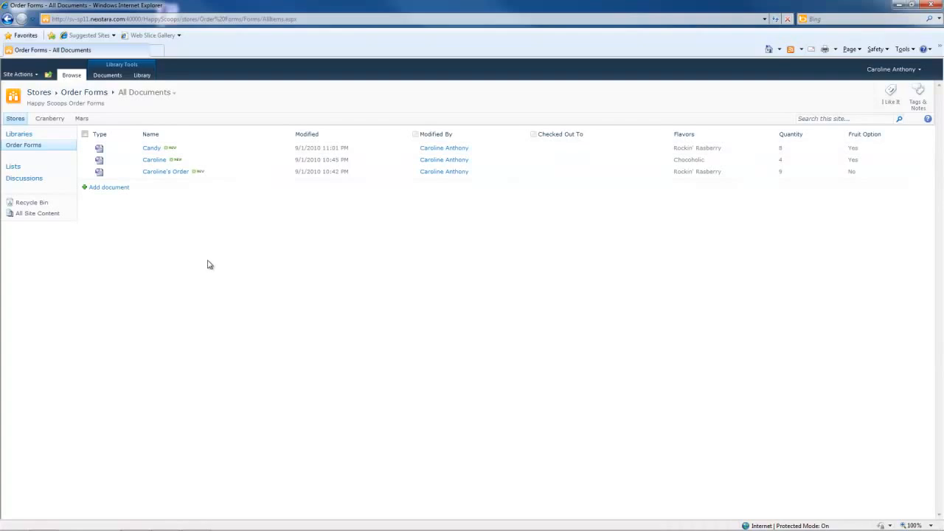